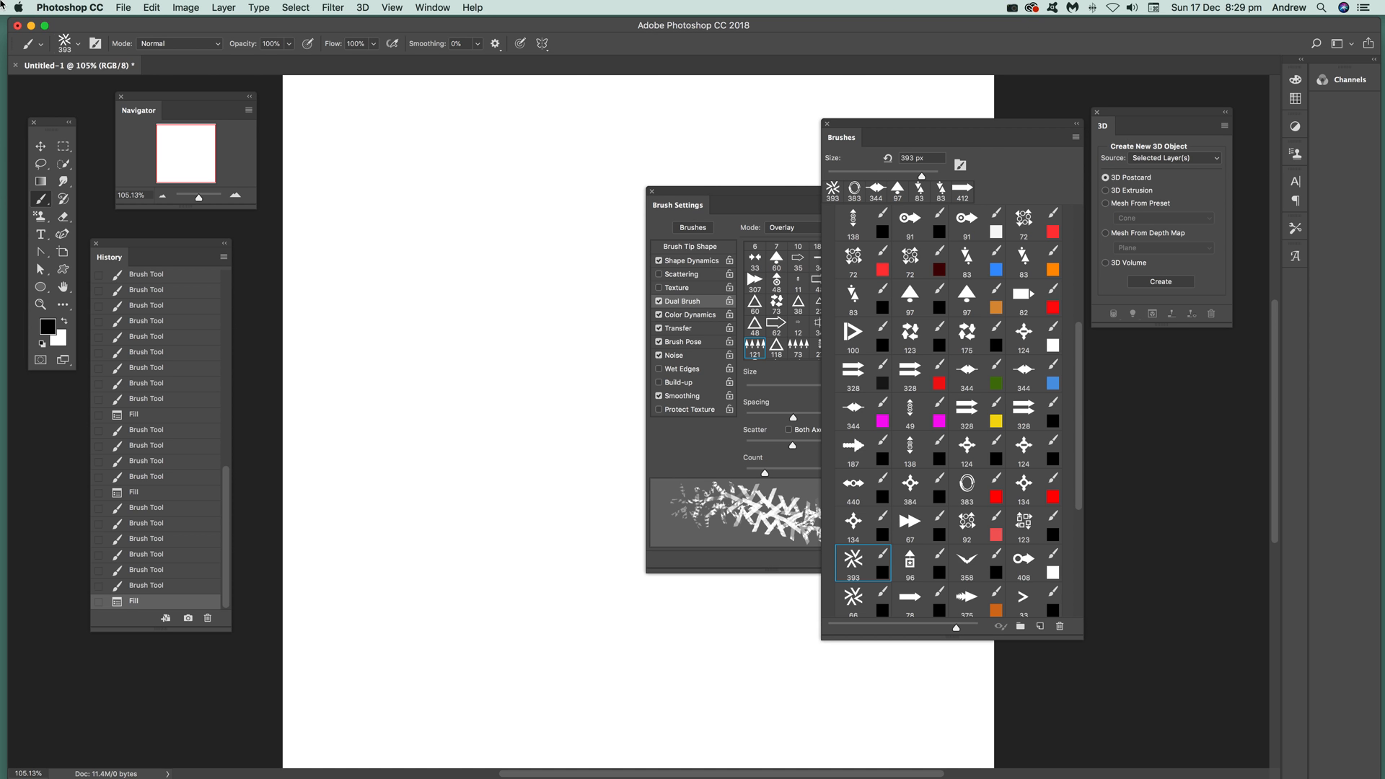
- Show the Brush Settings panel from the Window menu and paint arrow dual-brush strokes
left_click(432, 7)
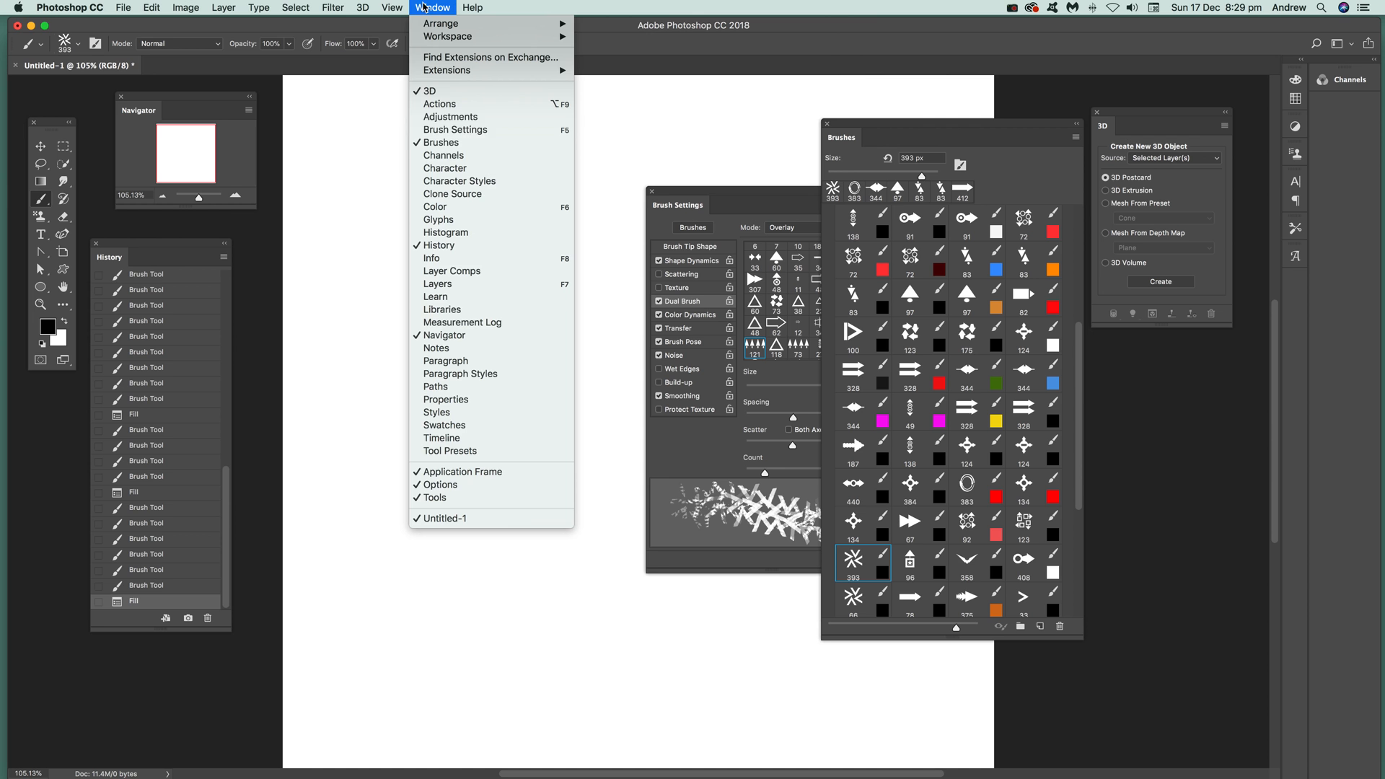
mouse_move(456, 129)
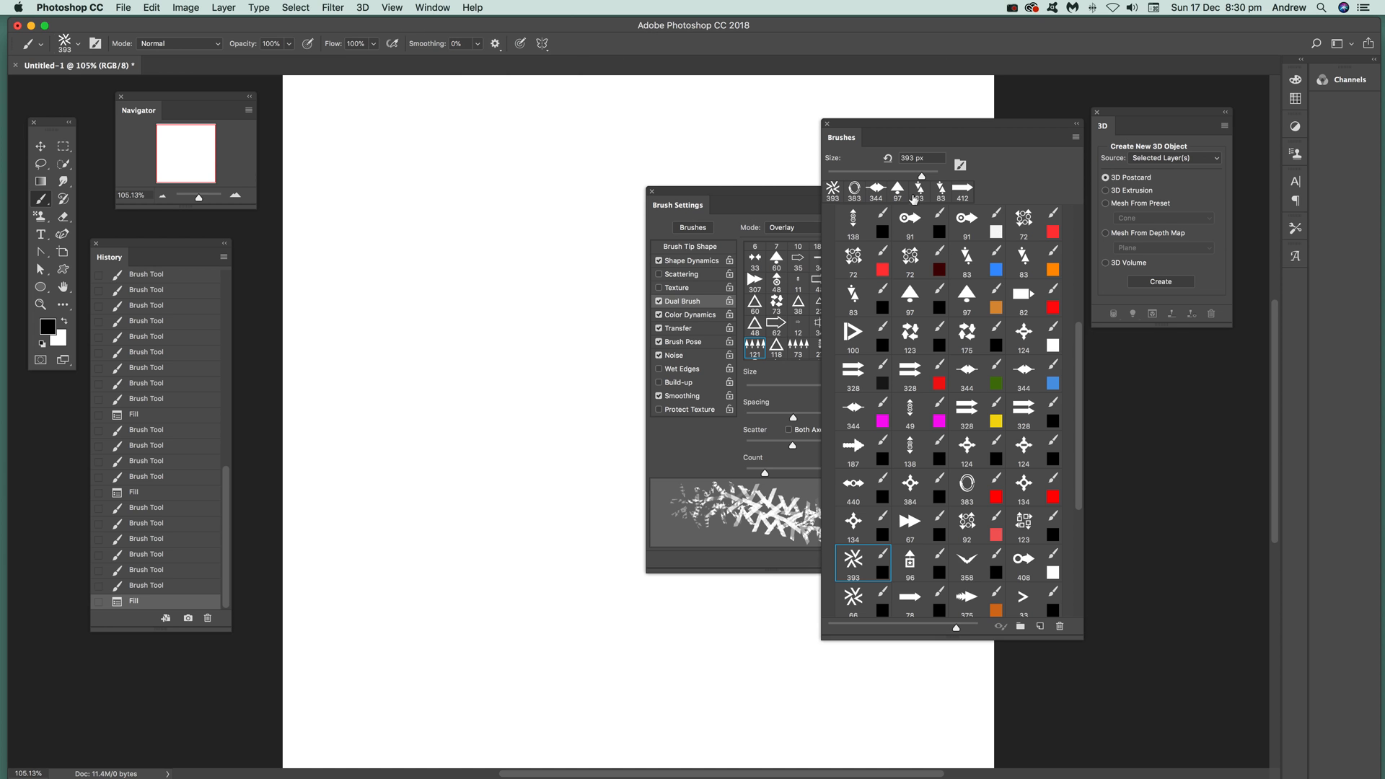
mouse_move(887, 471)
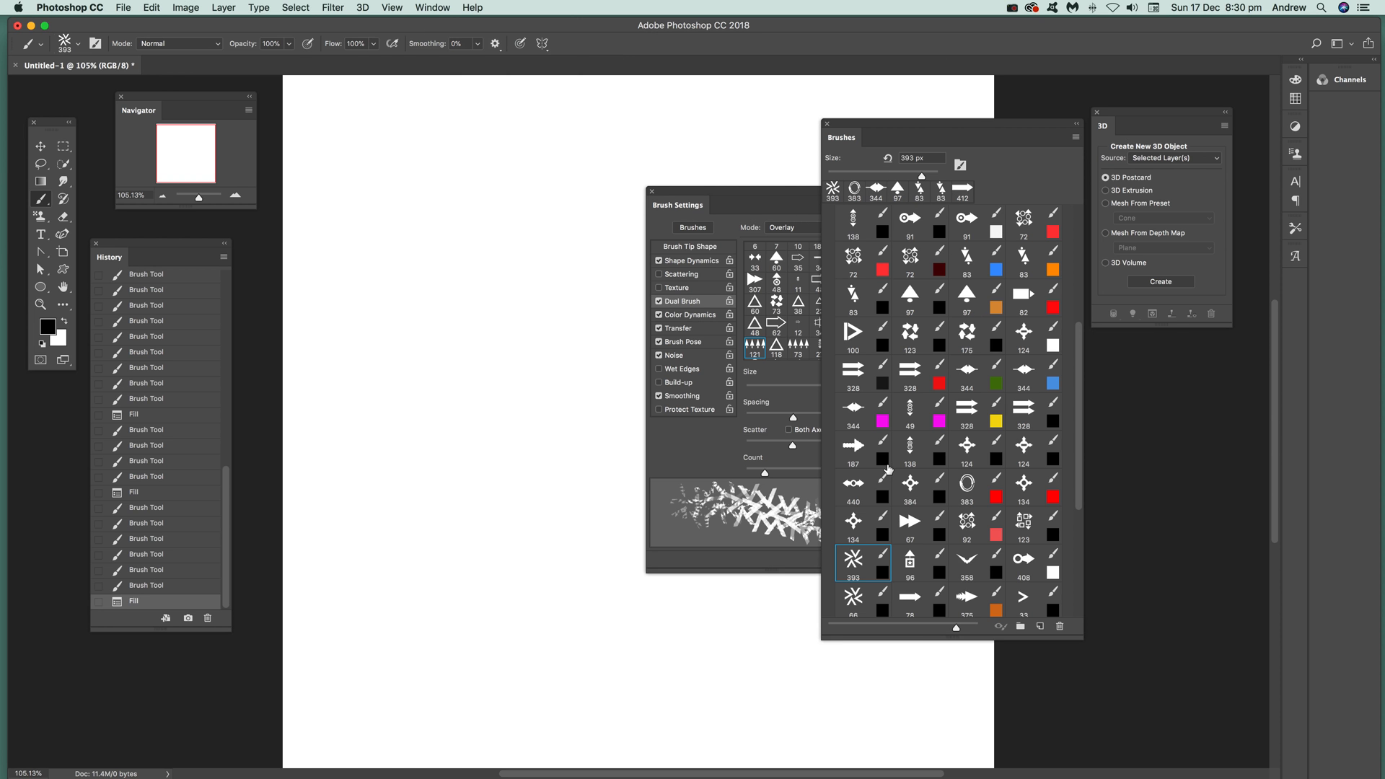
left_click(375, 233)
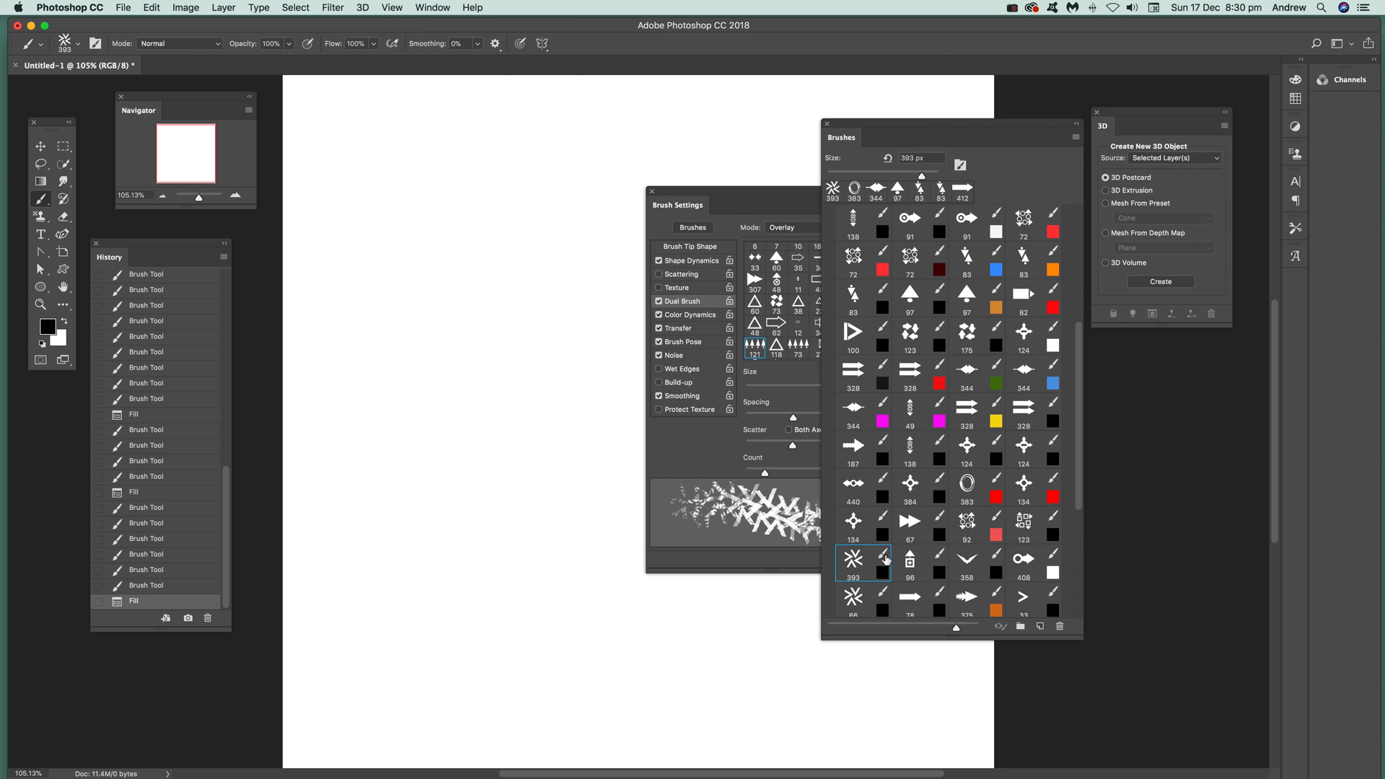
mouse_move(890, 587)
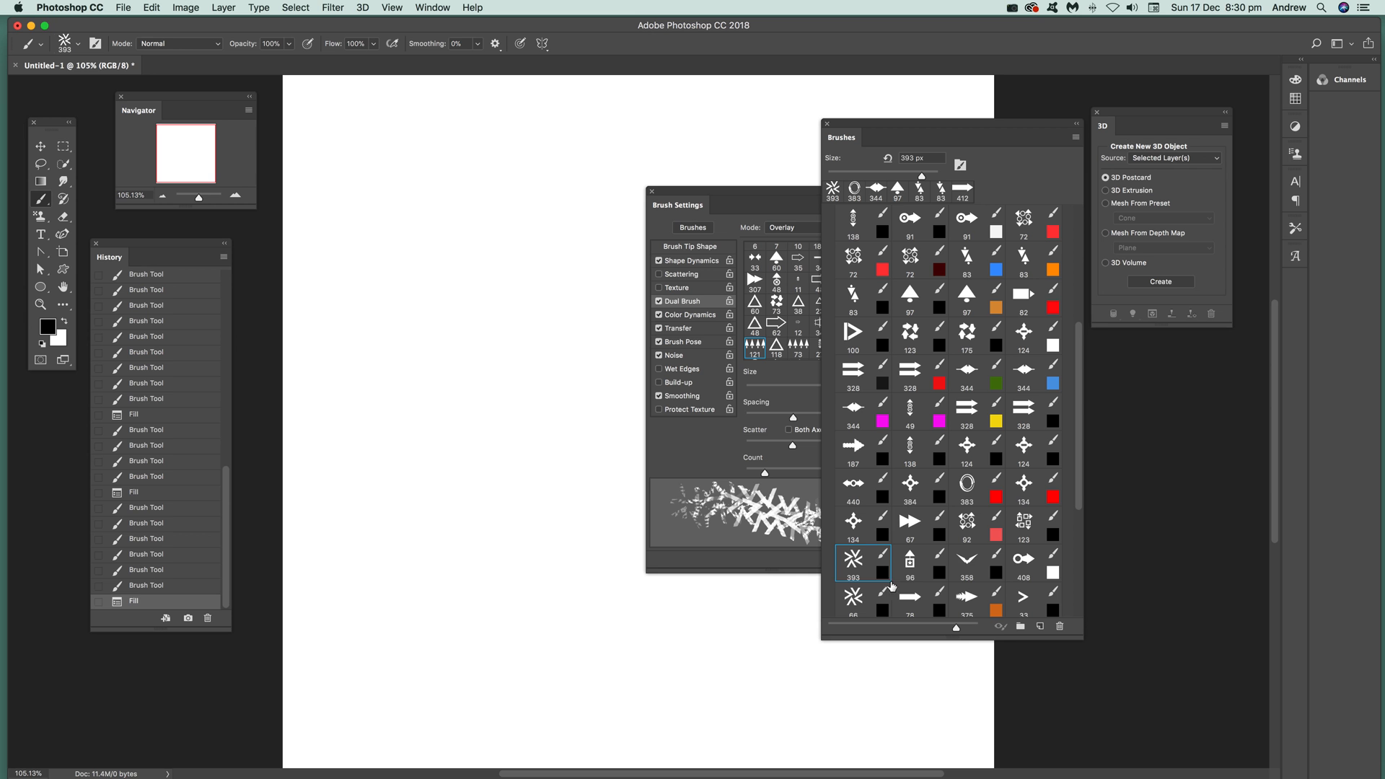
mouse_move(873, 571)
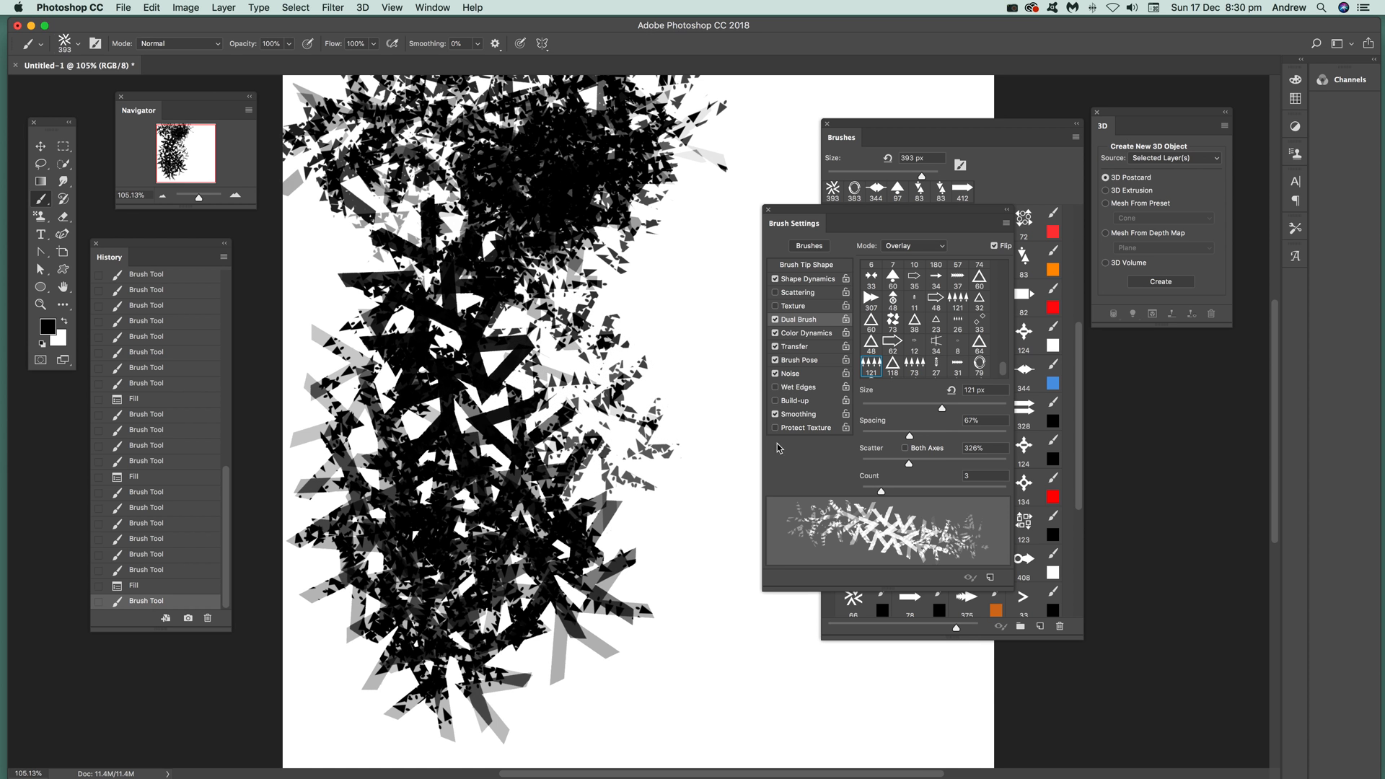
mouse_move(915, 407)
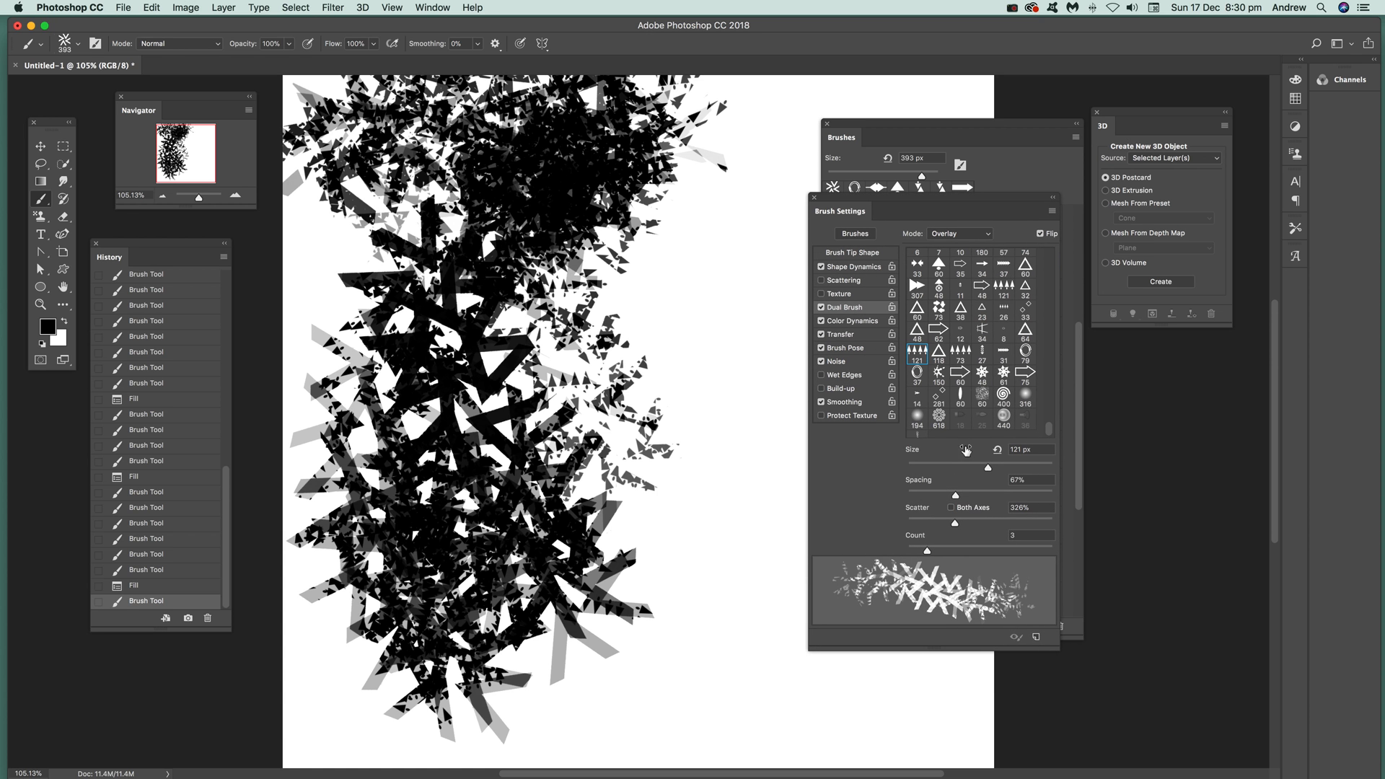
mouse_move(973, 476)
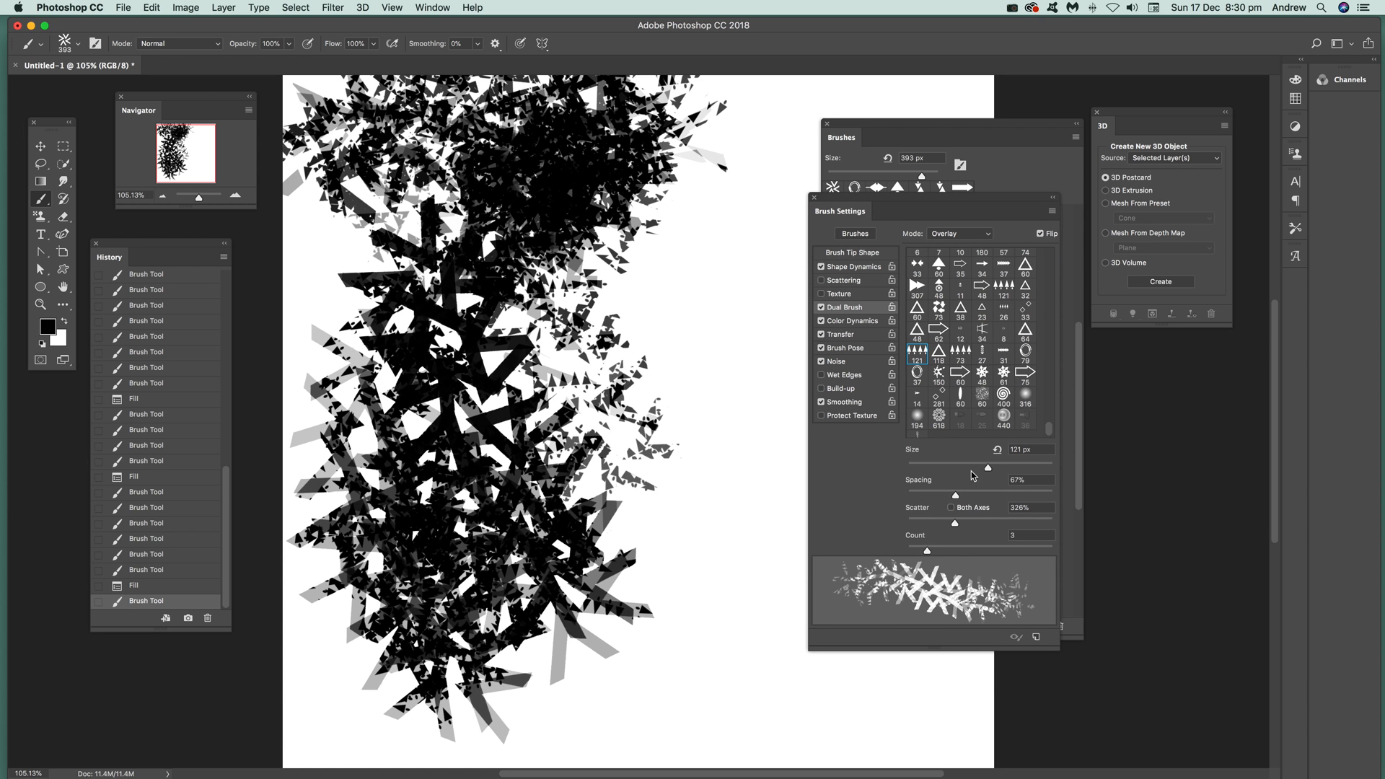
- Vary the dual brush tip size between 8 and 142 px, ending near 216 px
left_click_drag(987, 467, 927, 468)
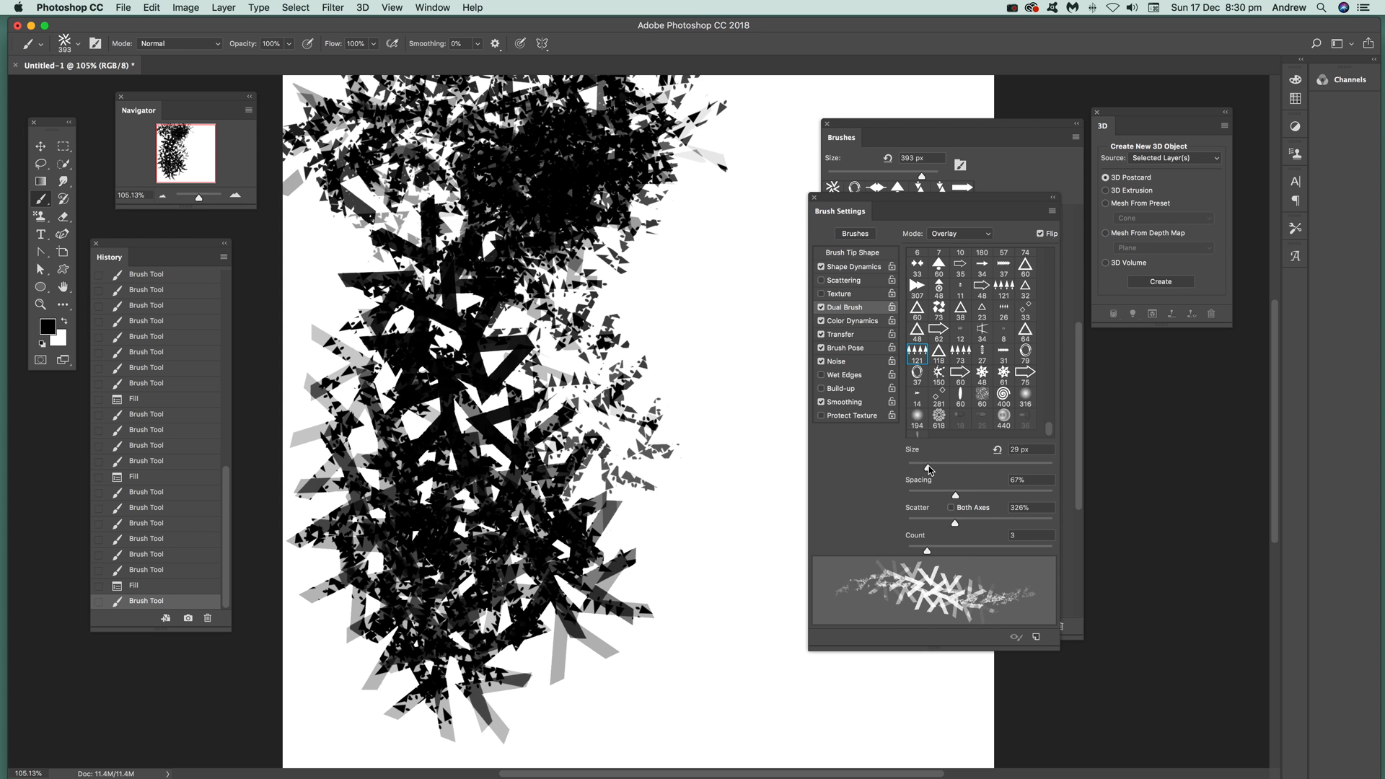
left_click_drag(926, 470, 974, 469)
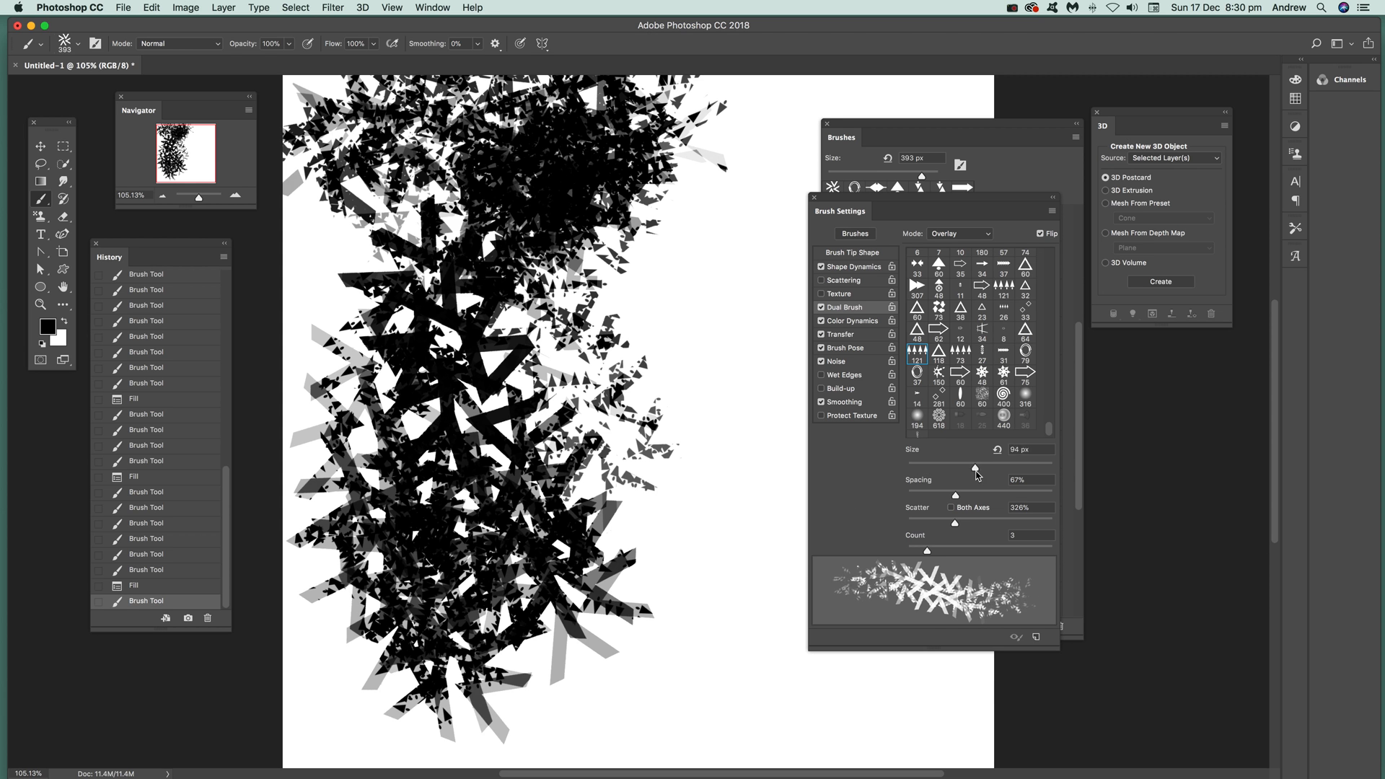
left_click_drag(977, 468, 912, 468)
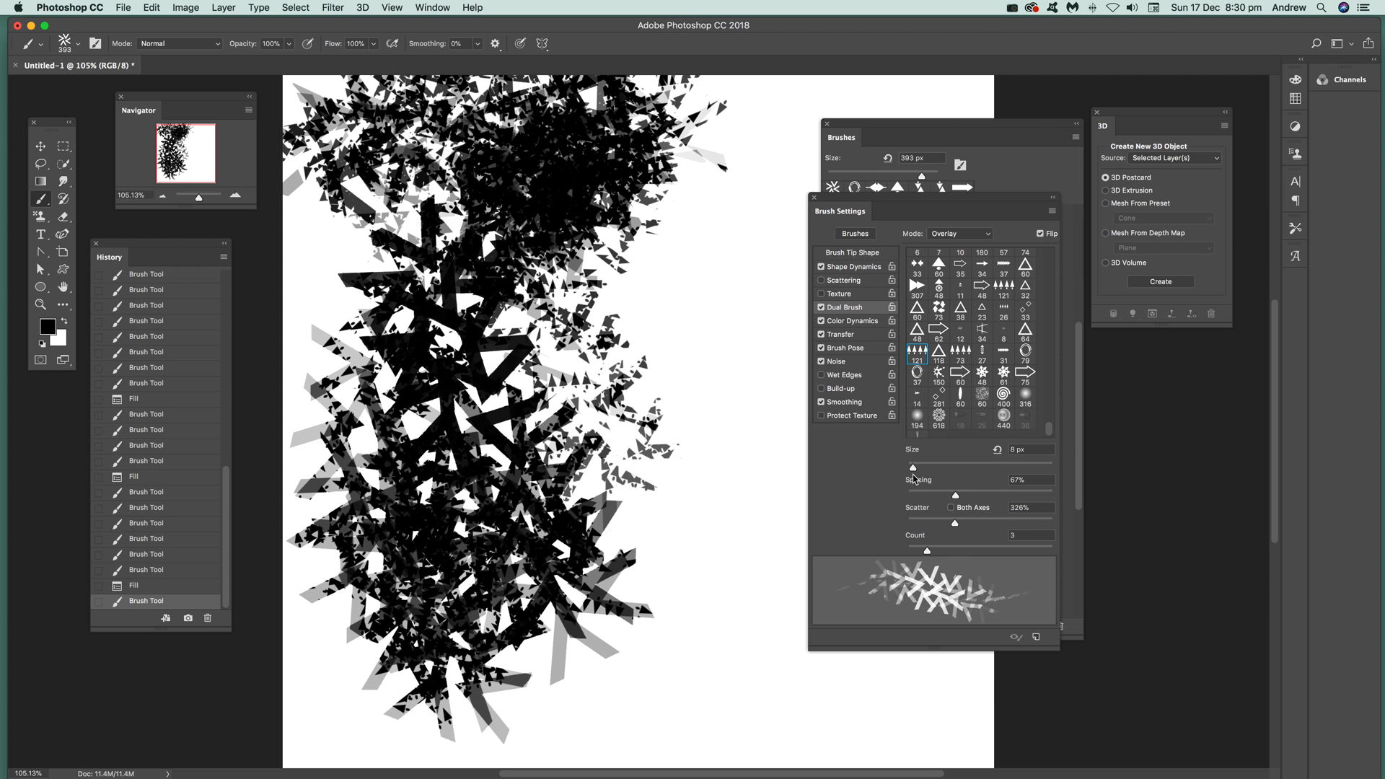
mouse_move(837, 596)
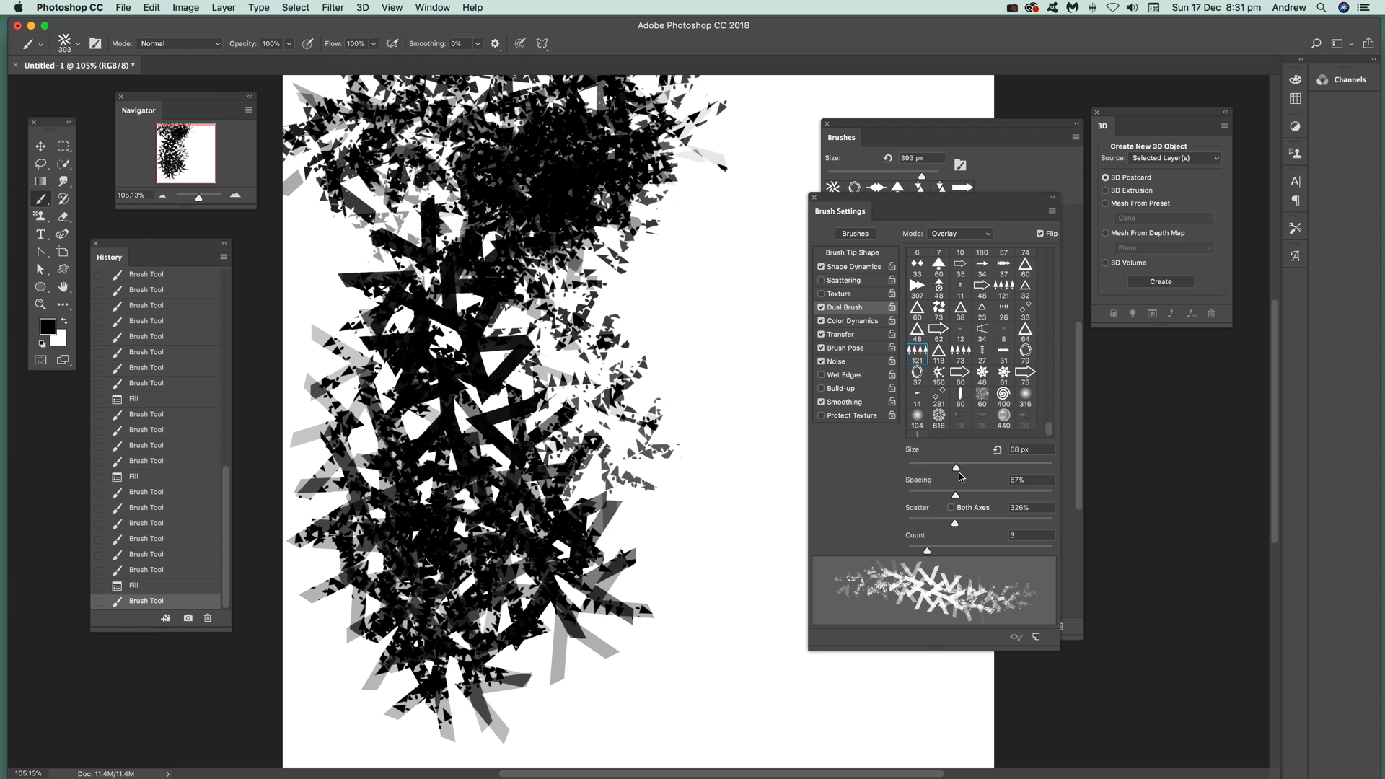
left_click_drag(957, 465, 996, 466)
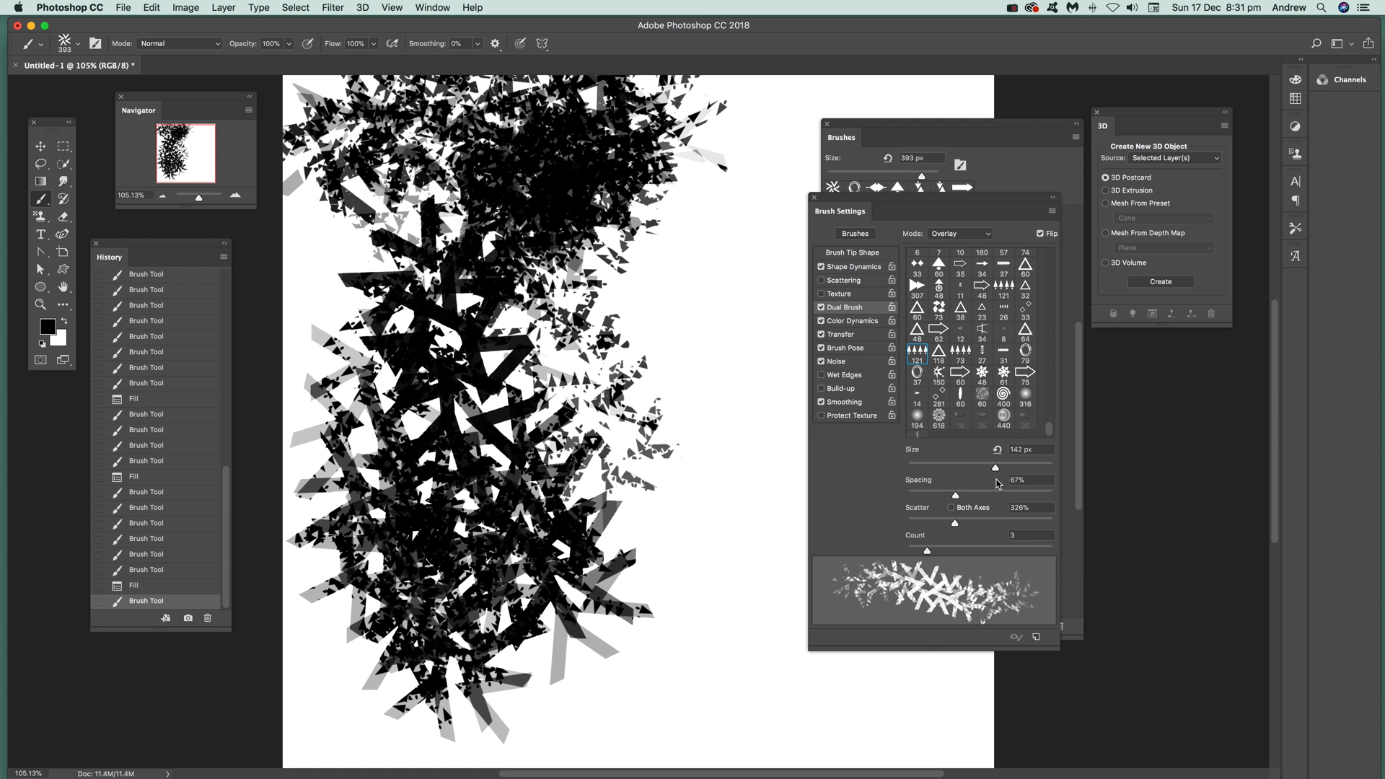
left_click_drag(995, 468, 1018, 468)
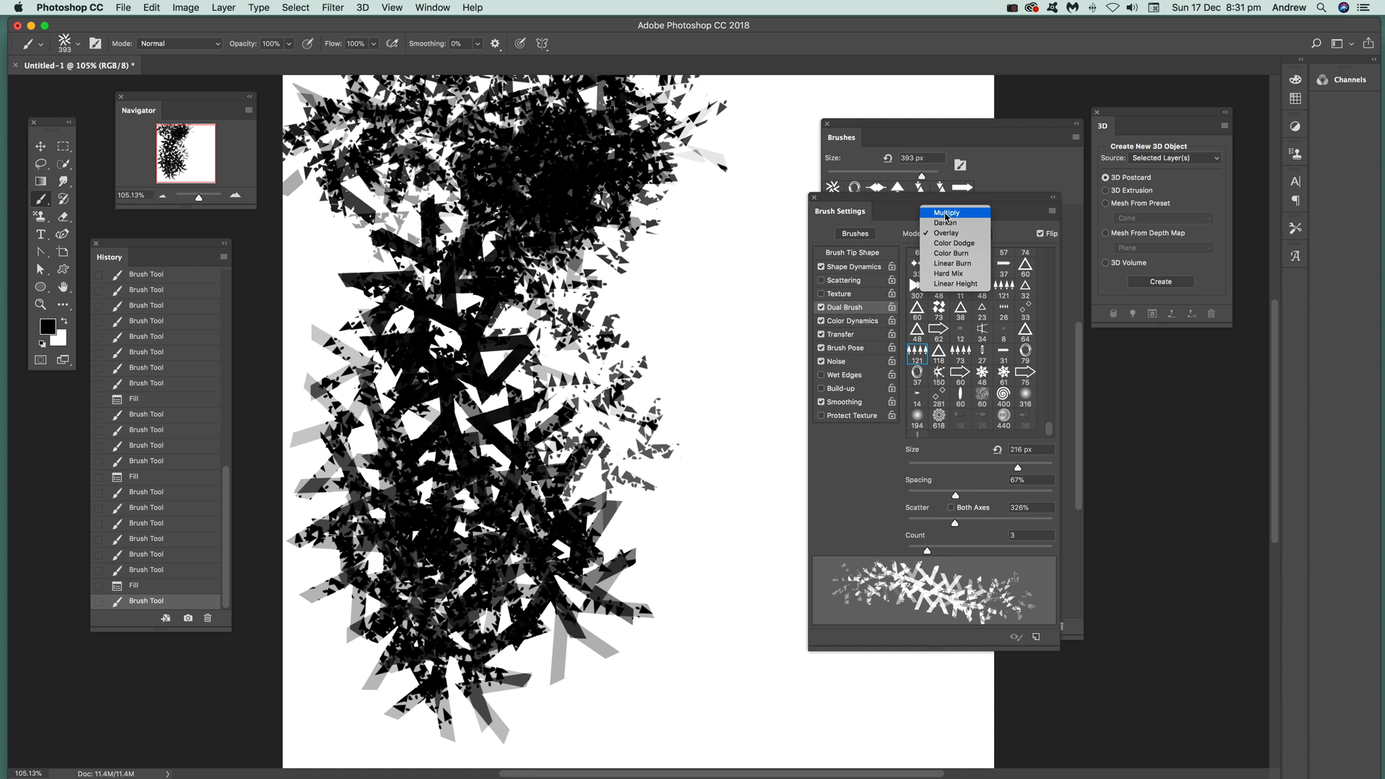
- Try Linear Height and other dual brush blend modes, settling on Multiply
left_click(945, 212)
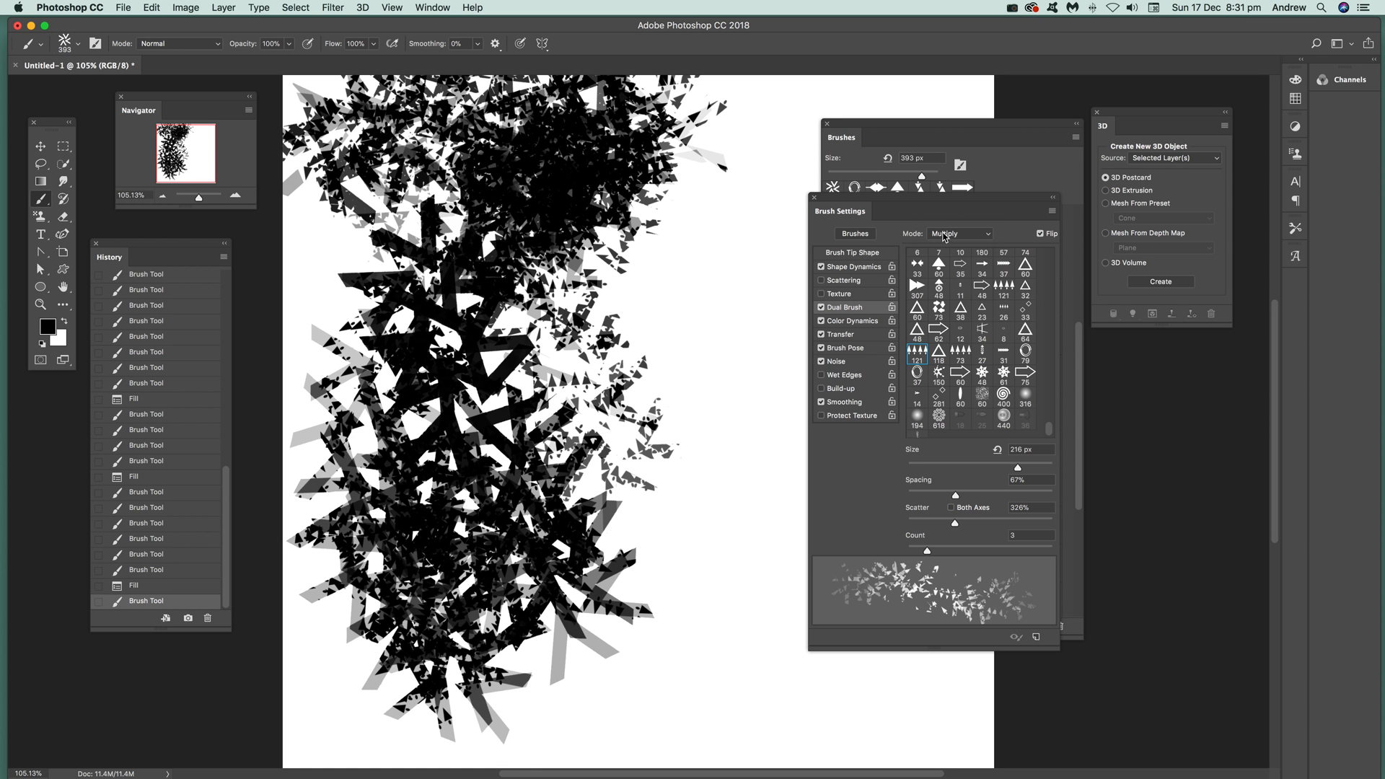
left_click(959, 234)
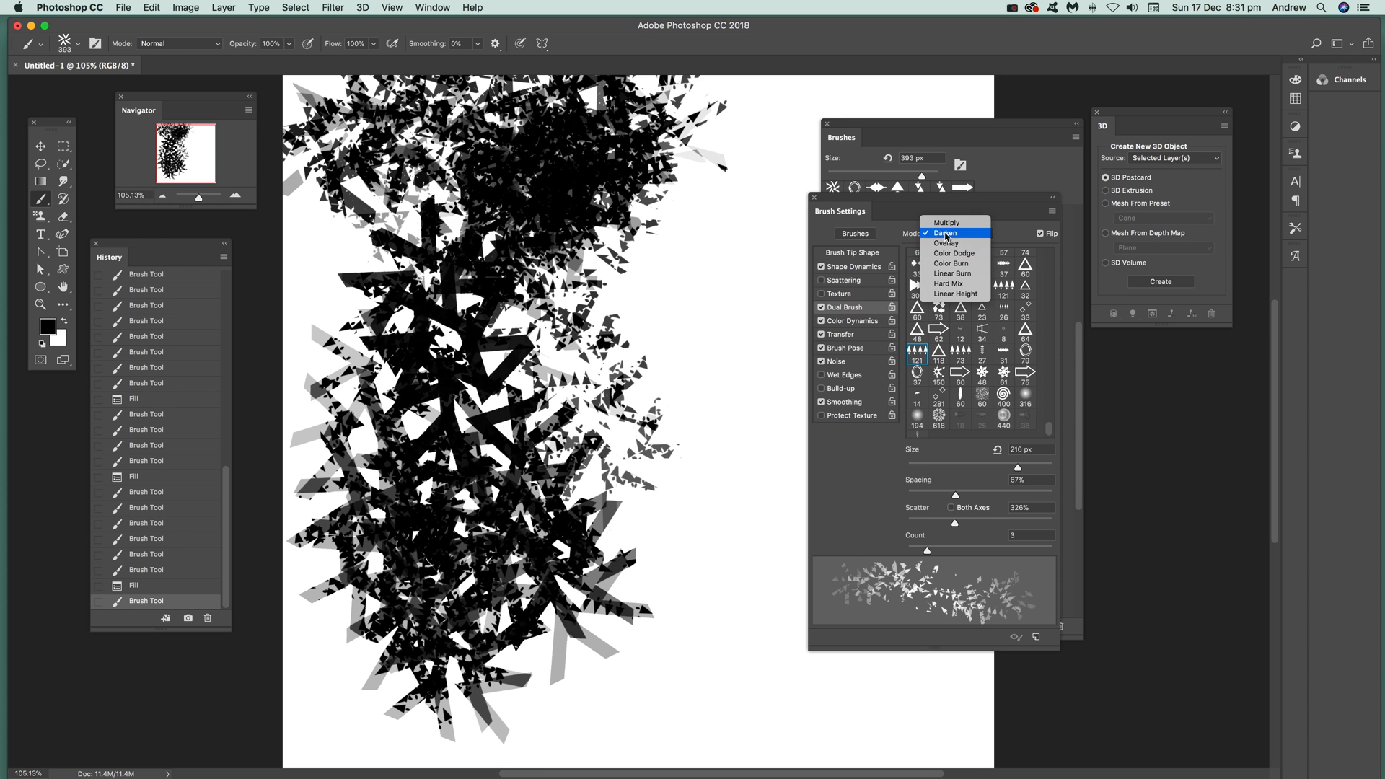
left_click(953, 273)
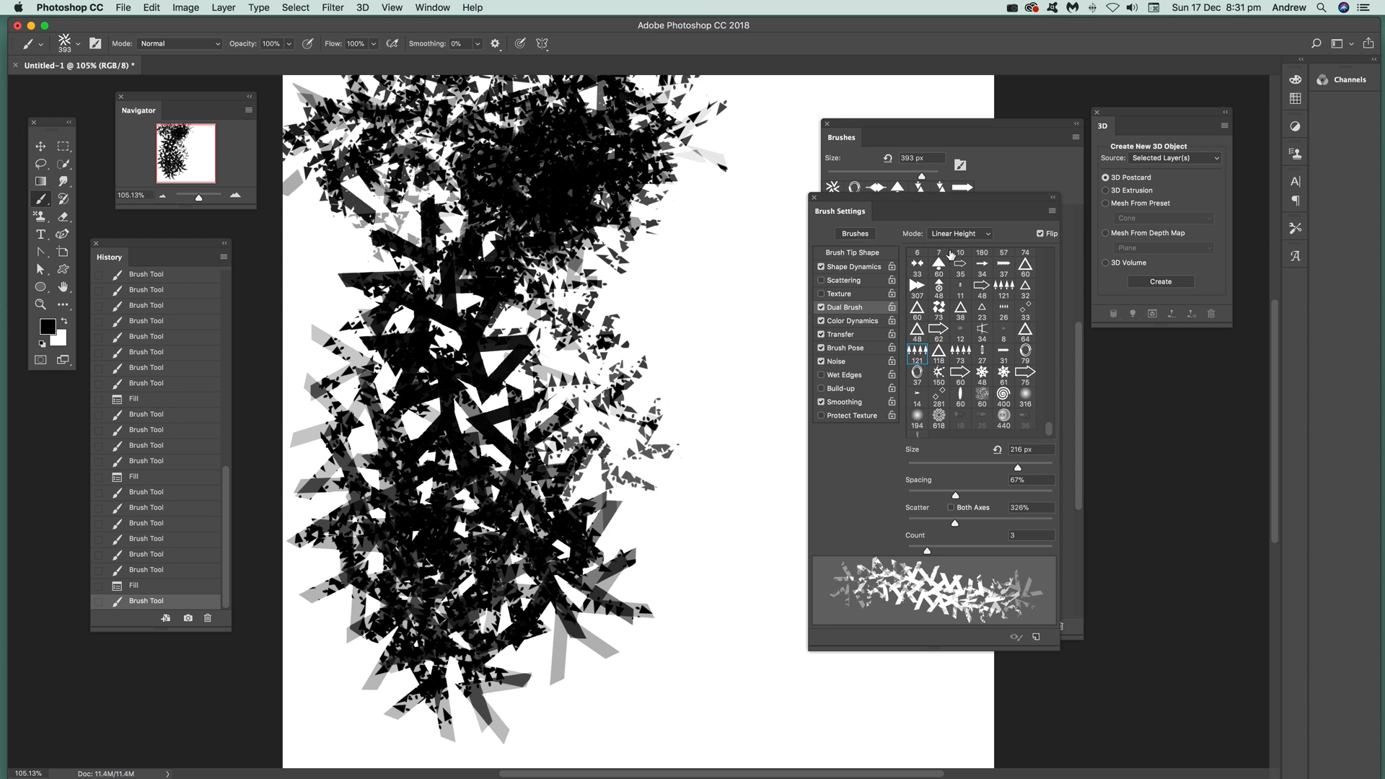
left_click(958, 234)
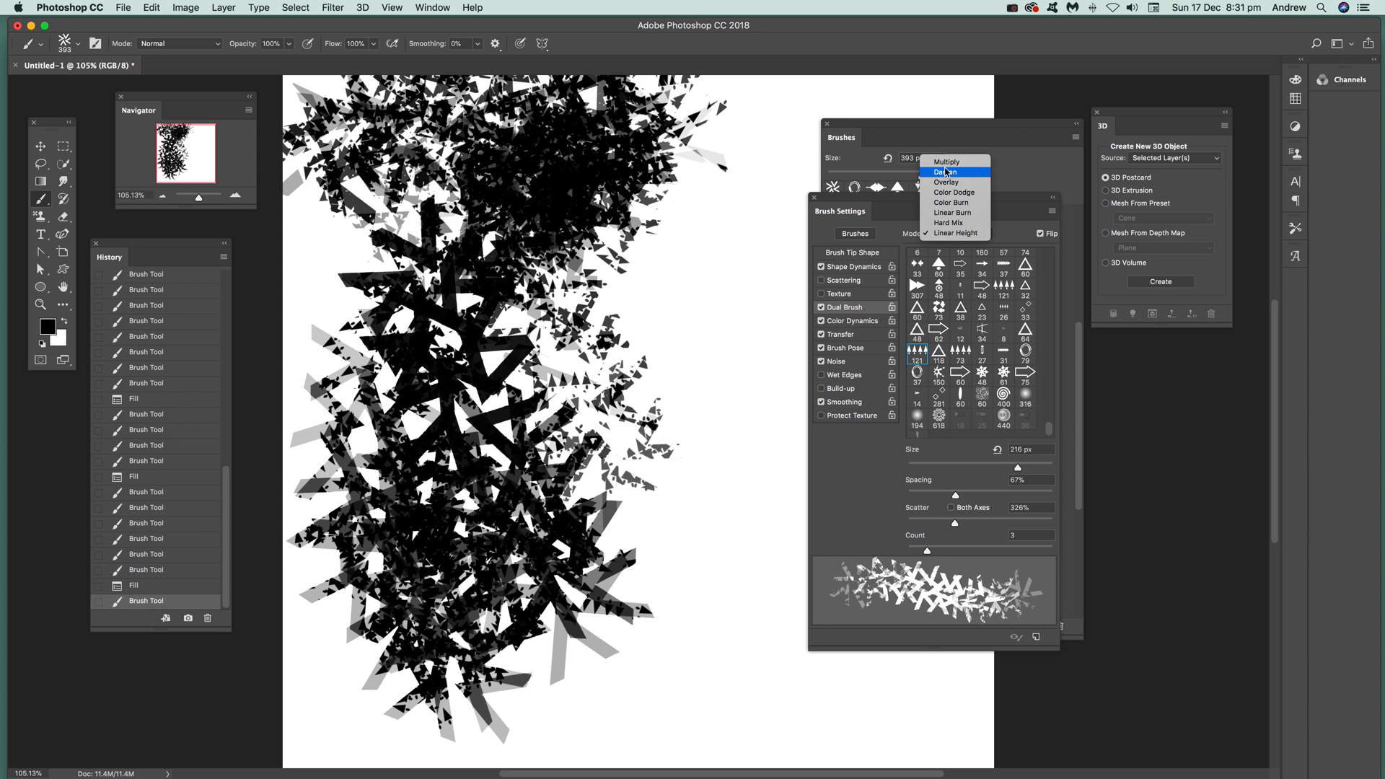
left_click(947, 160)
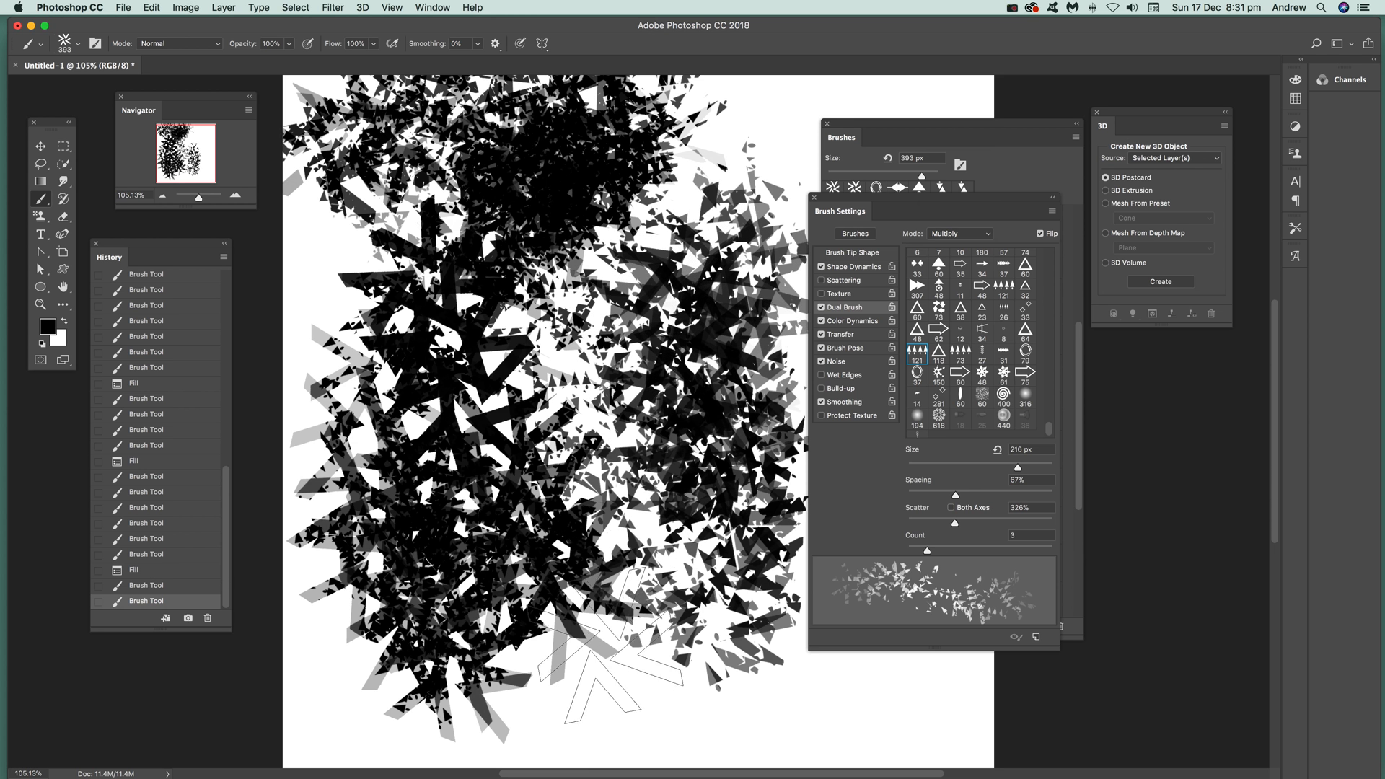
- Fill the whole canvas with white via Edit > Fill to erase the strokes
left_click(150, 7)
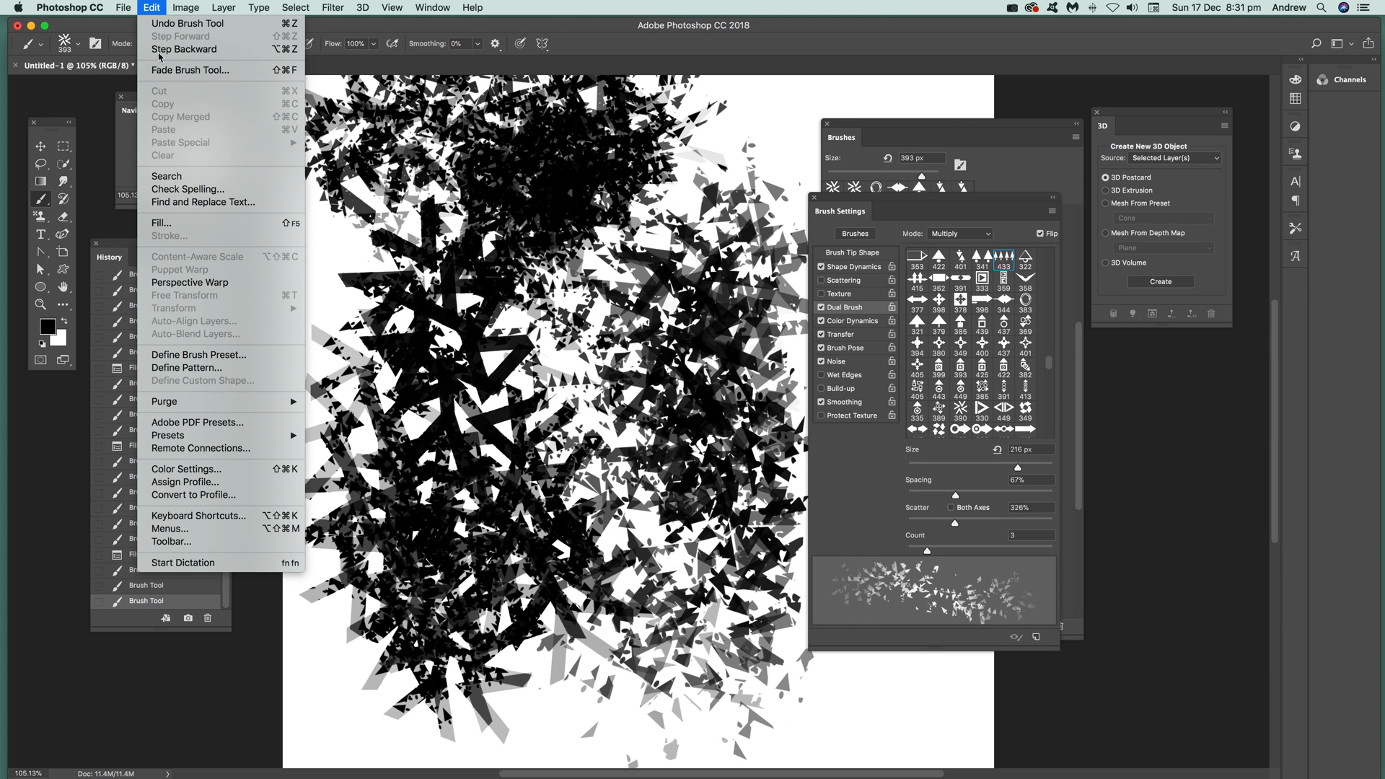
left_click(162, 222)
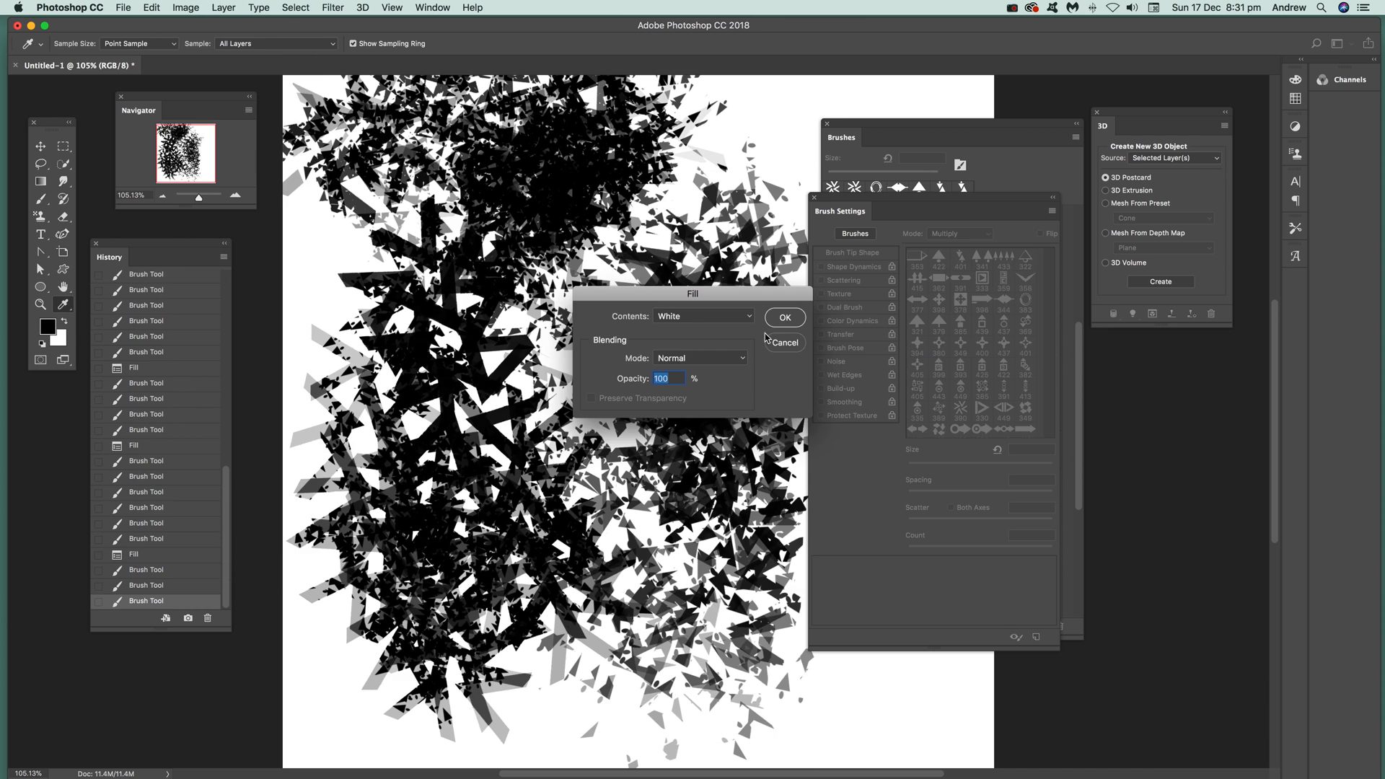
left_click(783, 318)
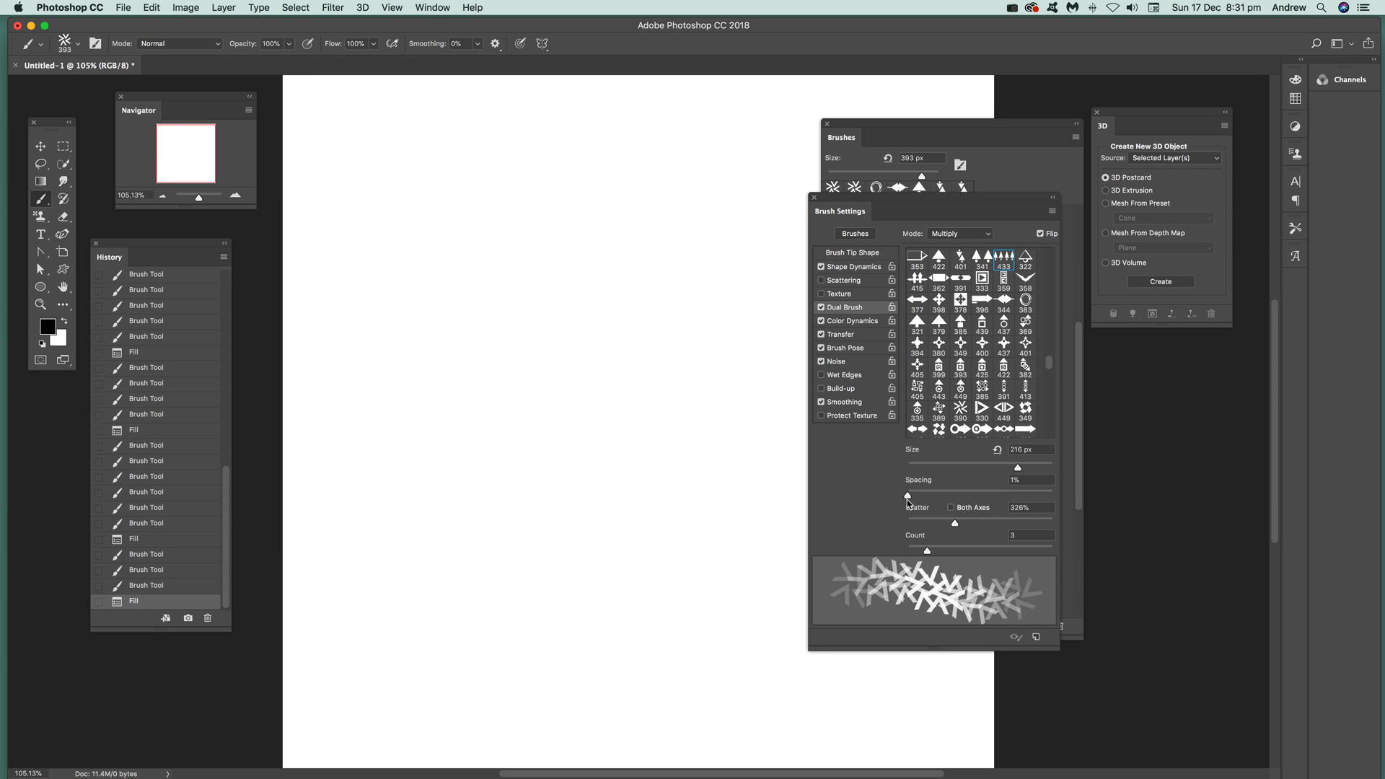
- Raise the dual brush spacing to 70% and paint a sparse test stroke
left_click_drag(908, 495, 953, 495)
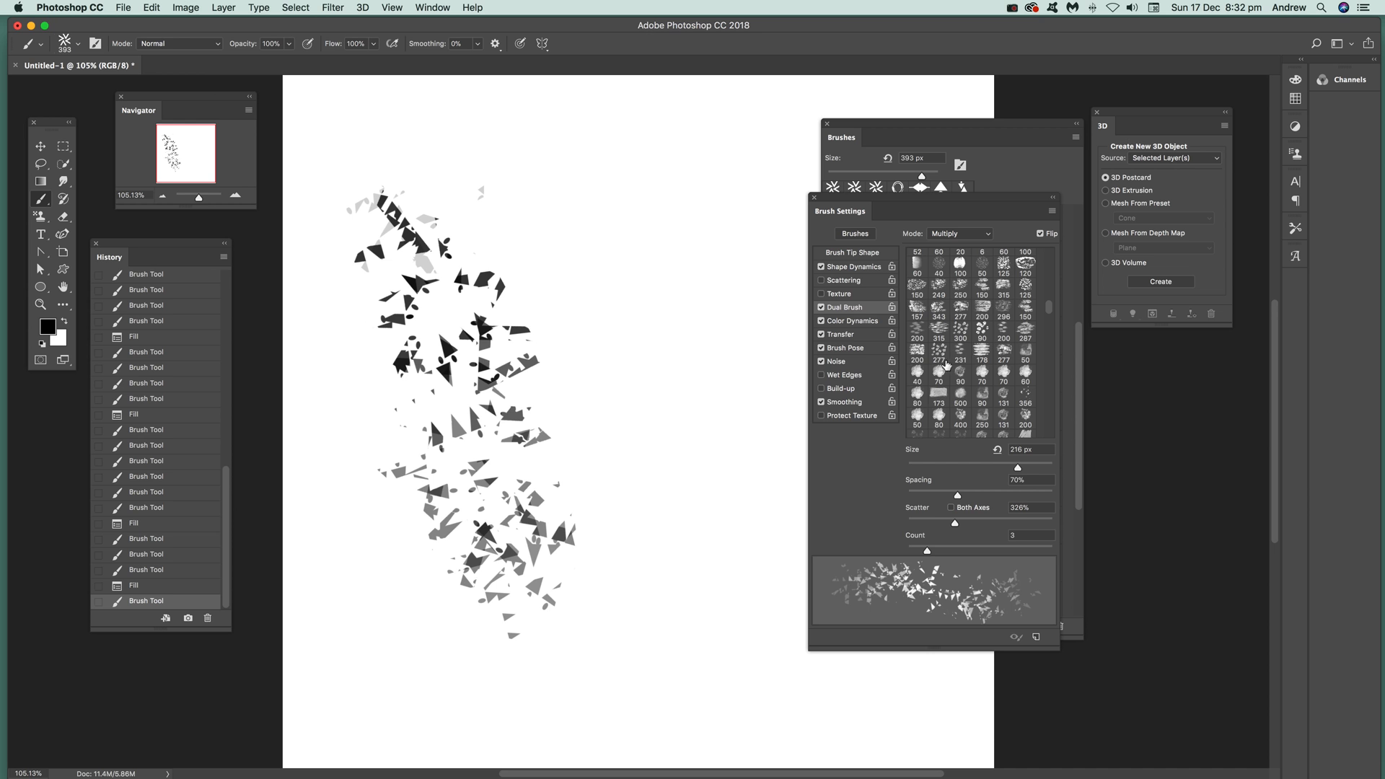
mouse_move(941, 365)
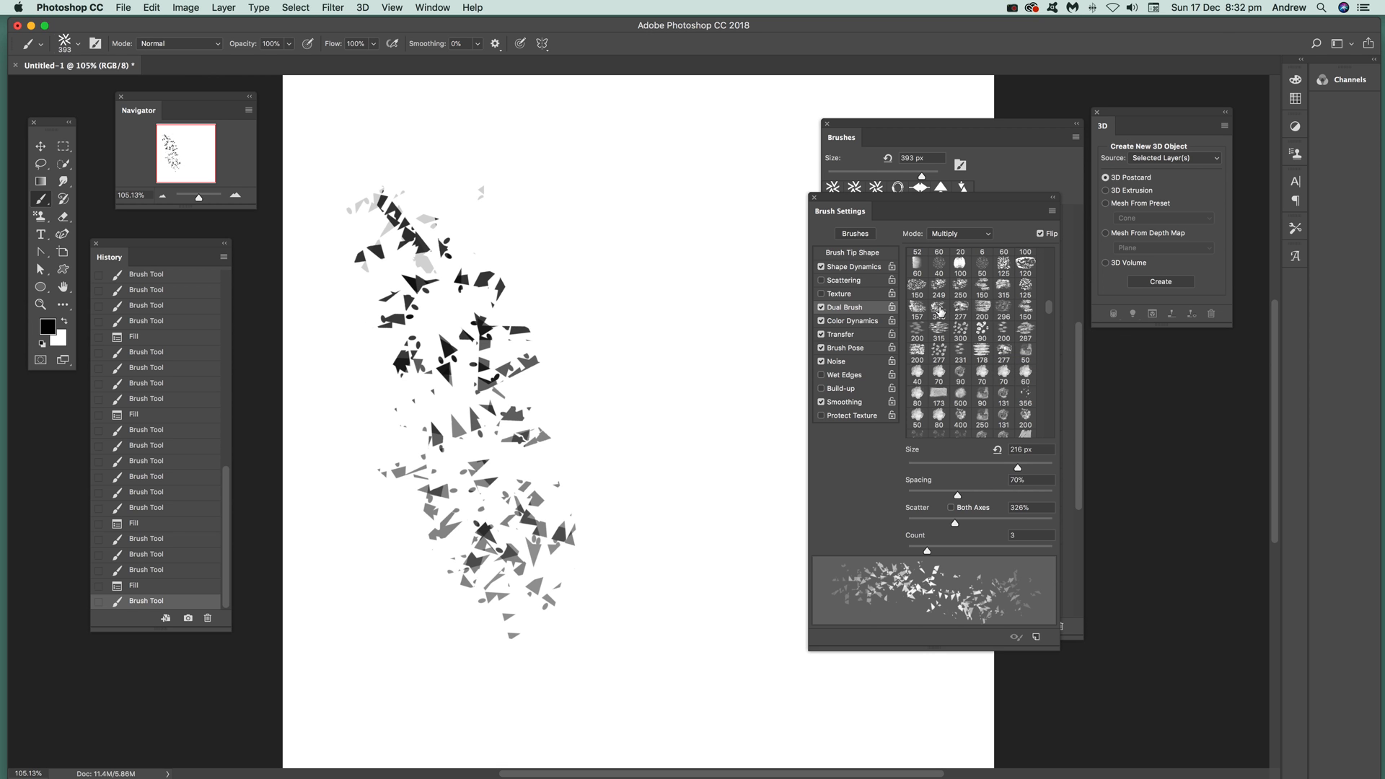
- Try several secondary tips and settle on the blotchy 356 px tip, then paint dabs
left_click(961, 329)
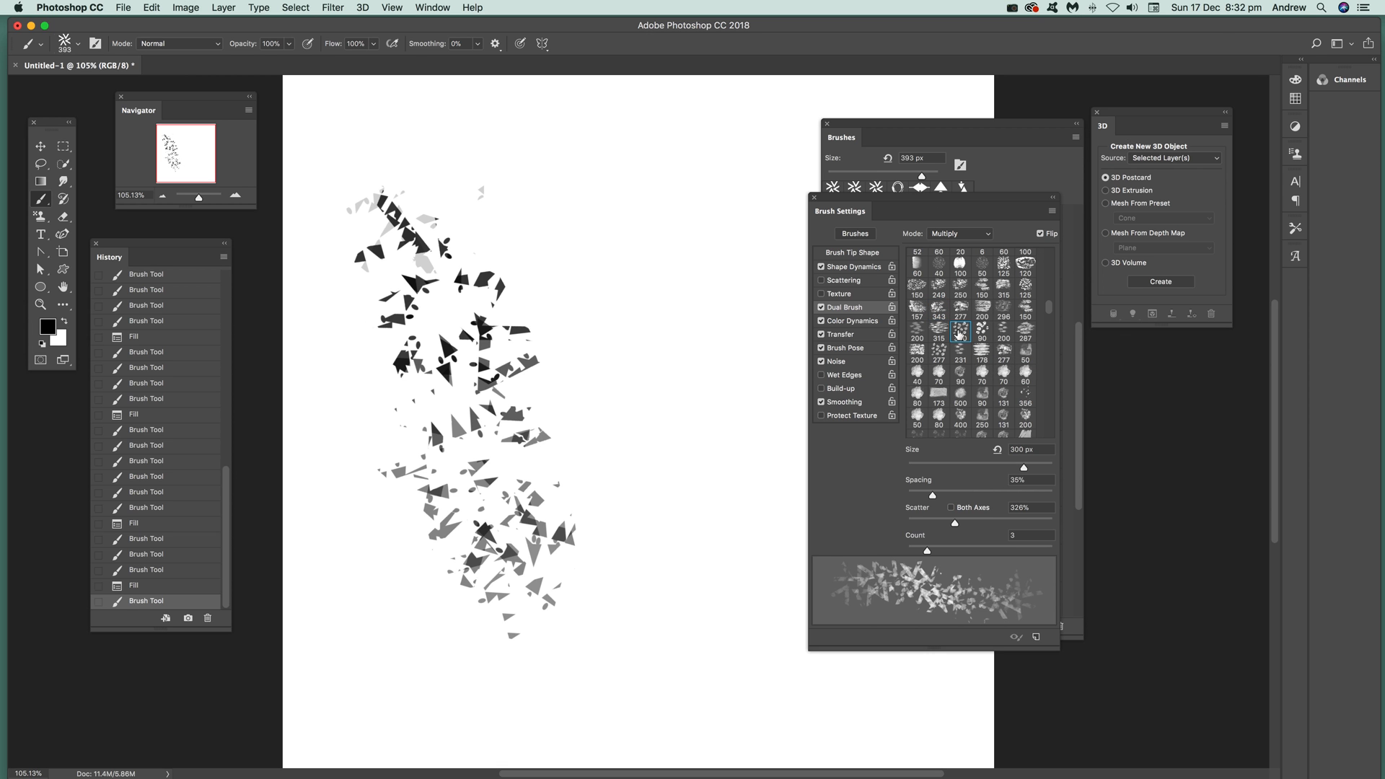
left_click(938, 349)
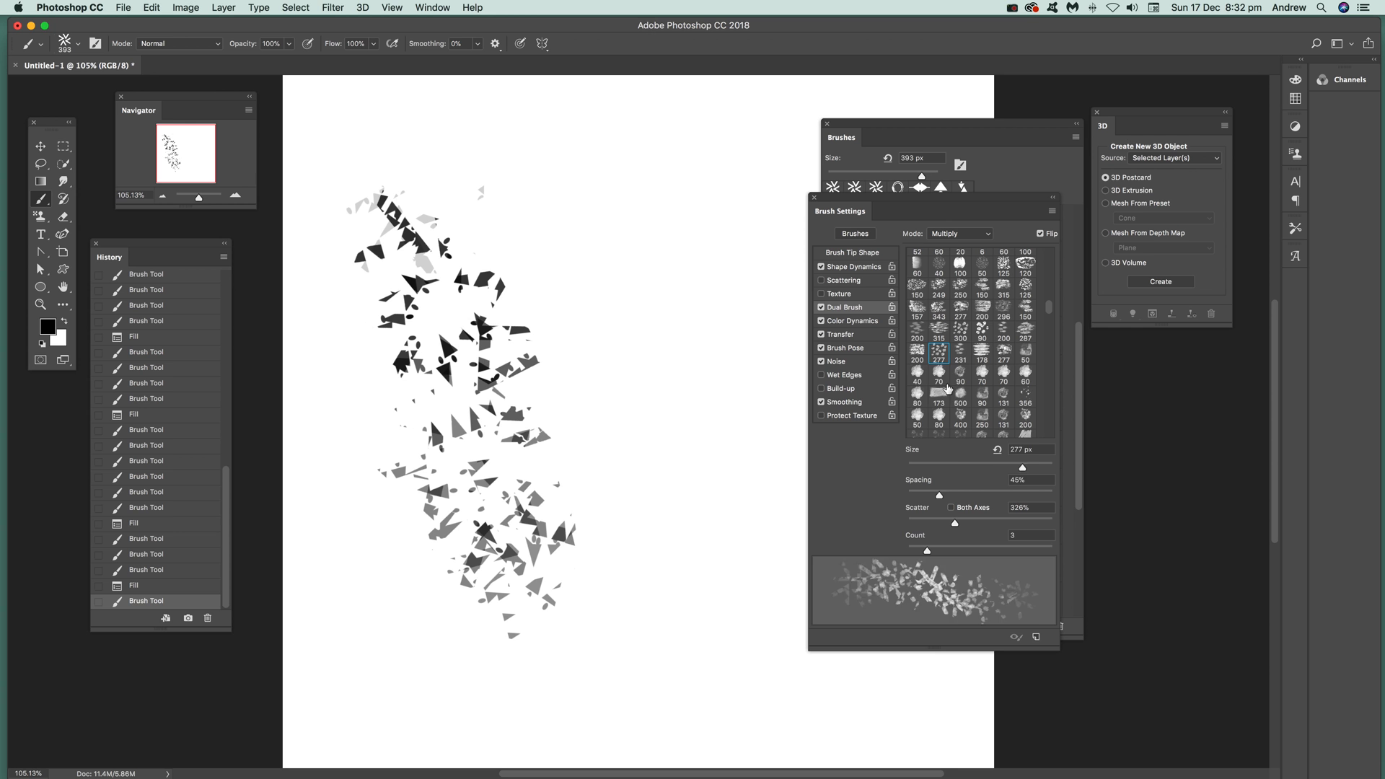
left_click(1003, 415)
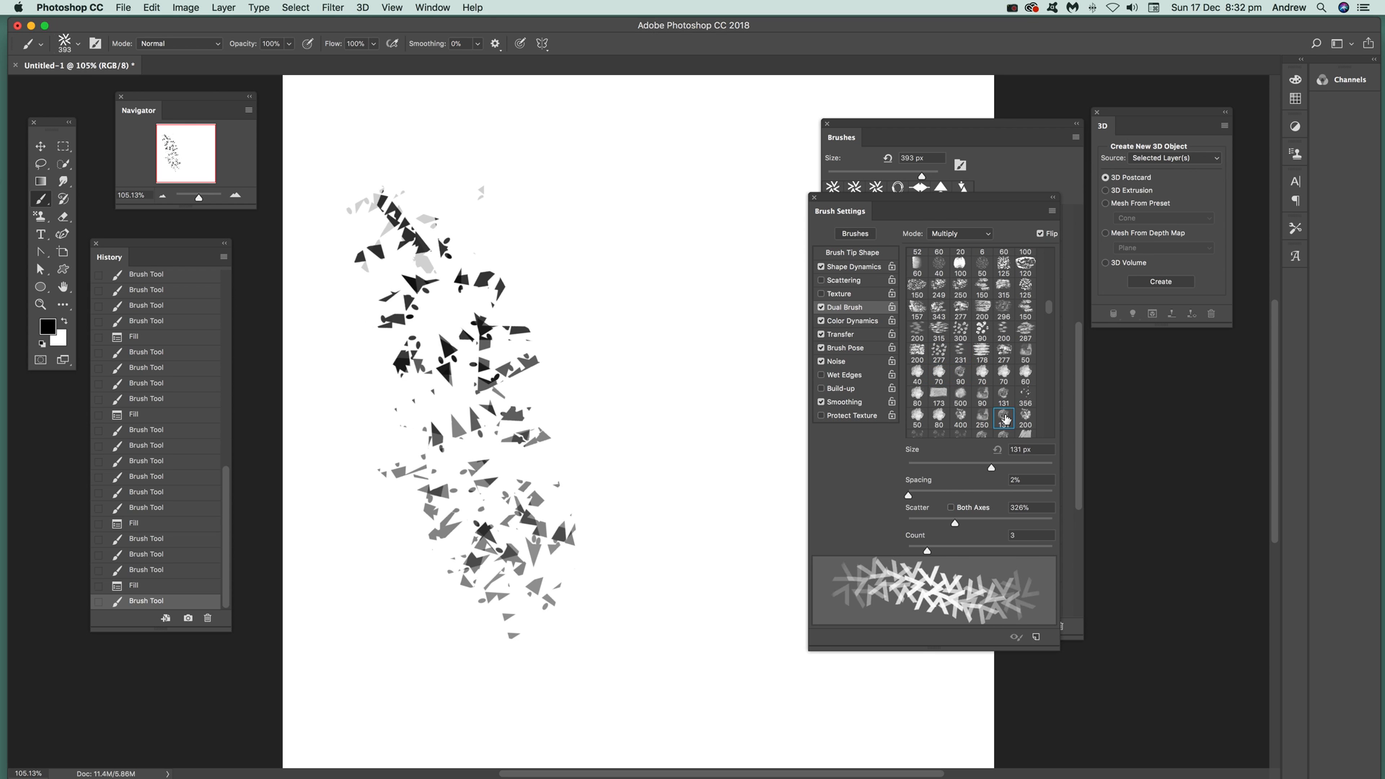
left_click(1025, 416)
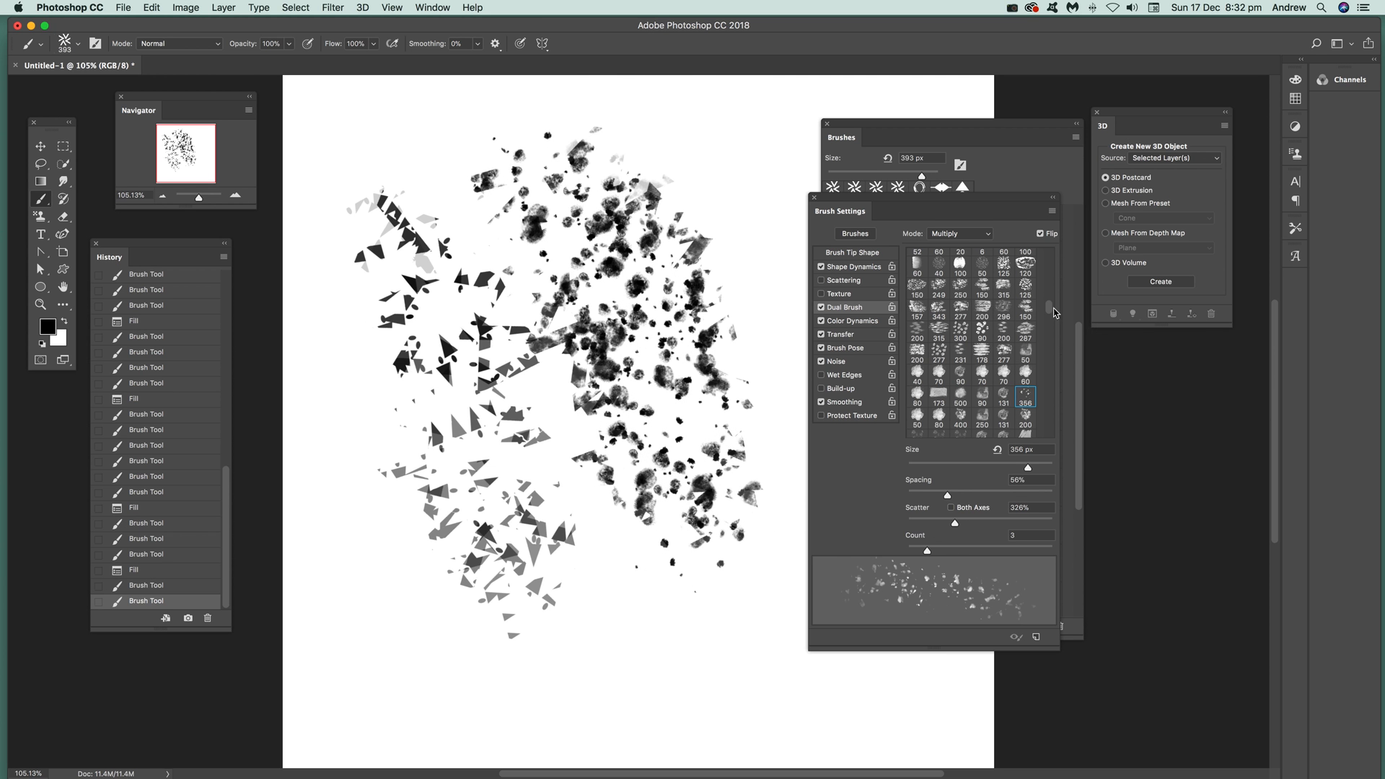
scroll("down", 3)
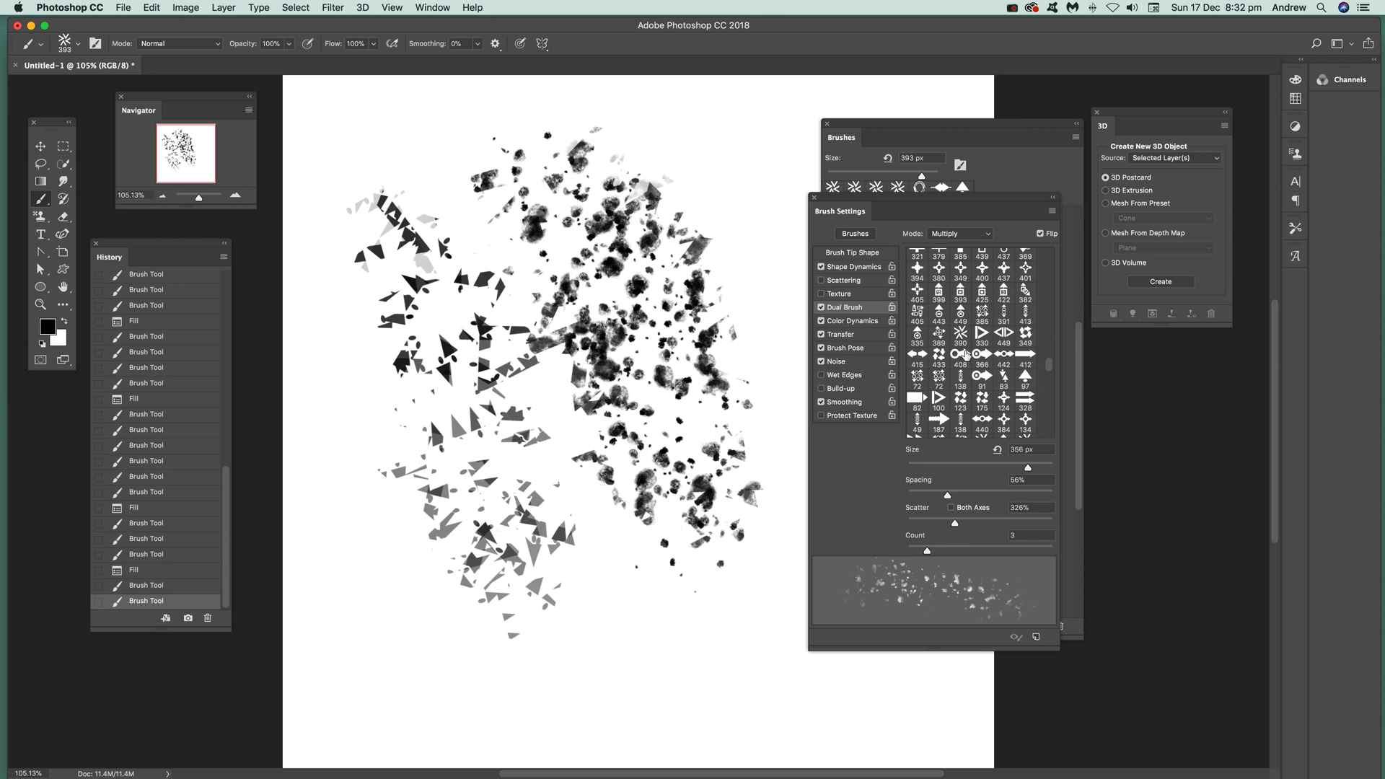
- Choose the arrow secondary tip and spread its scatter much wider
left_click(958, 353)
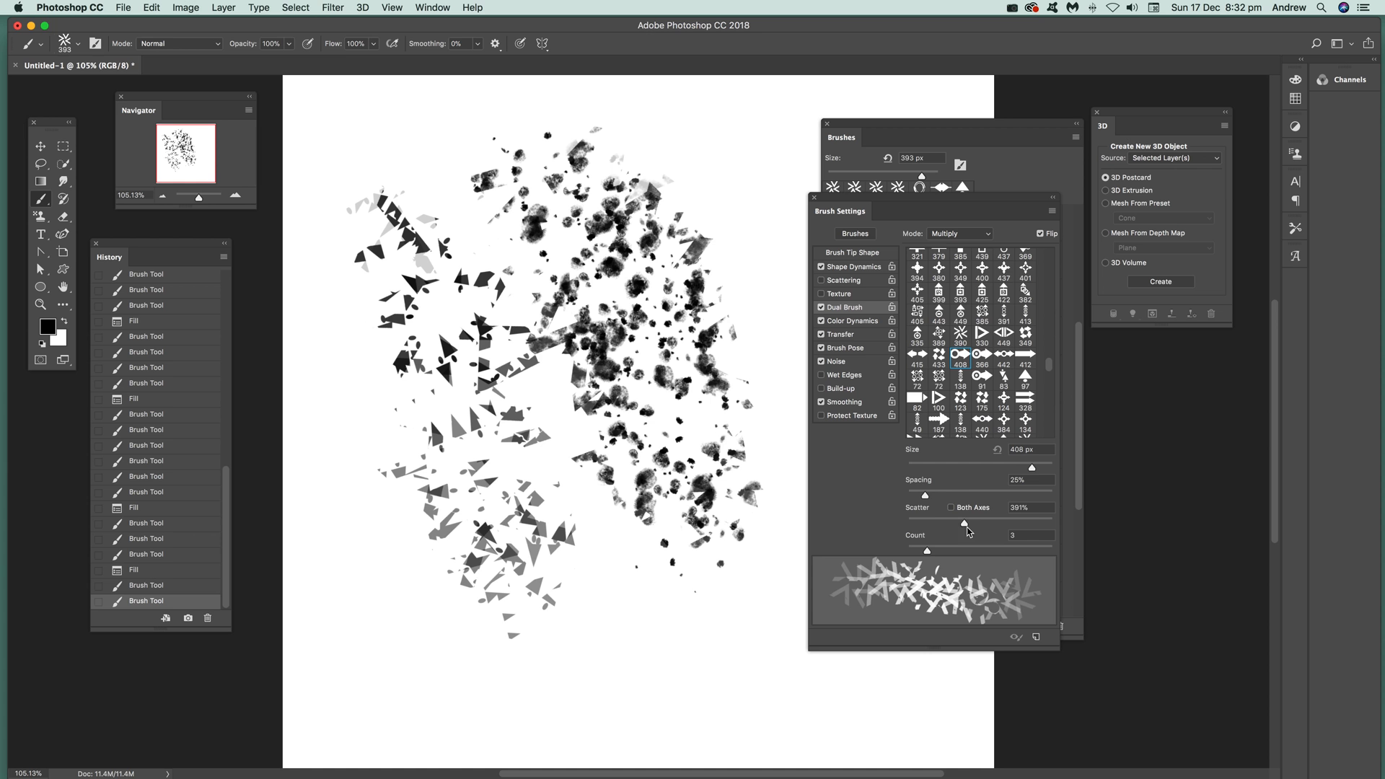
left_click_drag(963, 520, 928, 519)
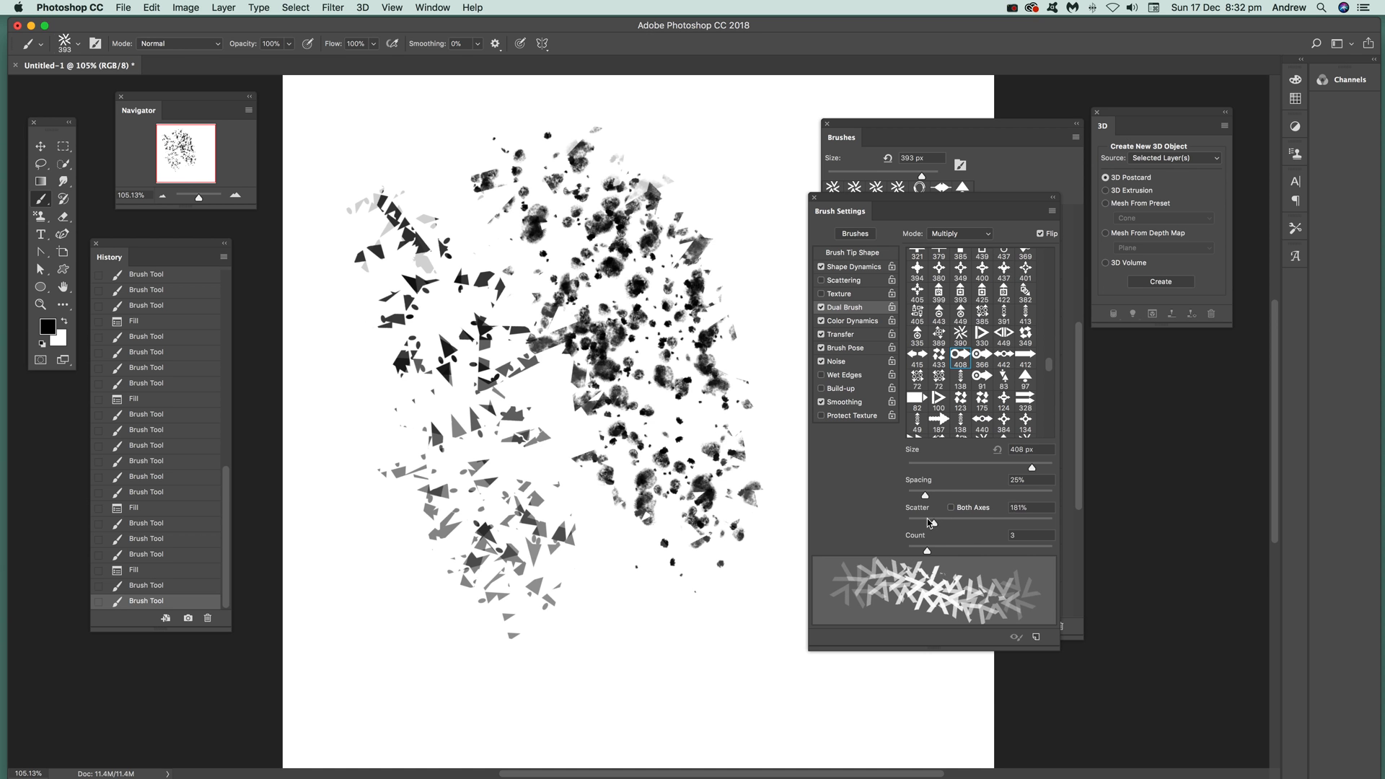
left_click_drag(926, 523, 1001, 523)
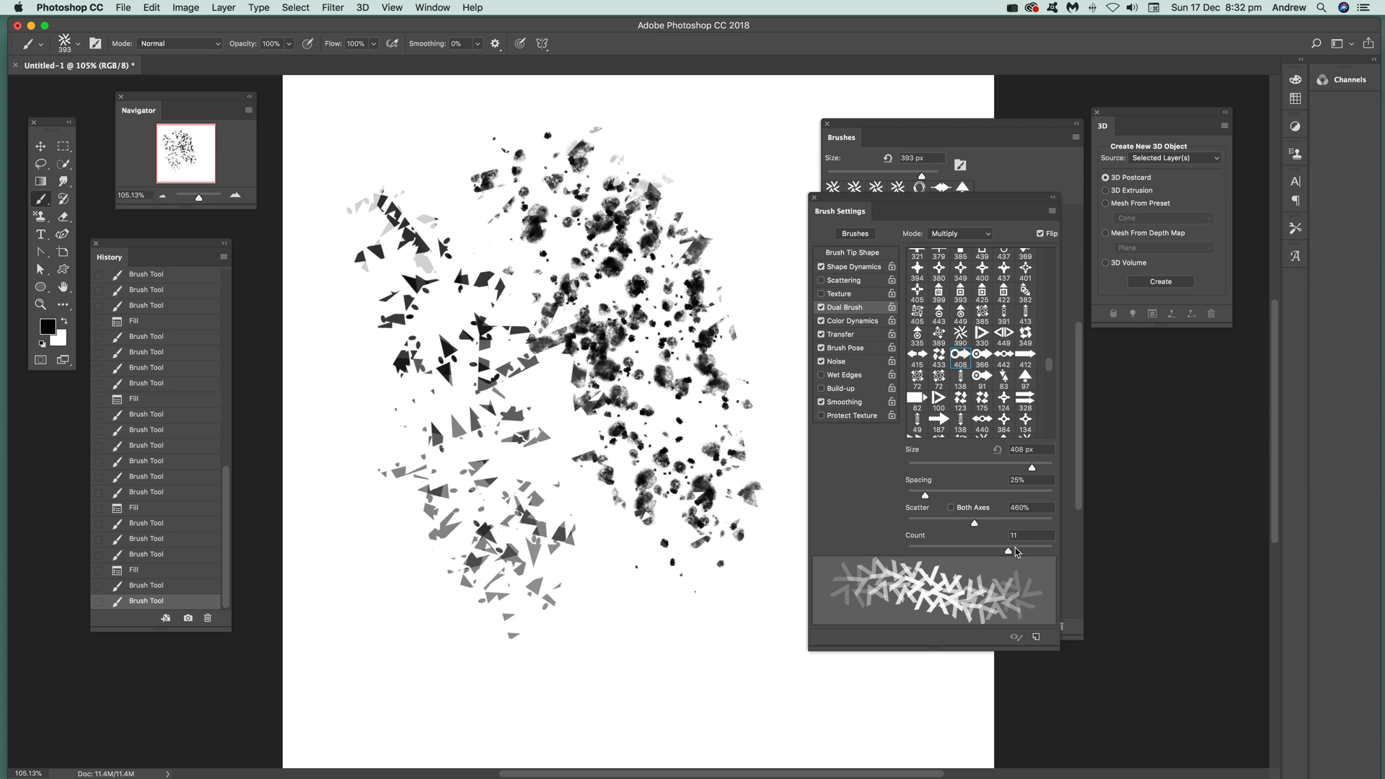
- Adjust the secondary tip count up and down, ending at 2
left_click_drag(975, 549, 974, 548)
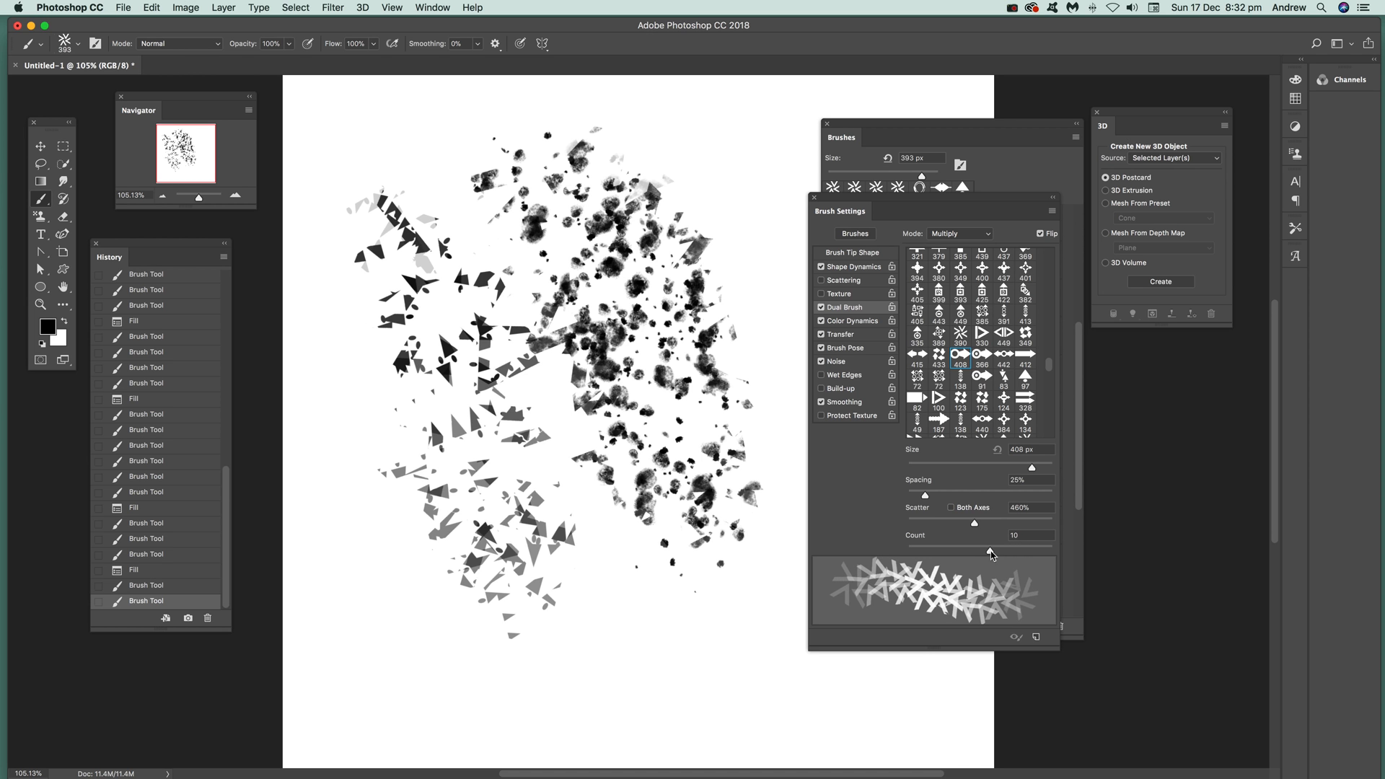
left_click_drag(974, 549, 932, 548)
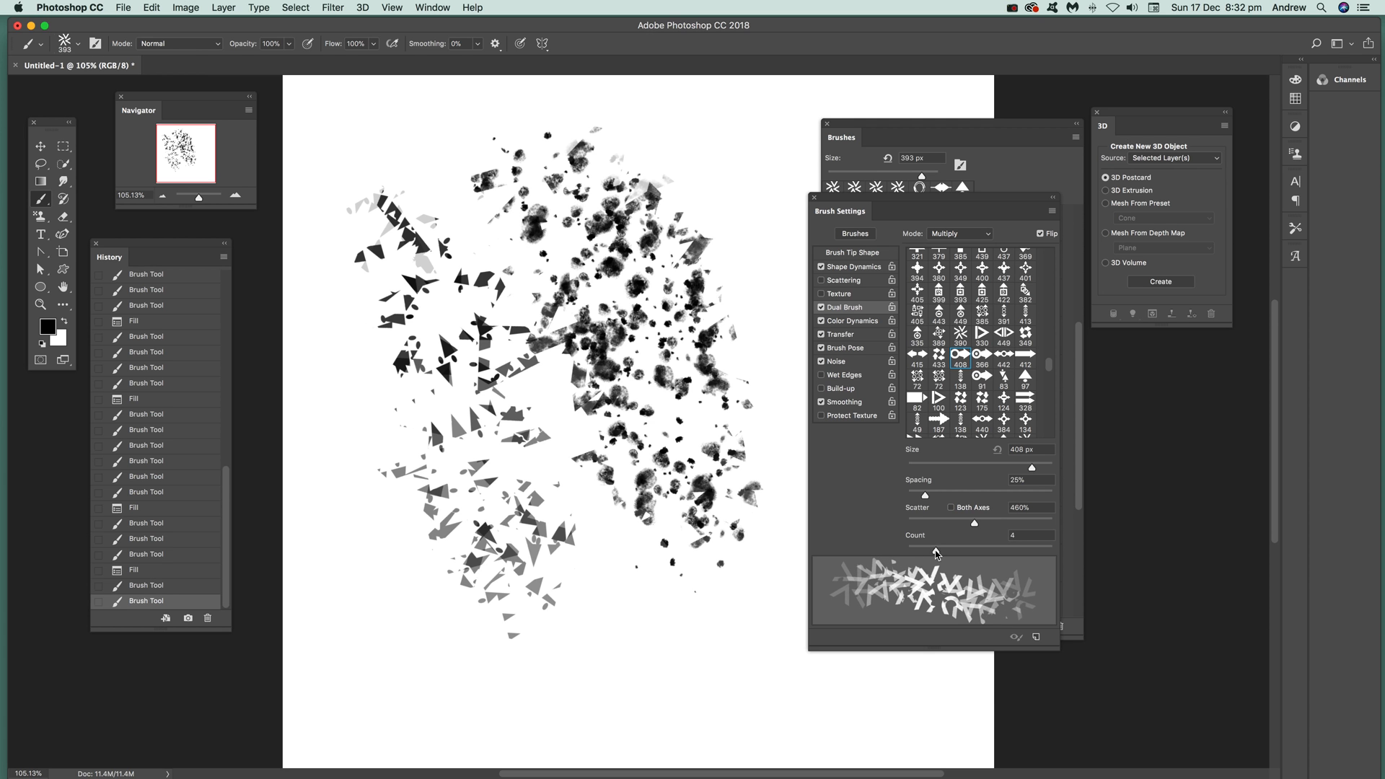
left_click_drag(974, 549, 994, 548)
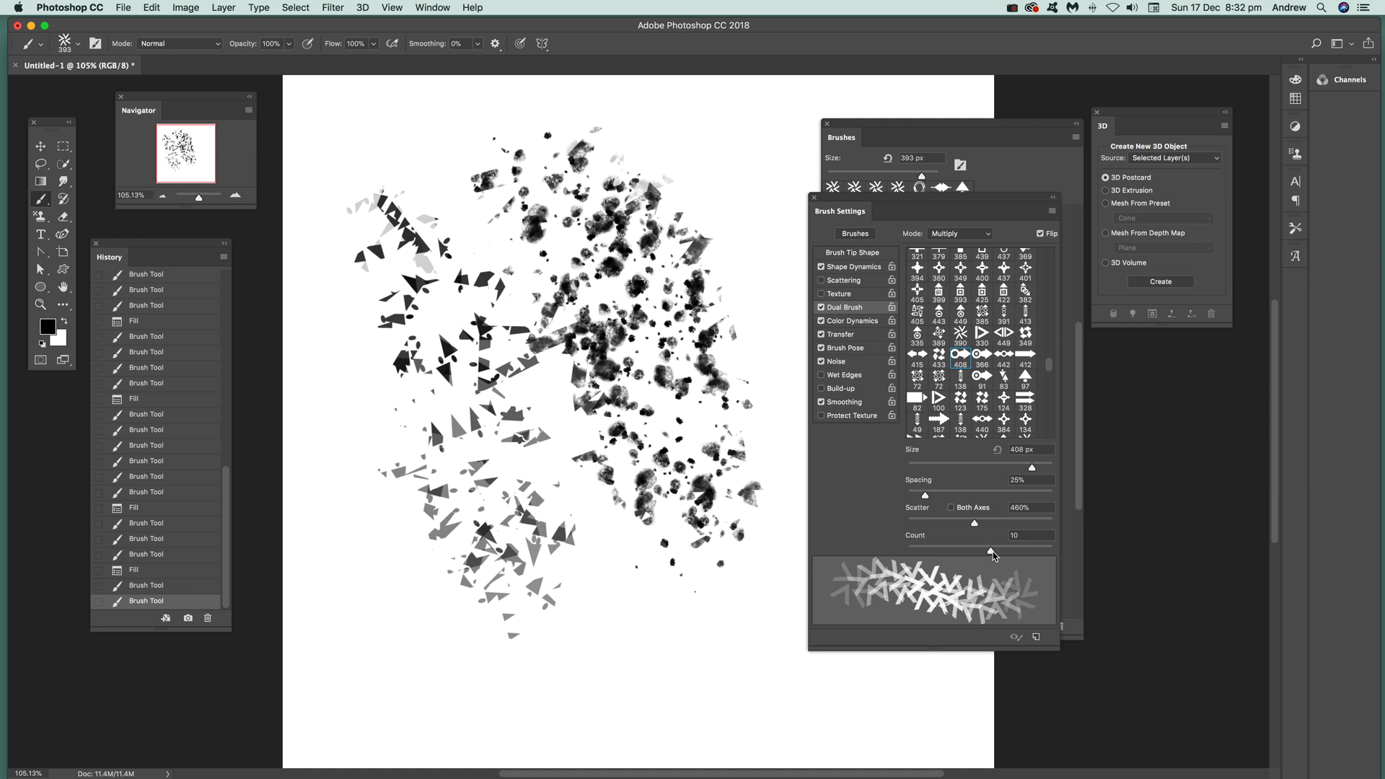
left_click_drag(974, 549, 932, 548)
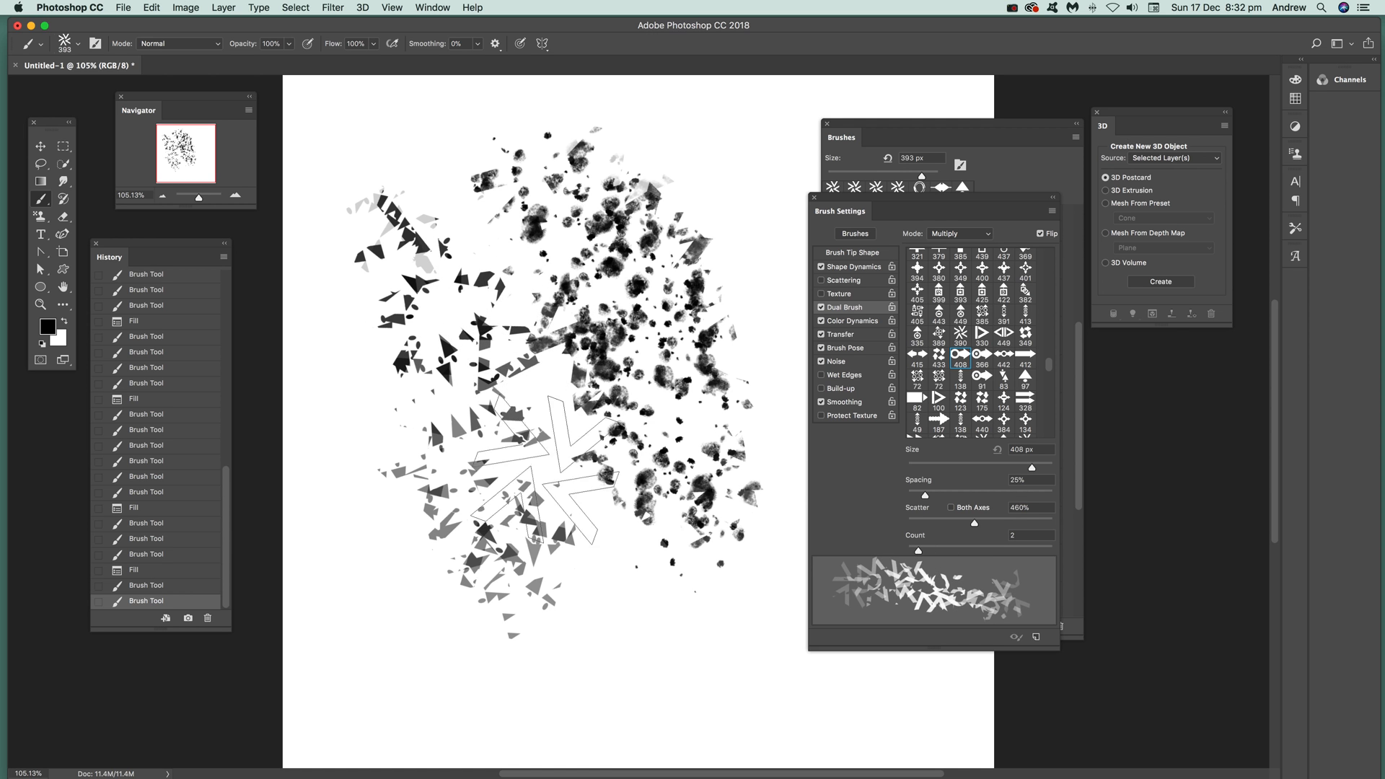
- Shrink the secondary tip to 88 px and paint grey arrow strokes along the bottom
left_click_drag(1048, 467, 975, 466)
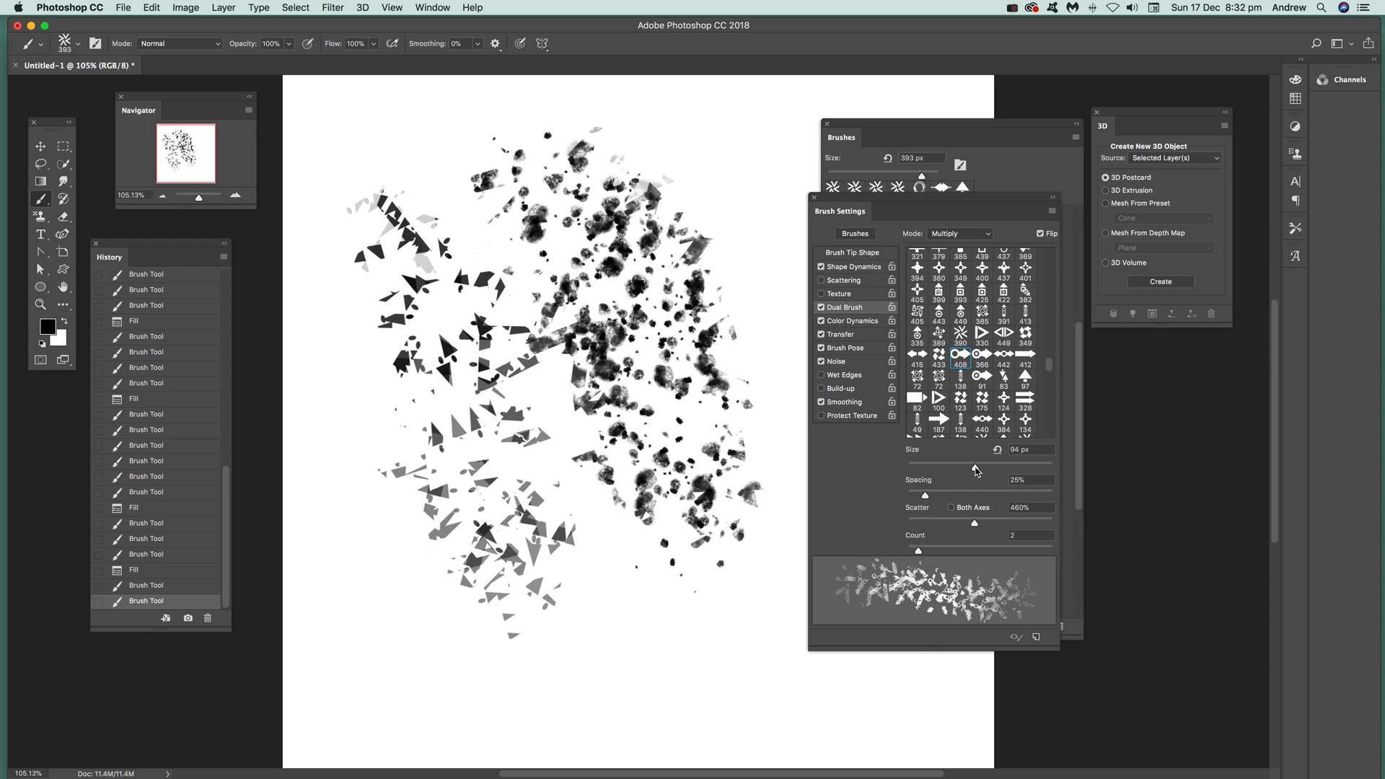
left_click_drag(977, 463, 971, 463)
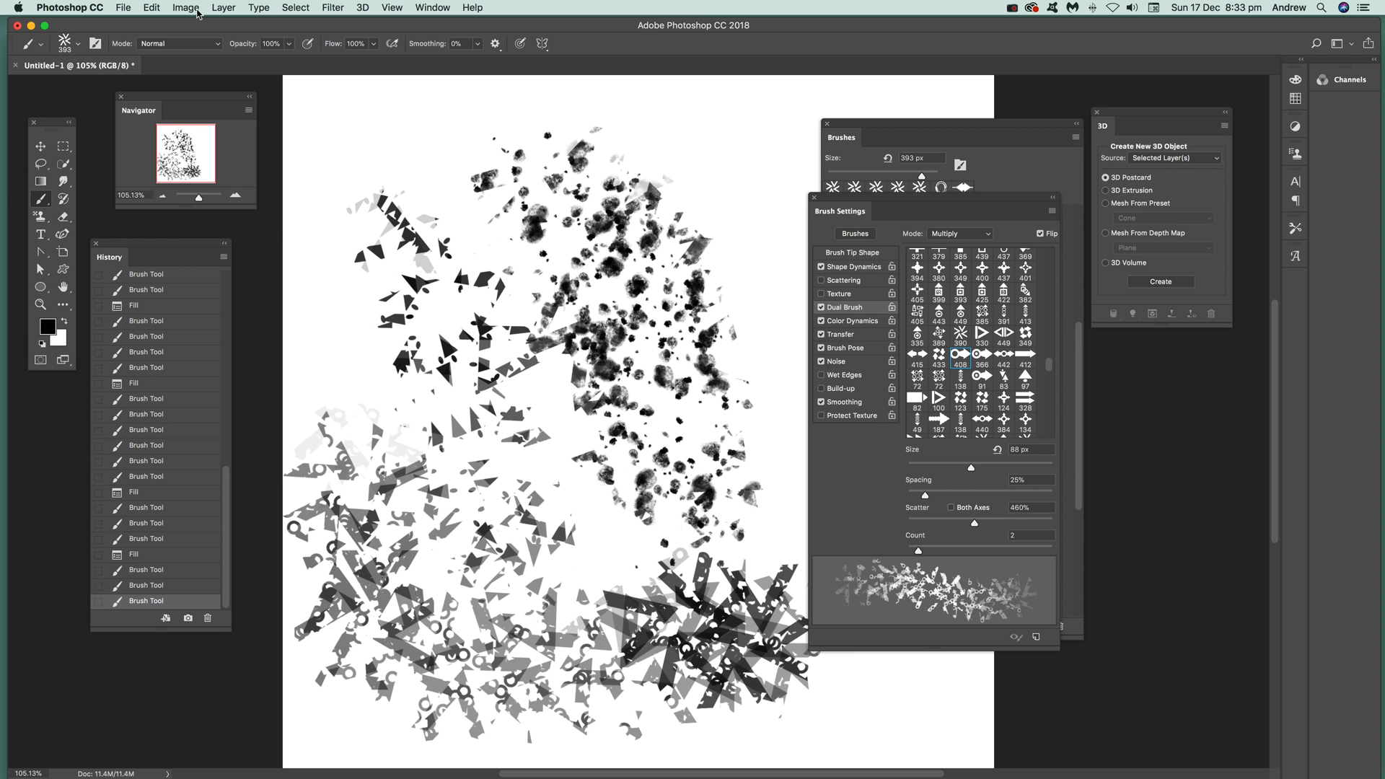
mouse_move(1010, 153)
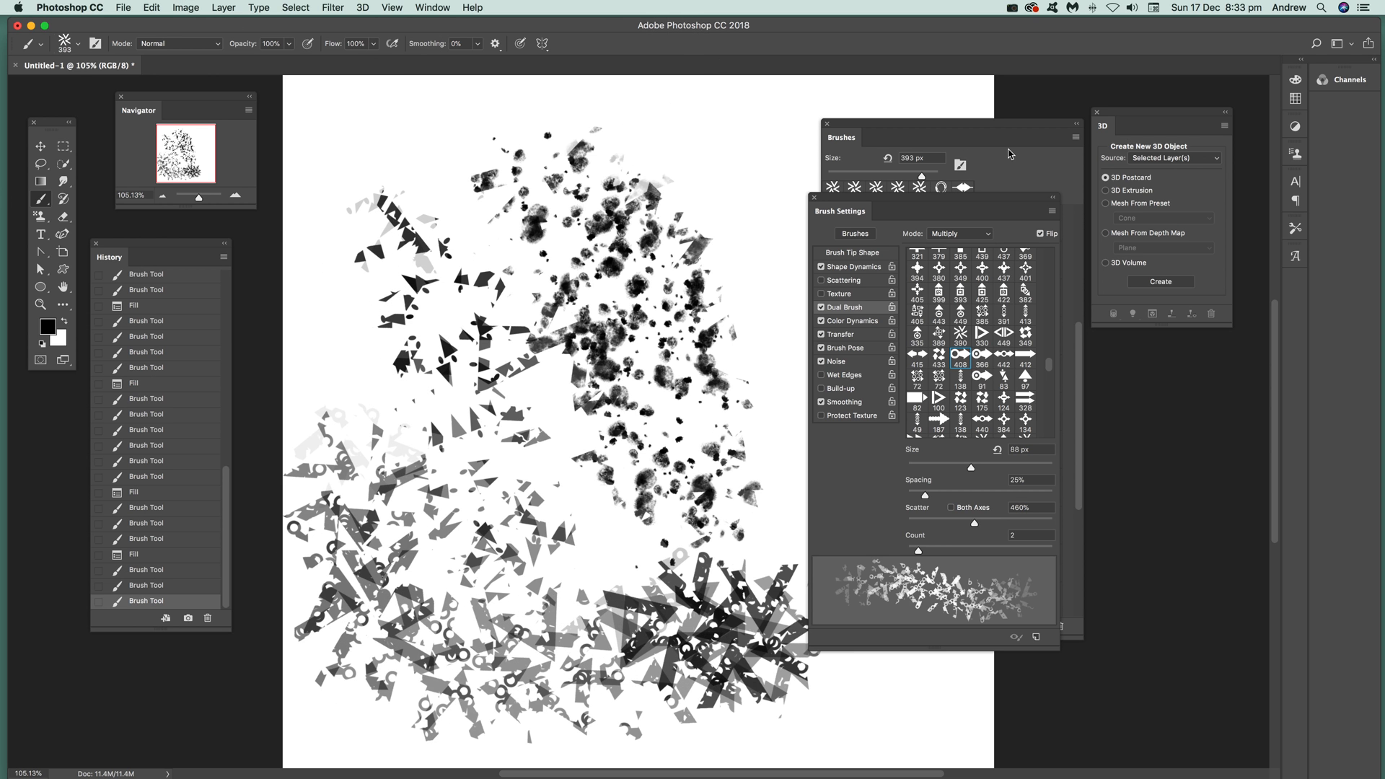
left_click(1054, 198)
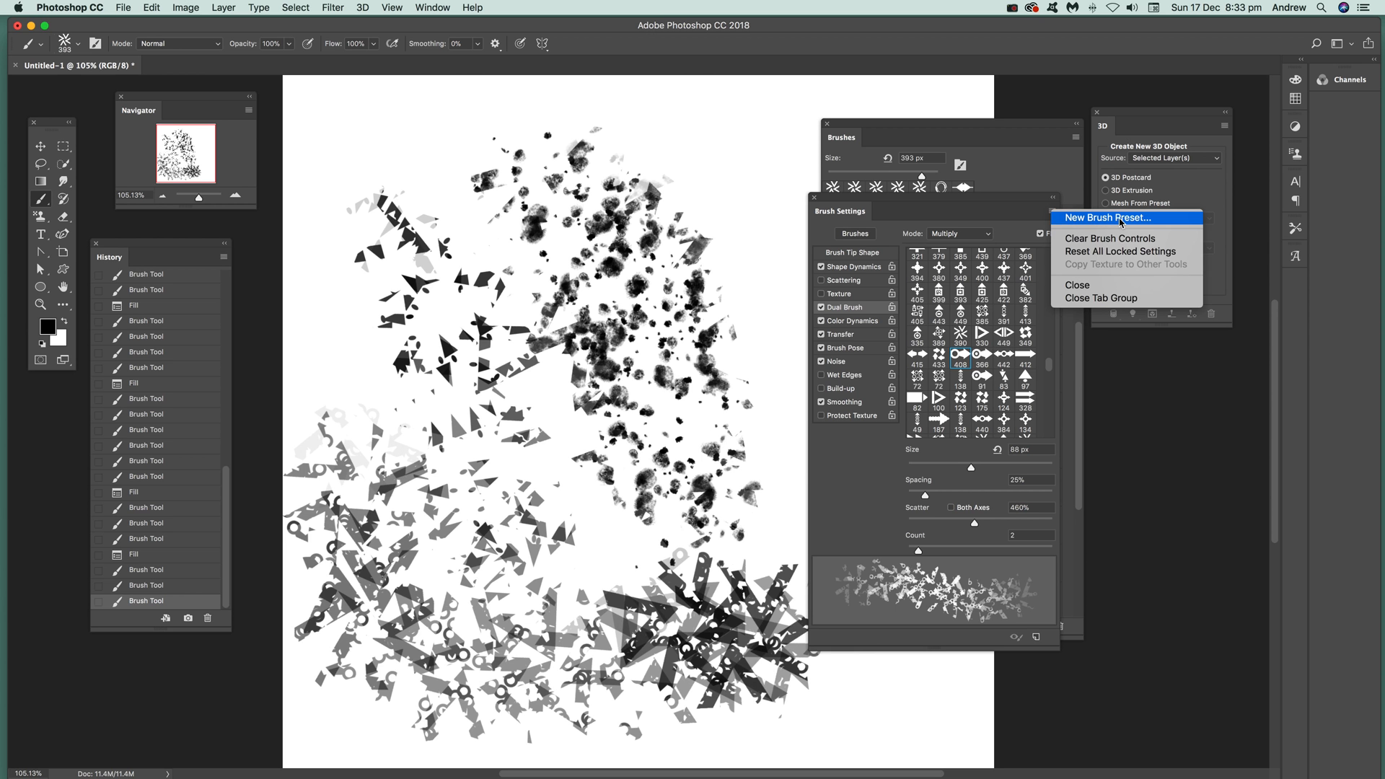
- Save the arrow dual brush as a new preset with Include Color kept on
left_click(1107, 218)
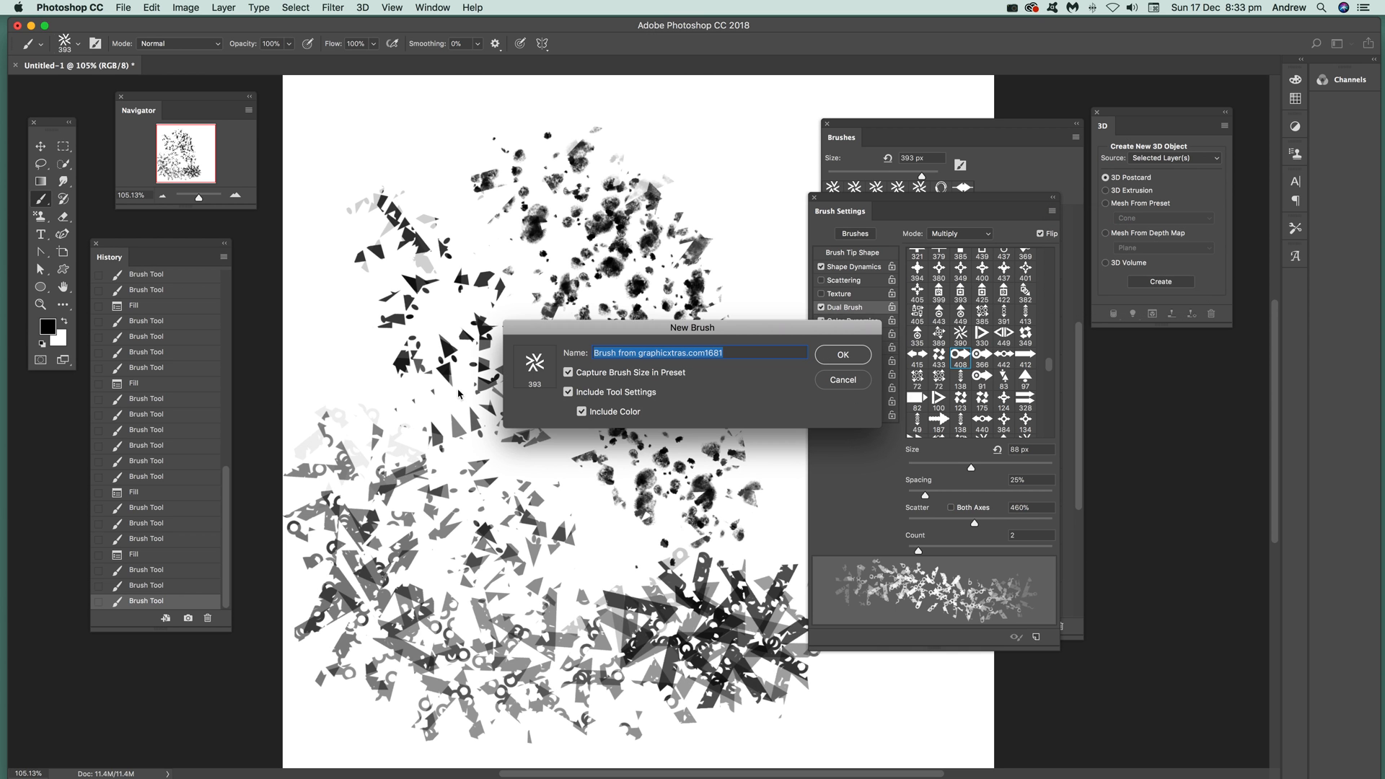
mouse_move(520, 592)
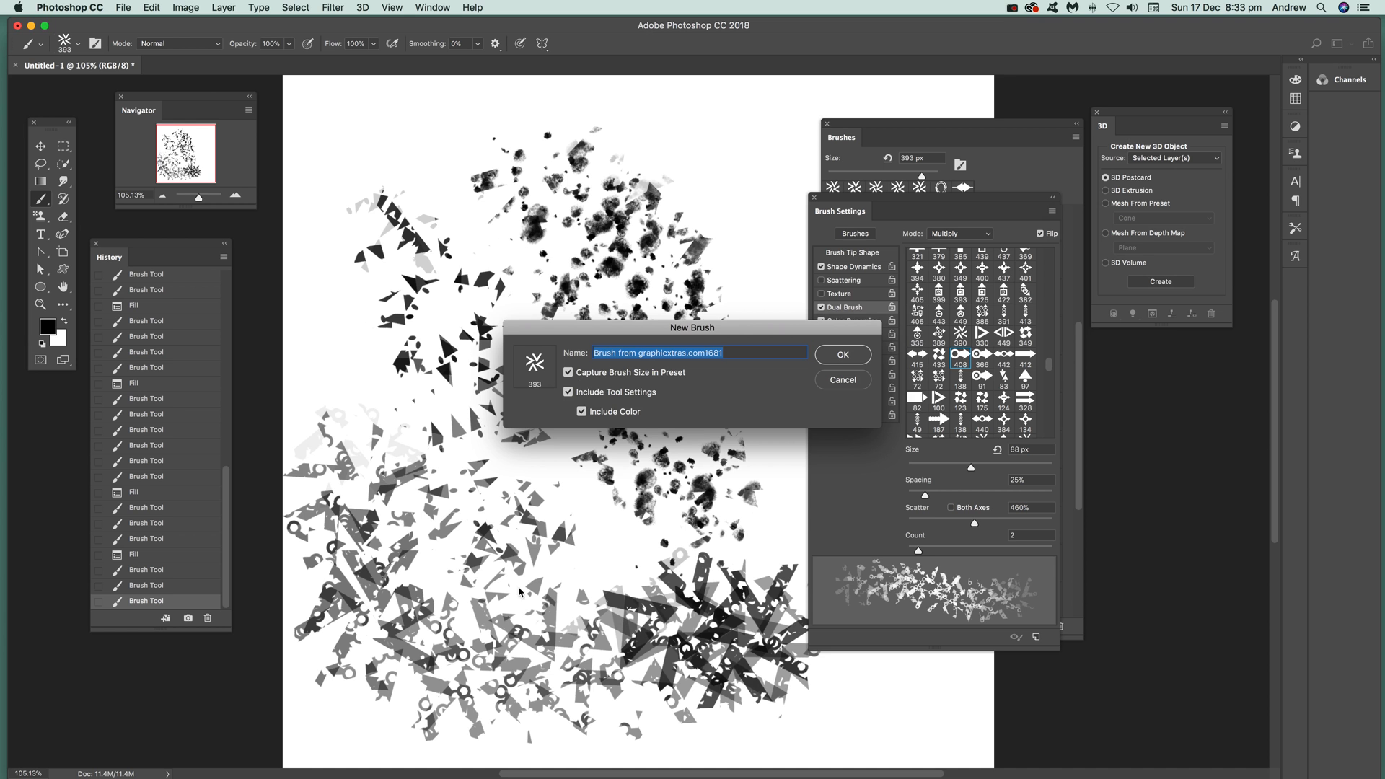
mouse_move(641, 593)
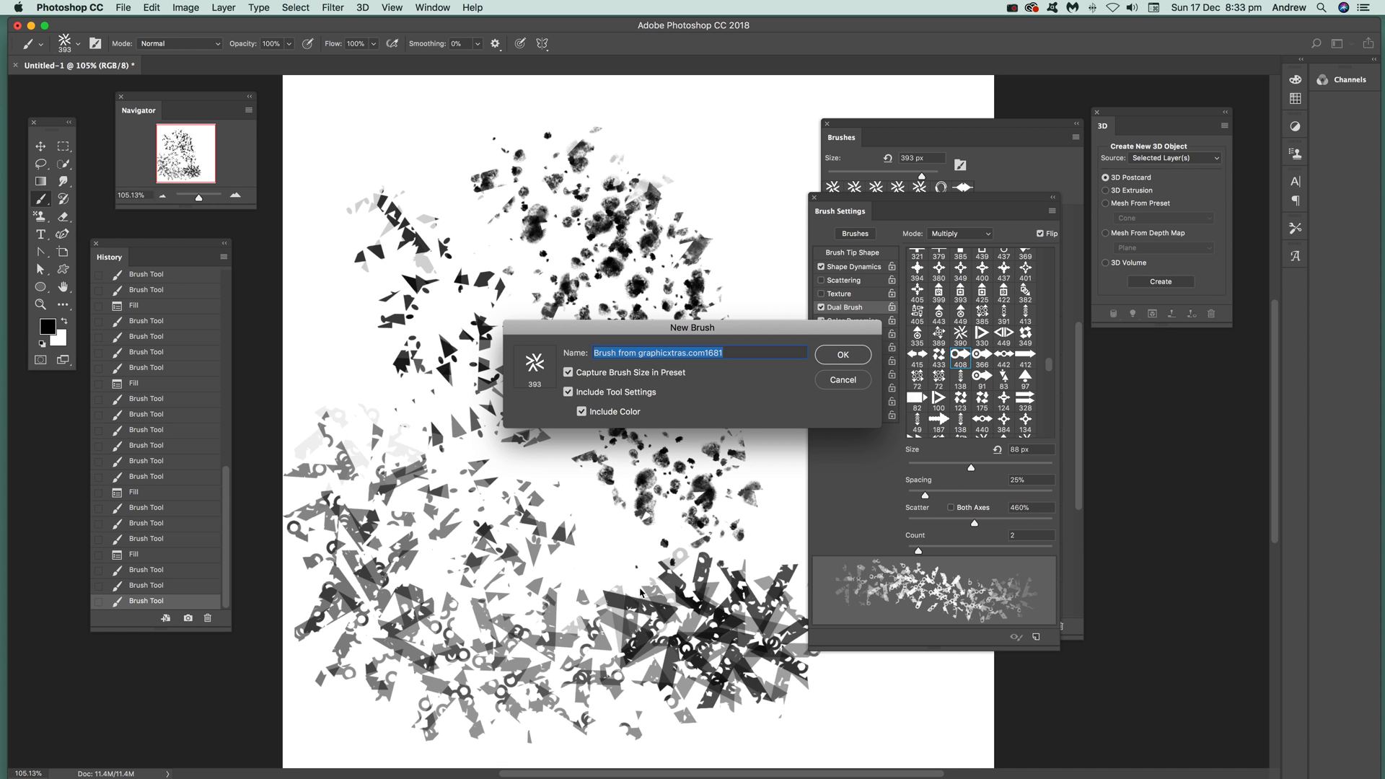
mouse_move(644, 424)
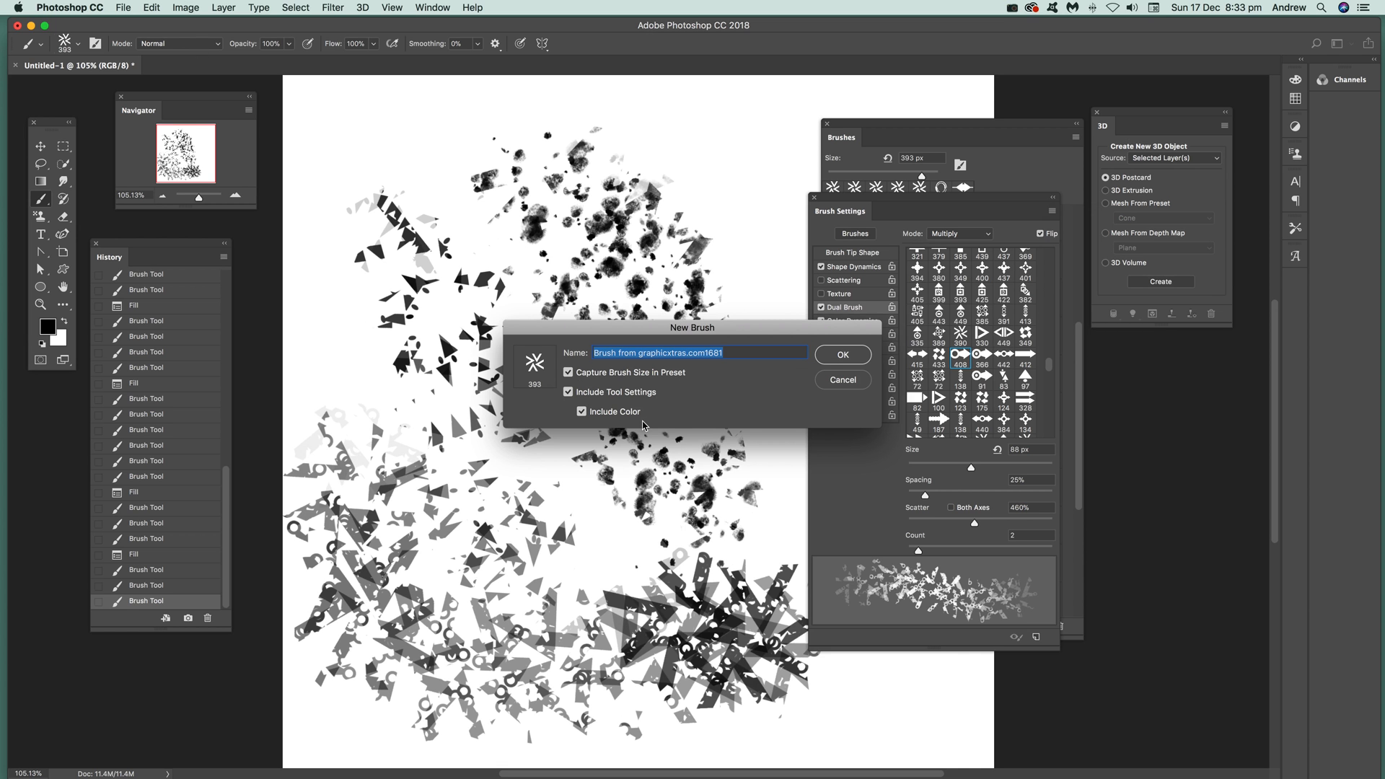
left_click(840, 355)
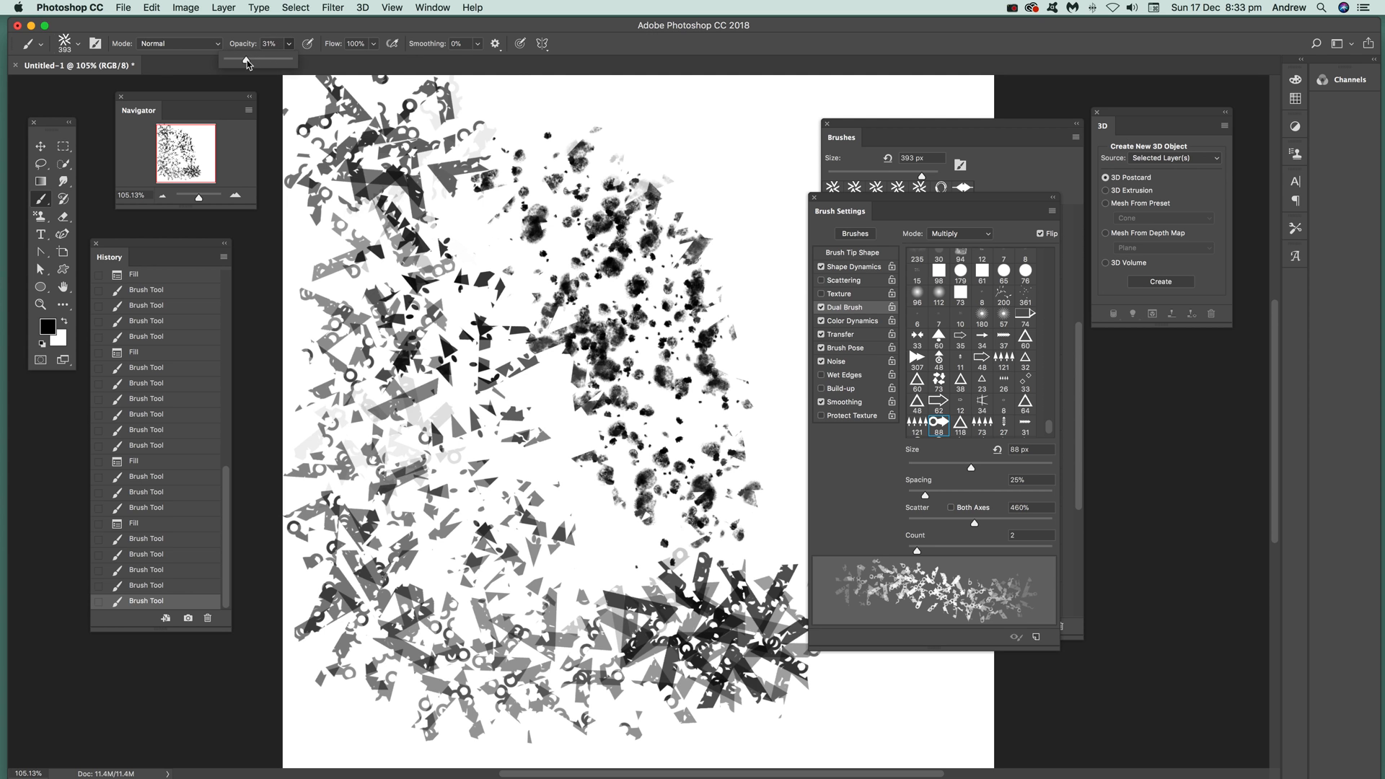
- Raise brush opacity to 66% and try smaller secondary tips including the 121 px one
left_click_drag(247, 59, 293, 60)
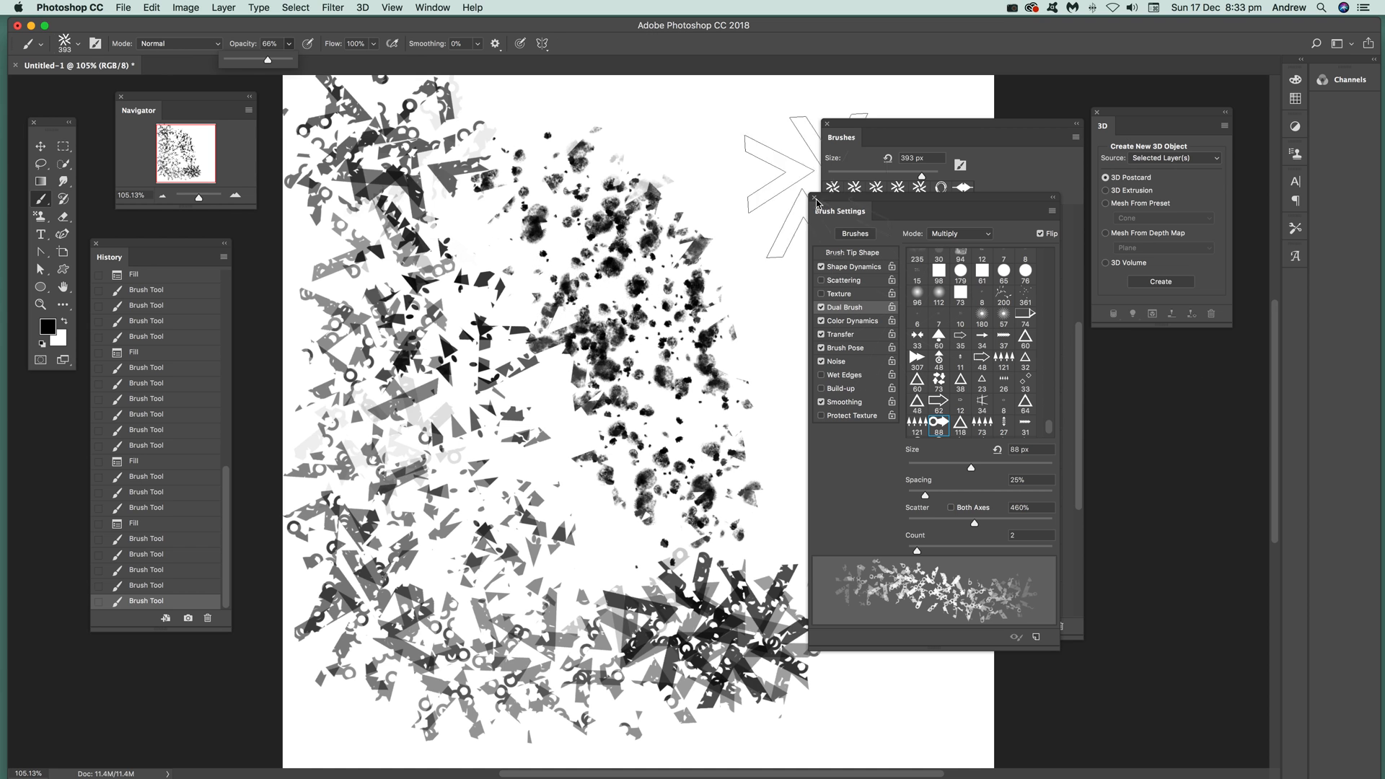
left_click(1052, 198)
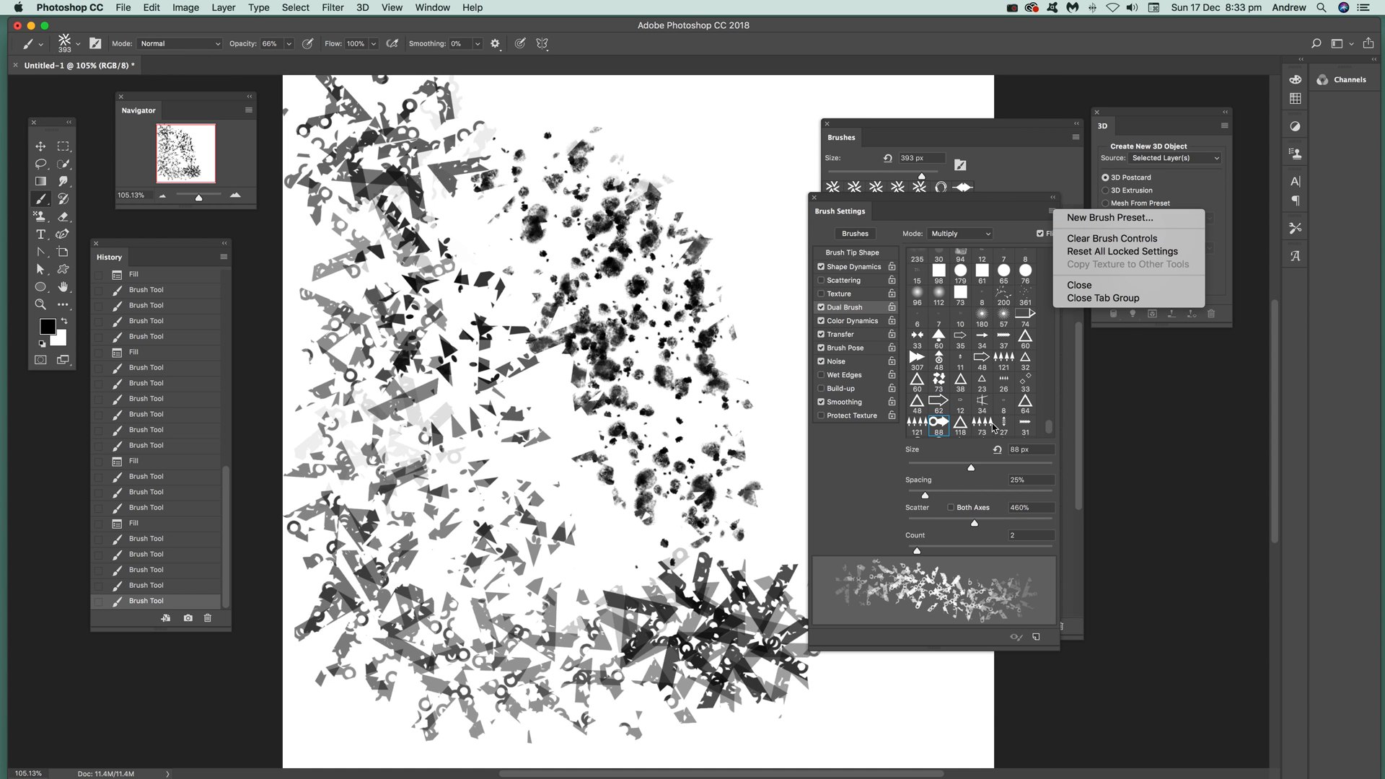
left_click(981, 425)
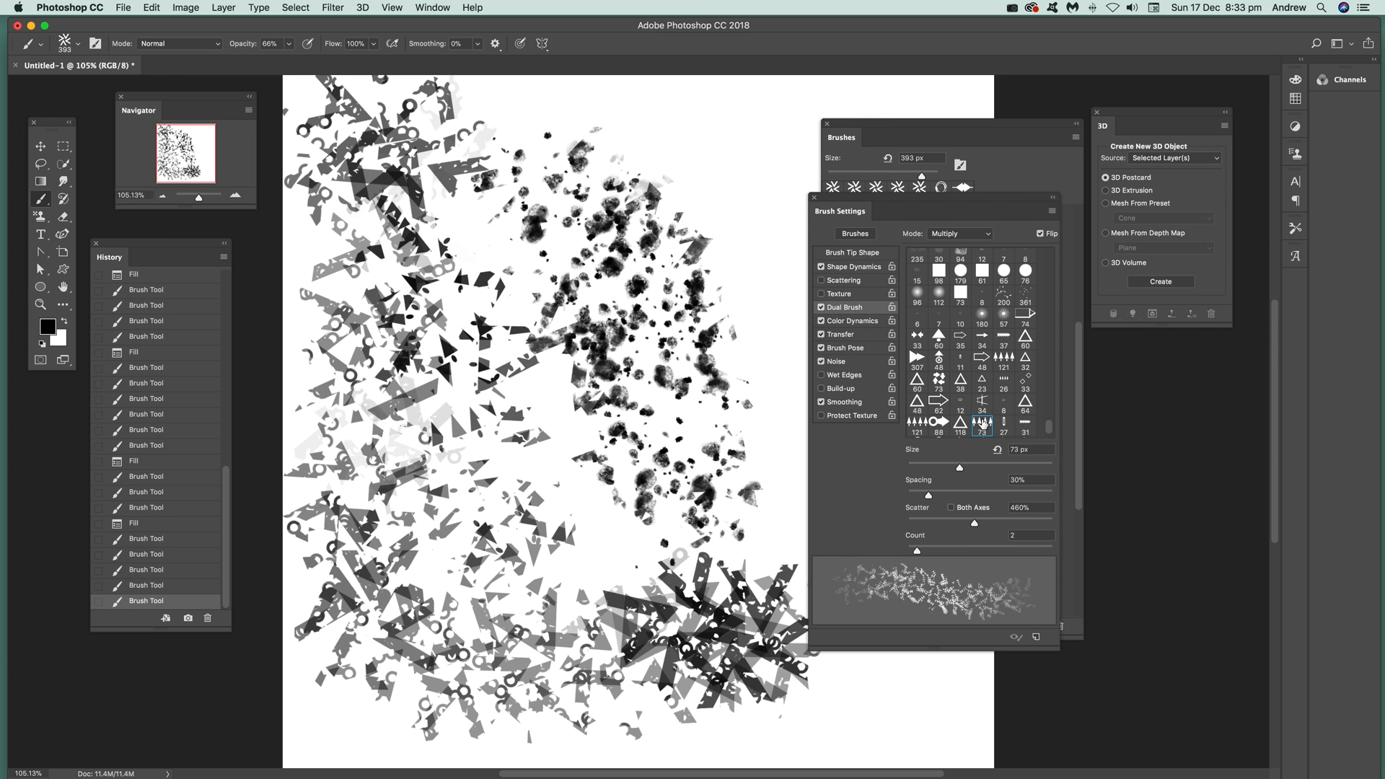
left_click(916, 422)
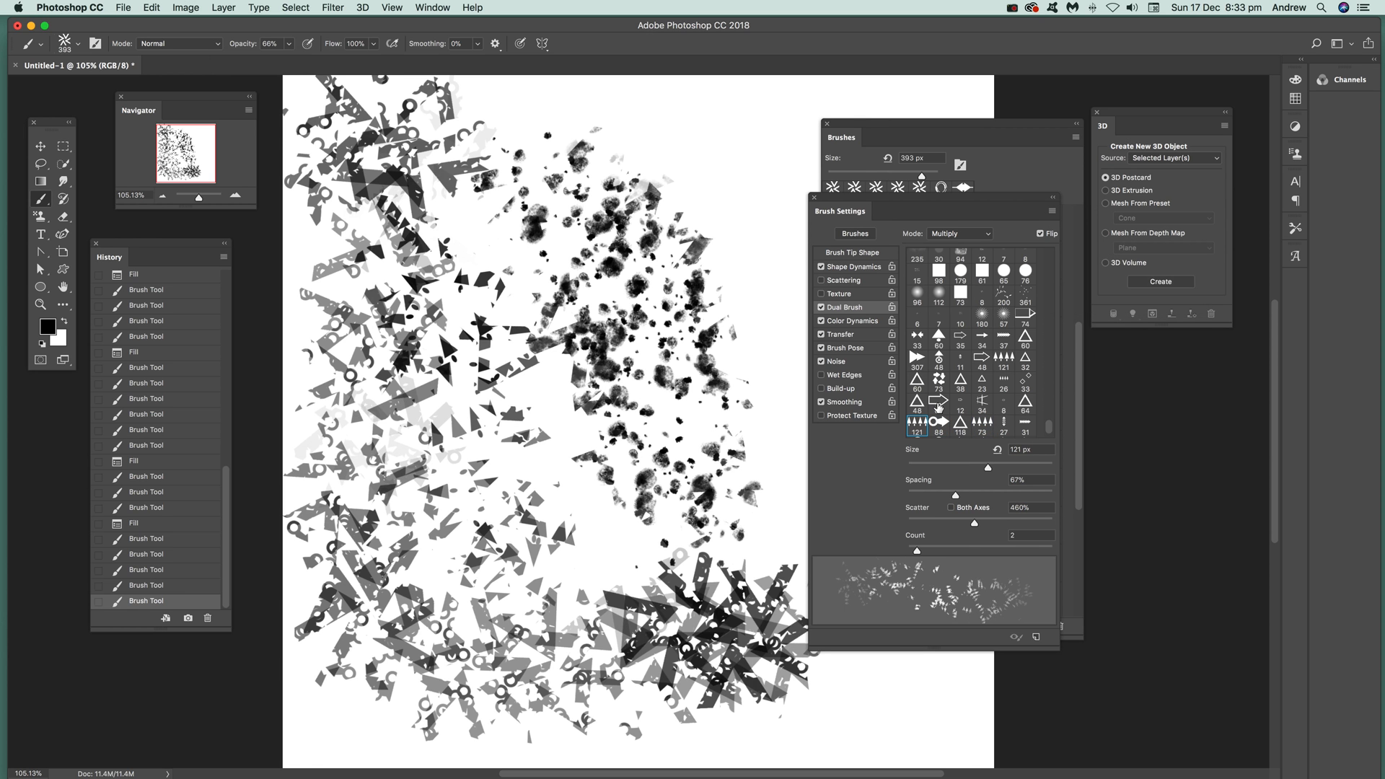
left_click(938, 407)
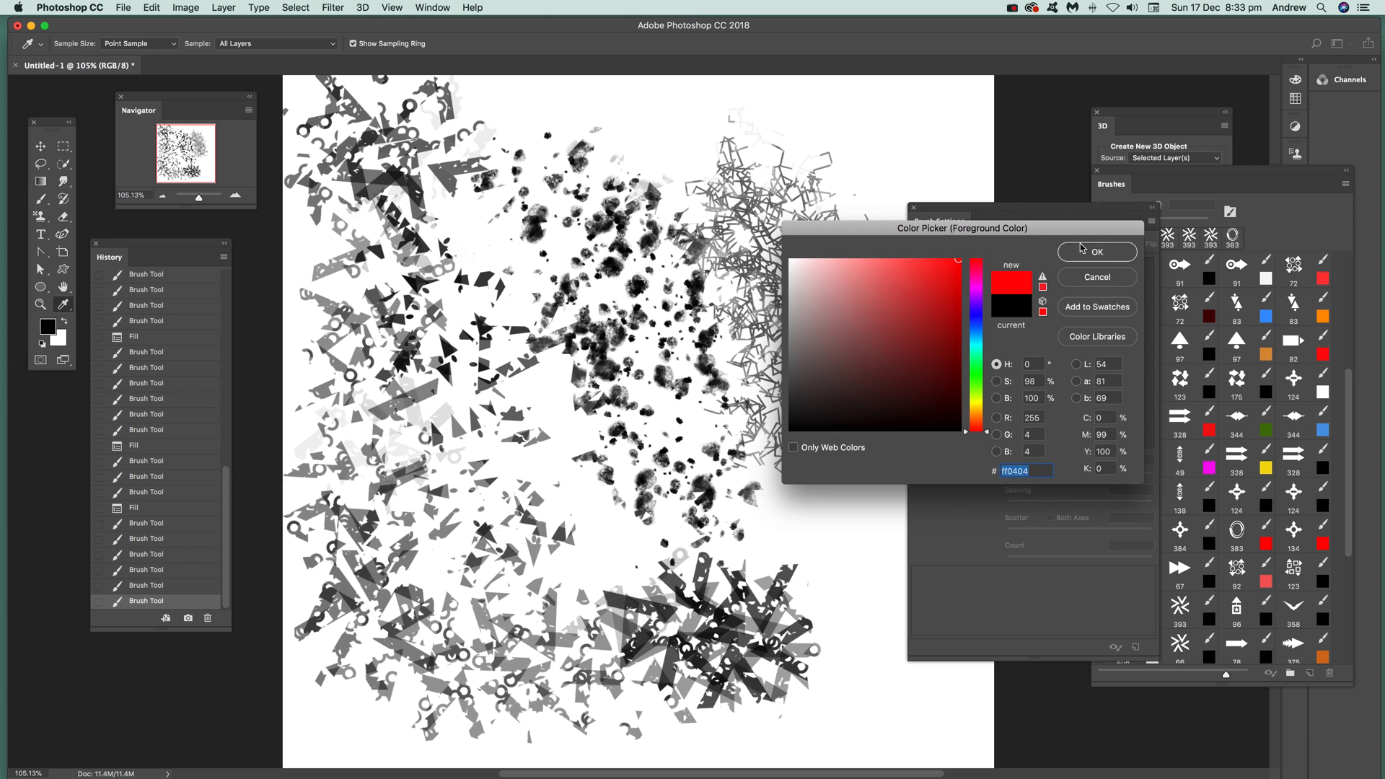
- Confirm red as the foreground colour and paint red arrow strokes over the grey ones
left_click(1097, 252)
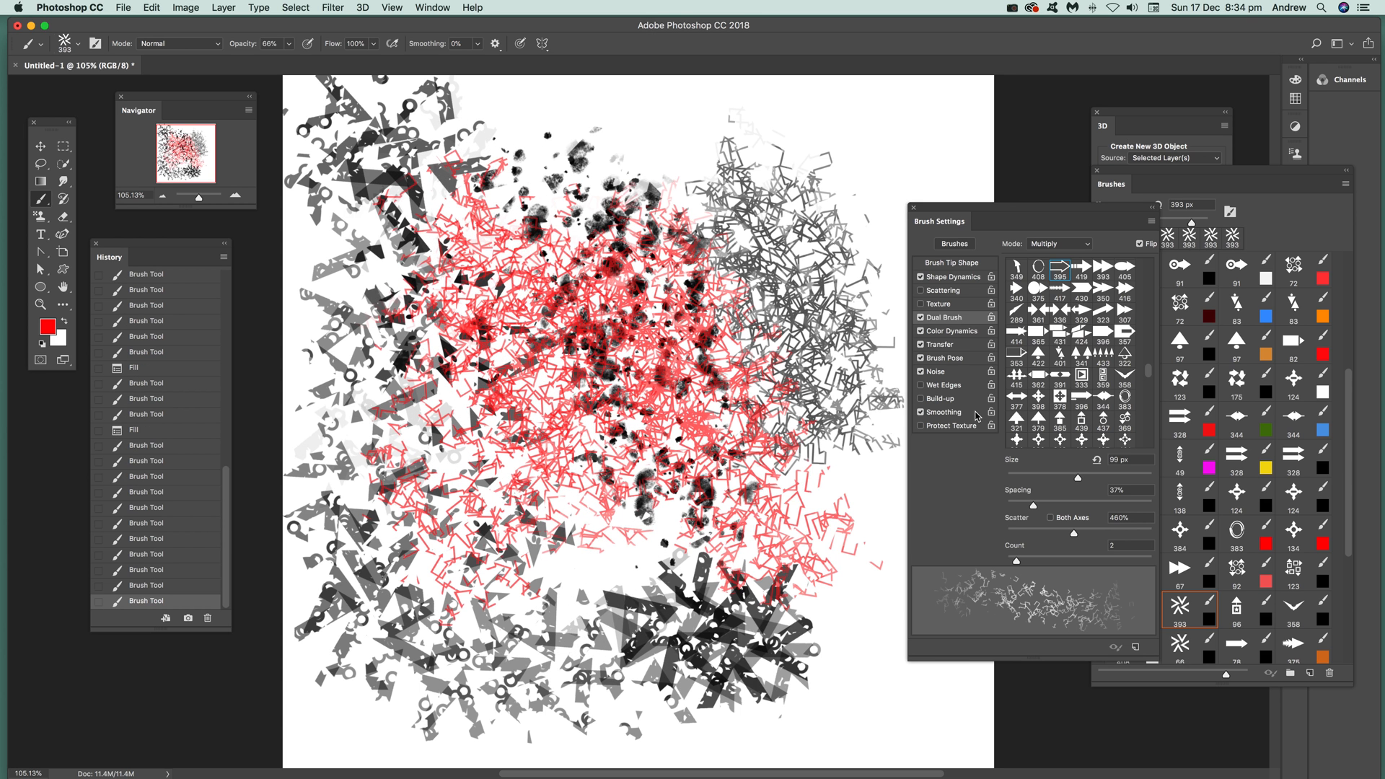
mouse_move(971, 417)
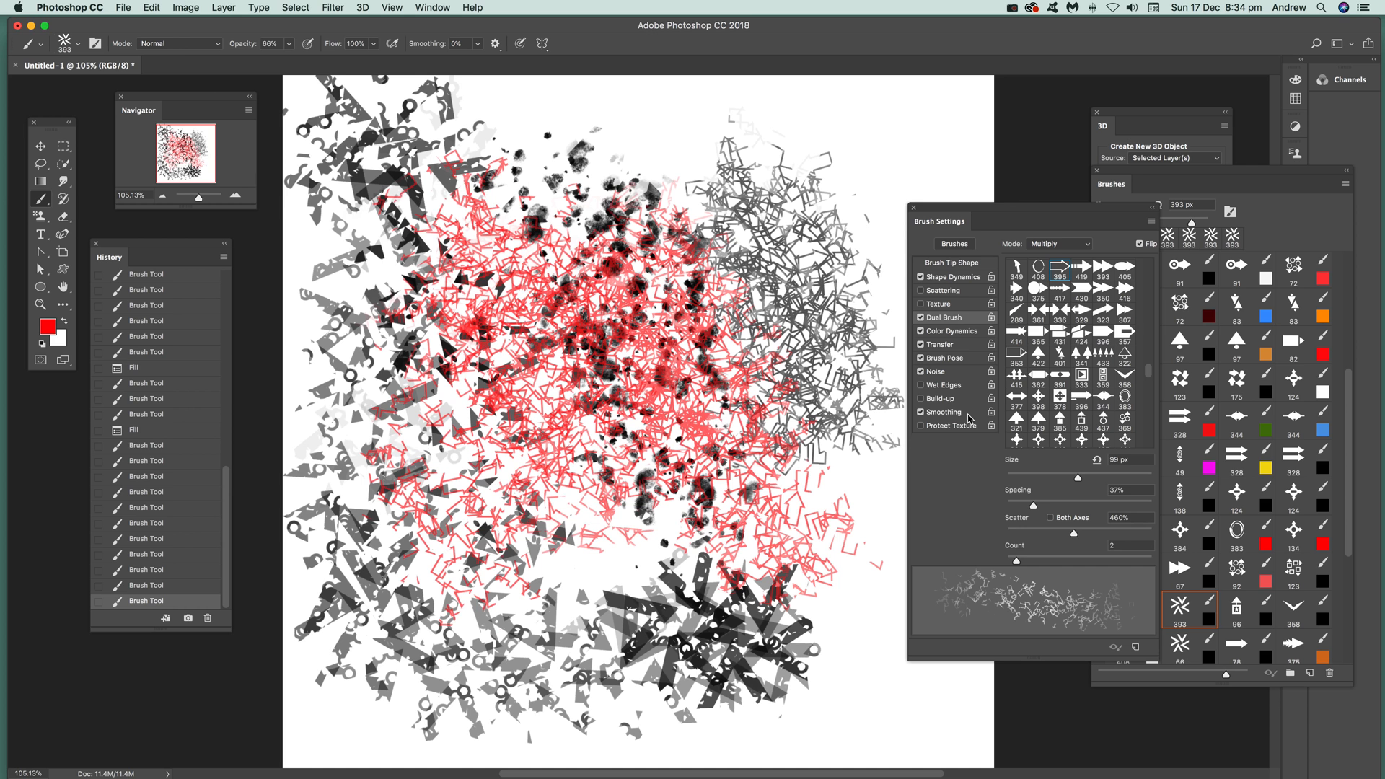
mouse_move(64, 199)
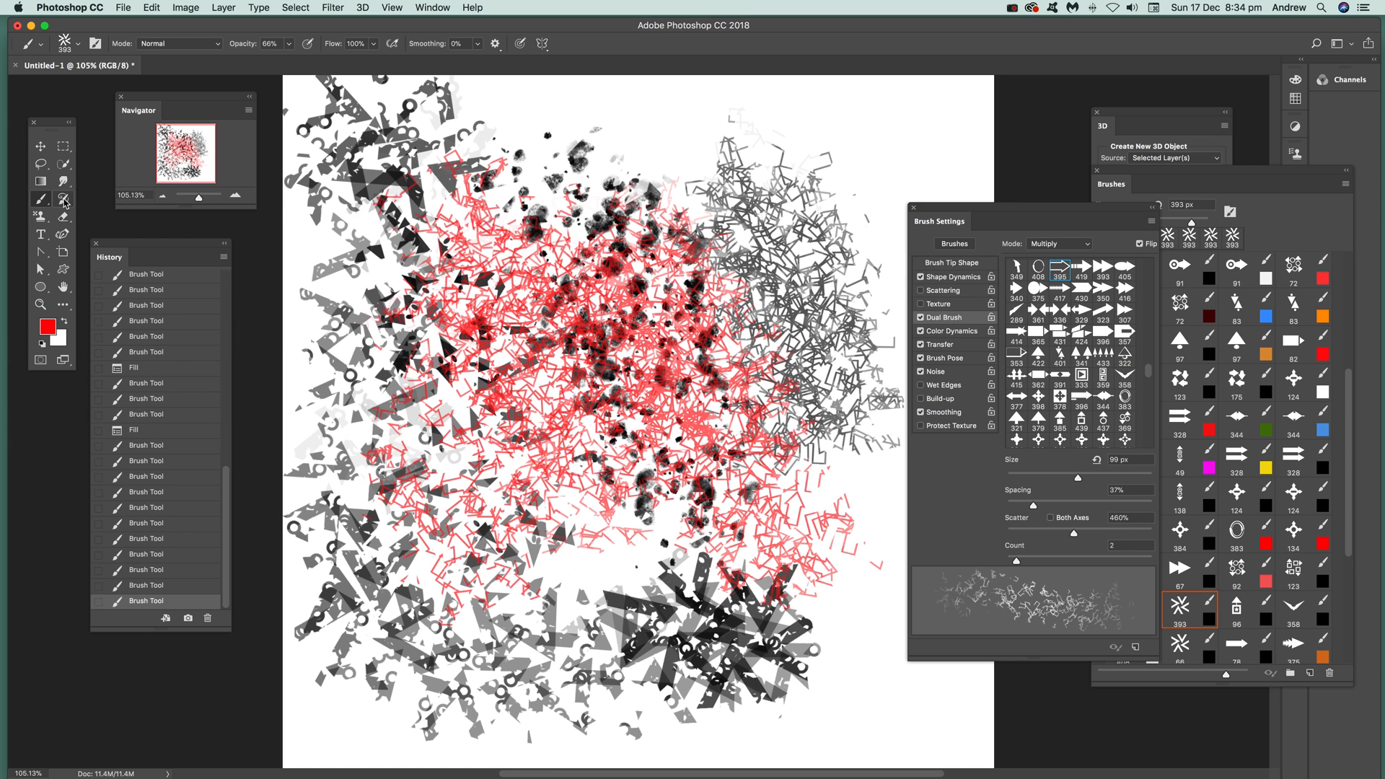
mouse_move(63, 200)
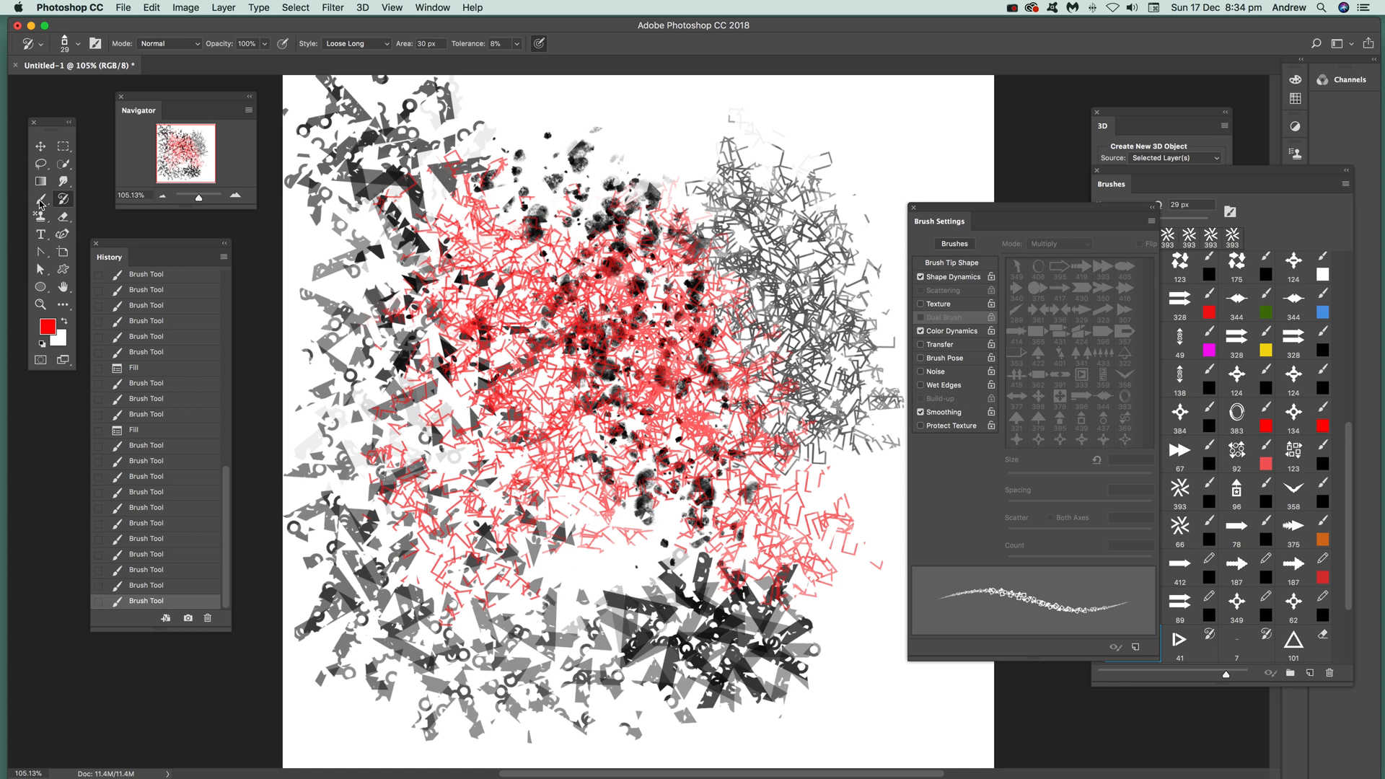
- Give the pencil star tip 82 and a Multiply-mode dual brush with a second tip
left_click(40, 198)
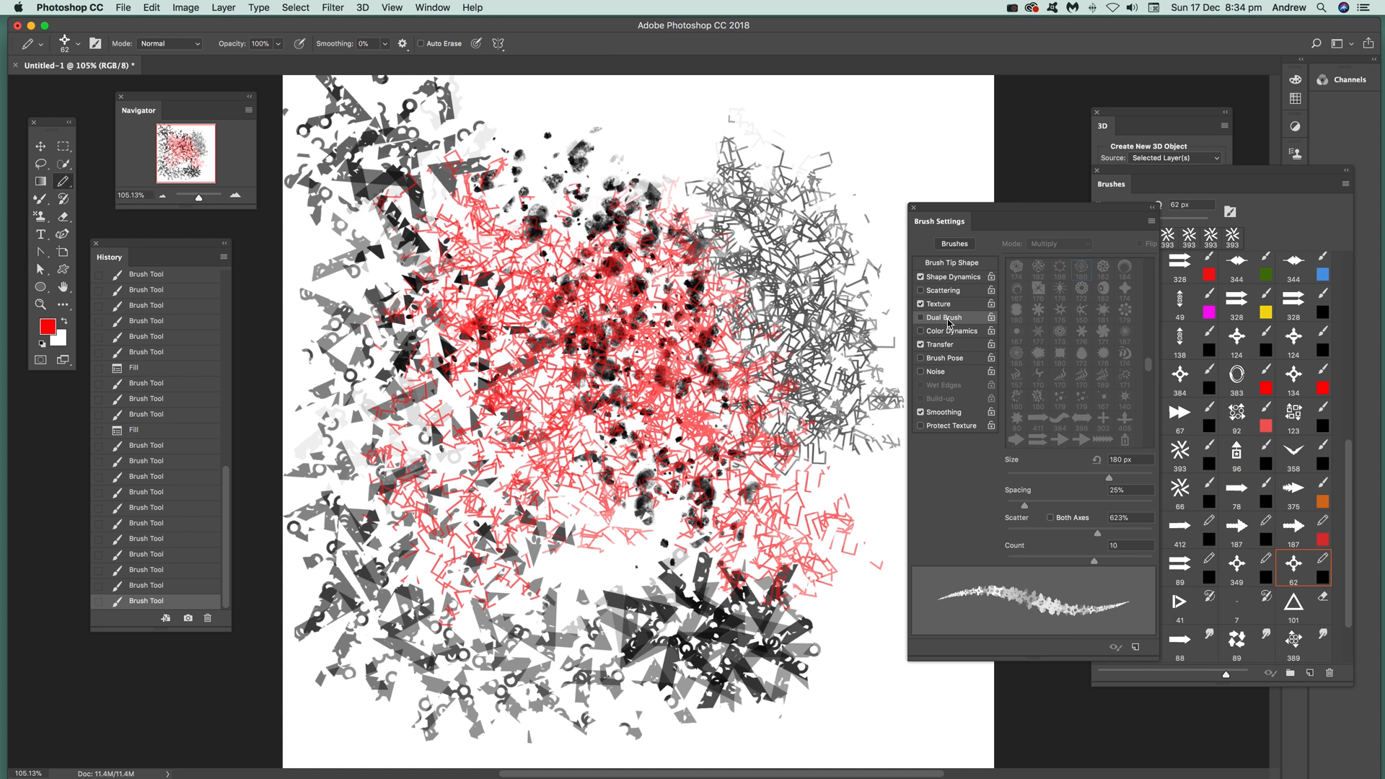
left_click(1079, 267)
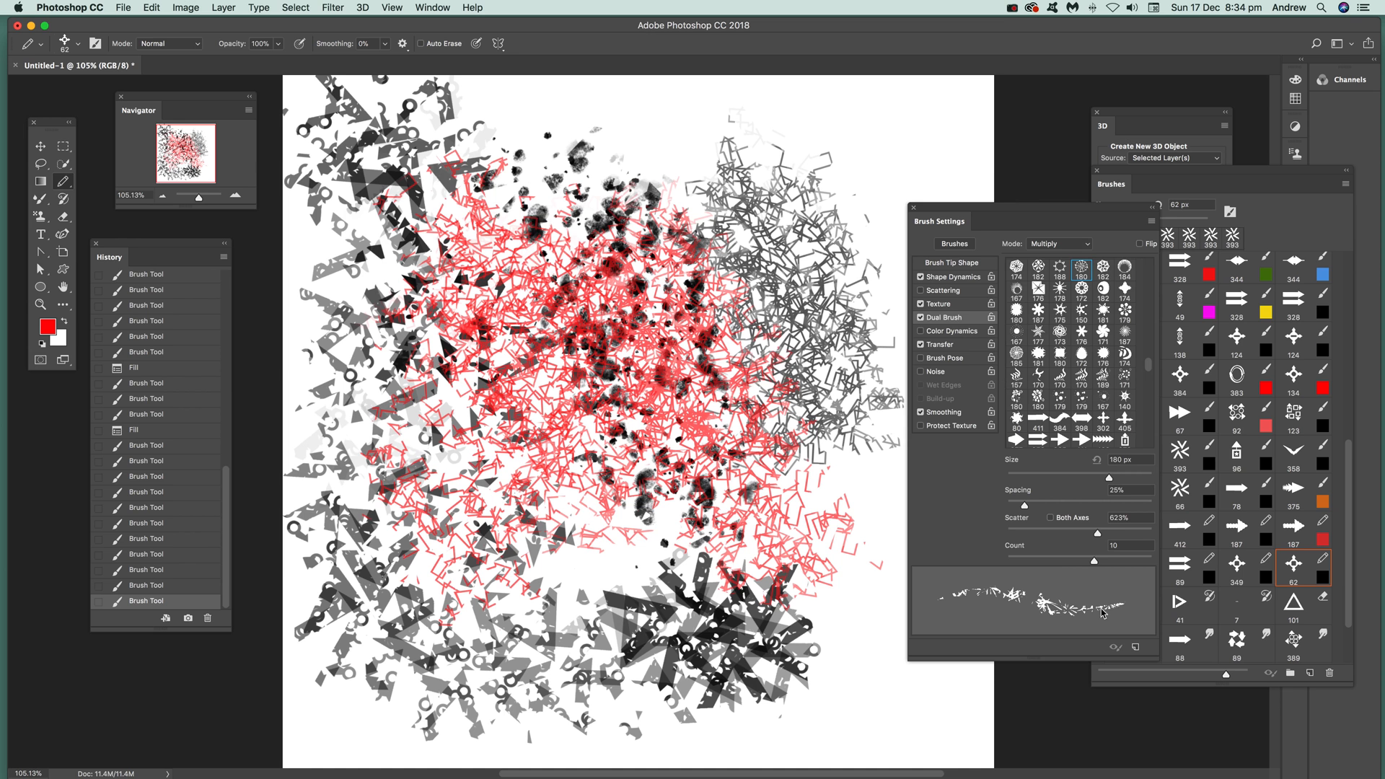
left_click(123, 7)
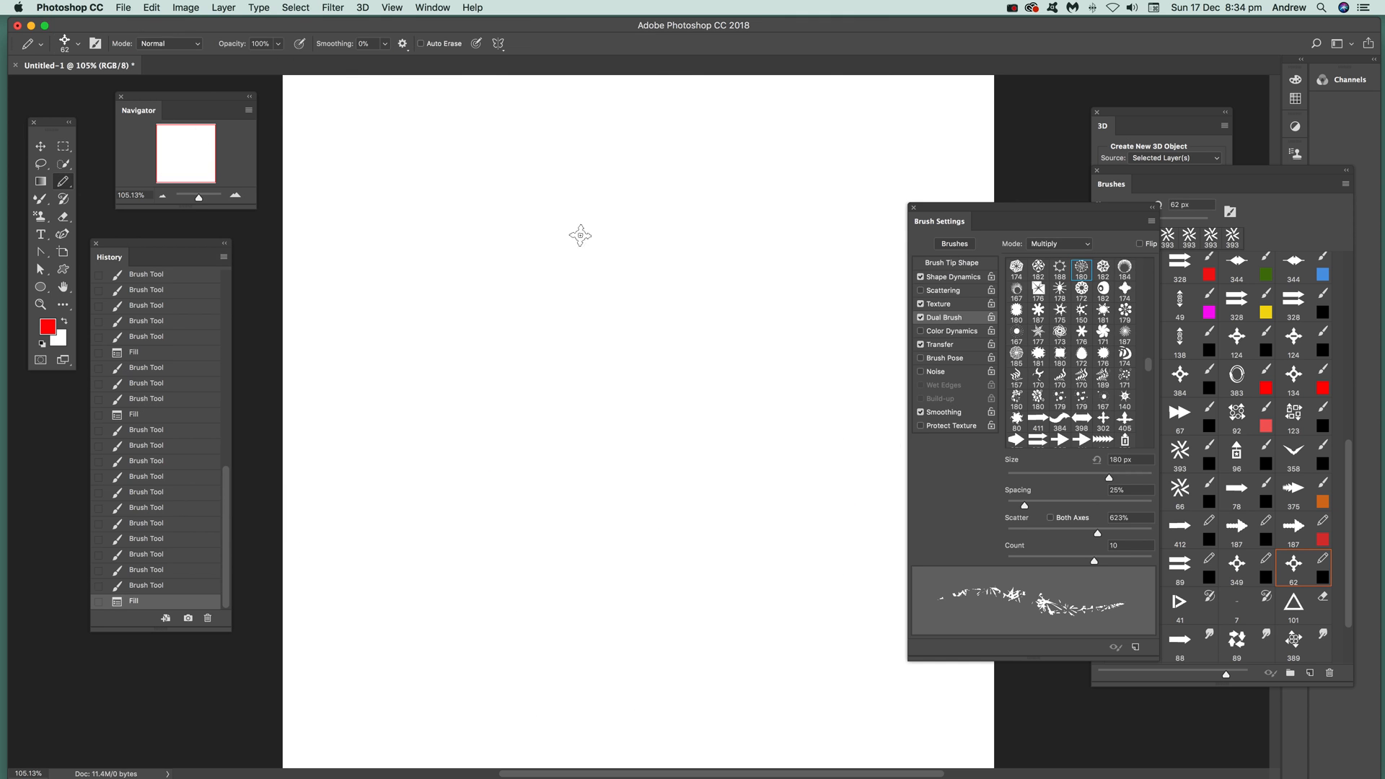
- Draw red star-pencil strokes across the canvas, then choose a new dual brush tip shape
left_click_drag(442, 183, 694, 517)
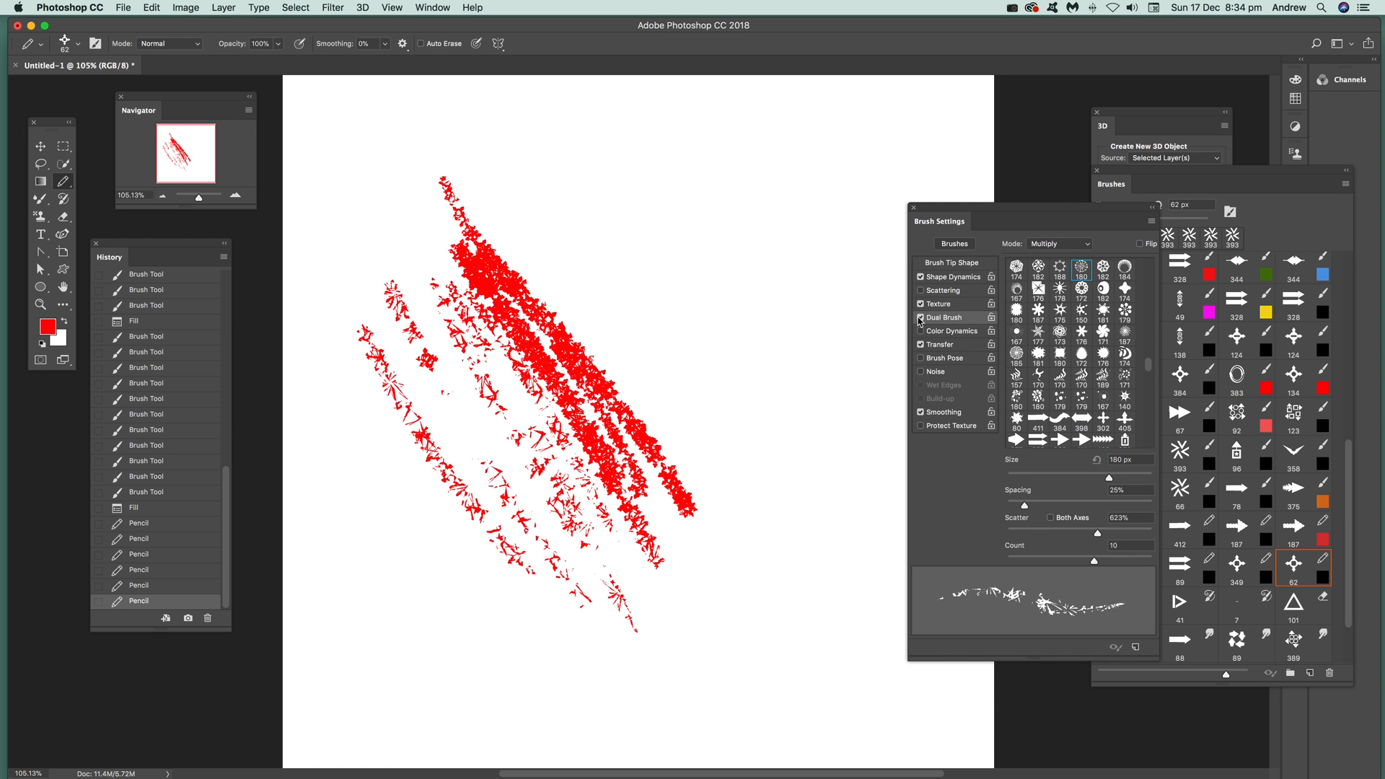
mouse_move(1066, 400)
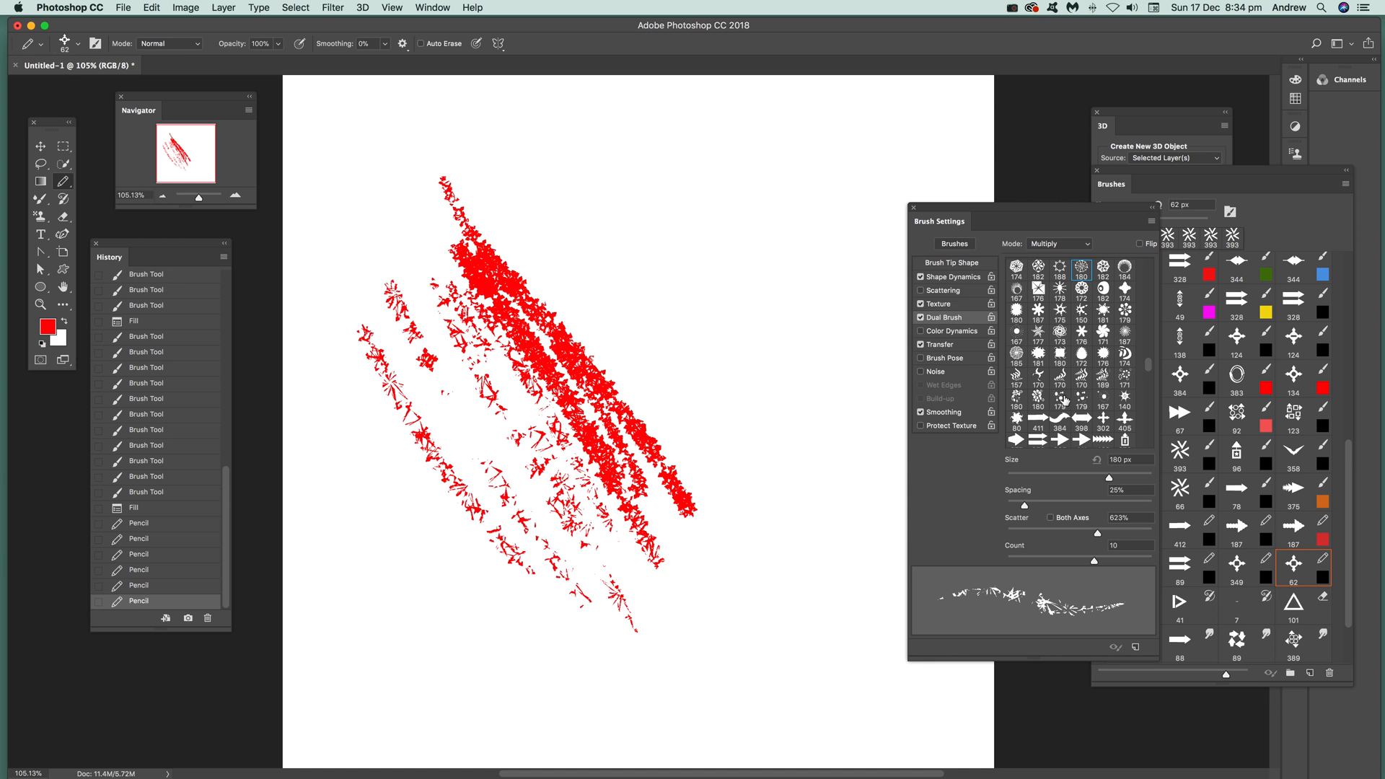
left_click(1081, 355)
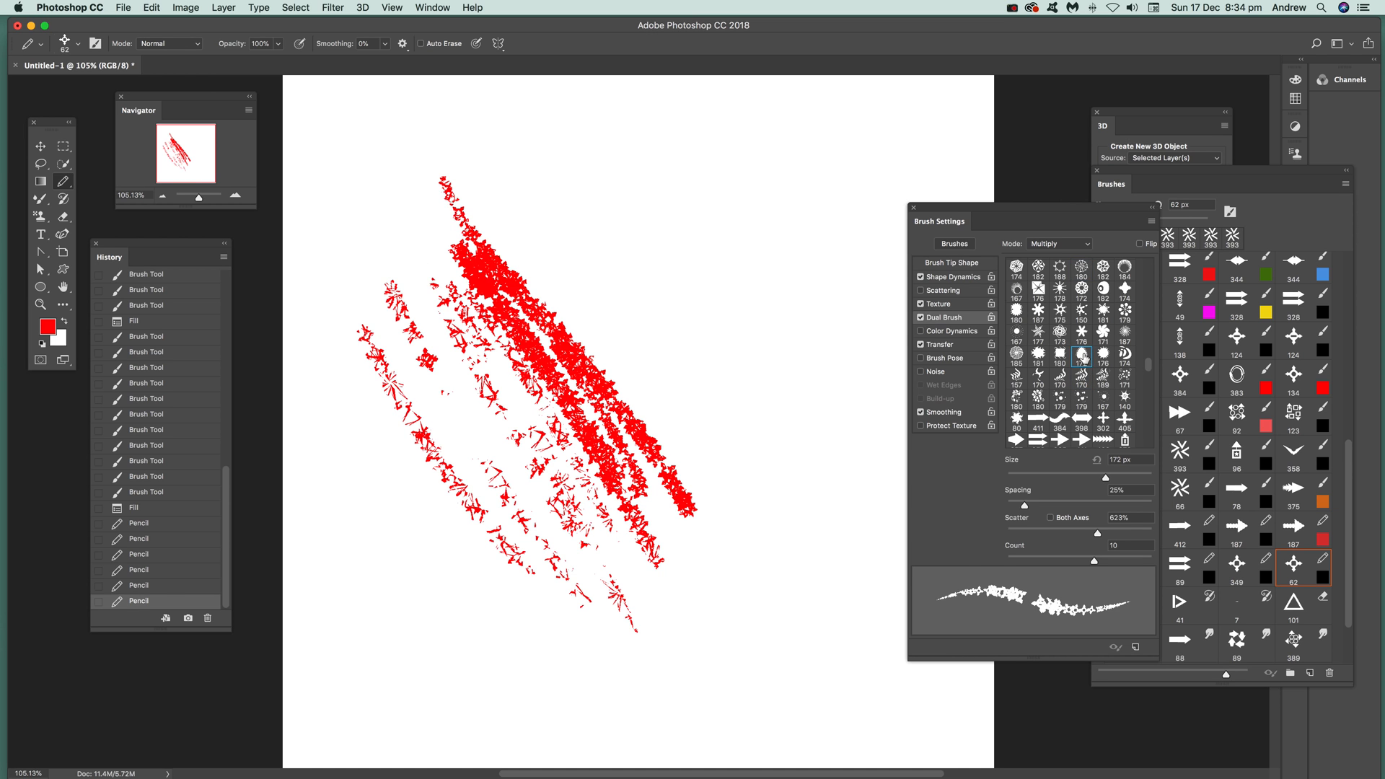
left_click(1059, 354)
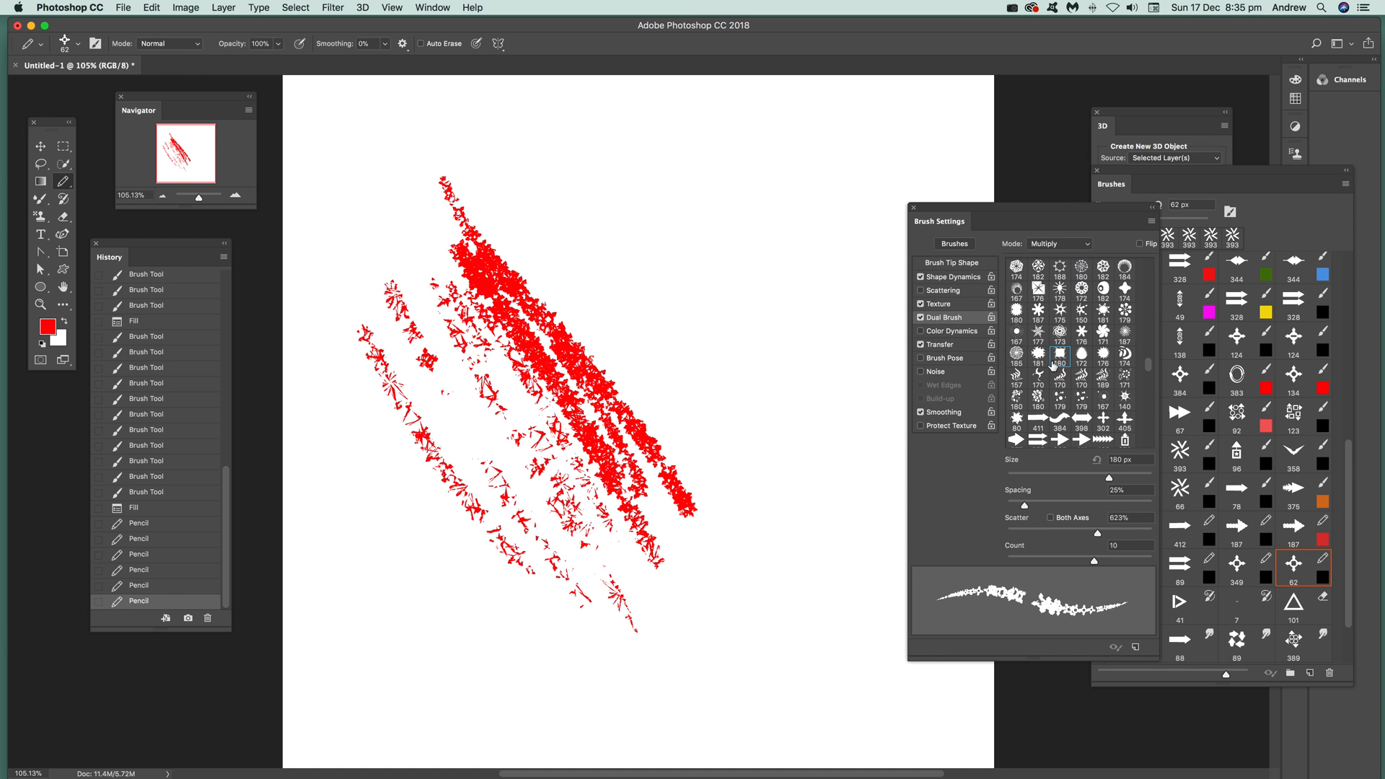
left_click(1124, 358)
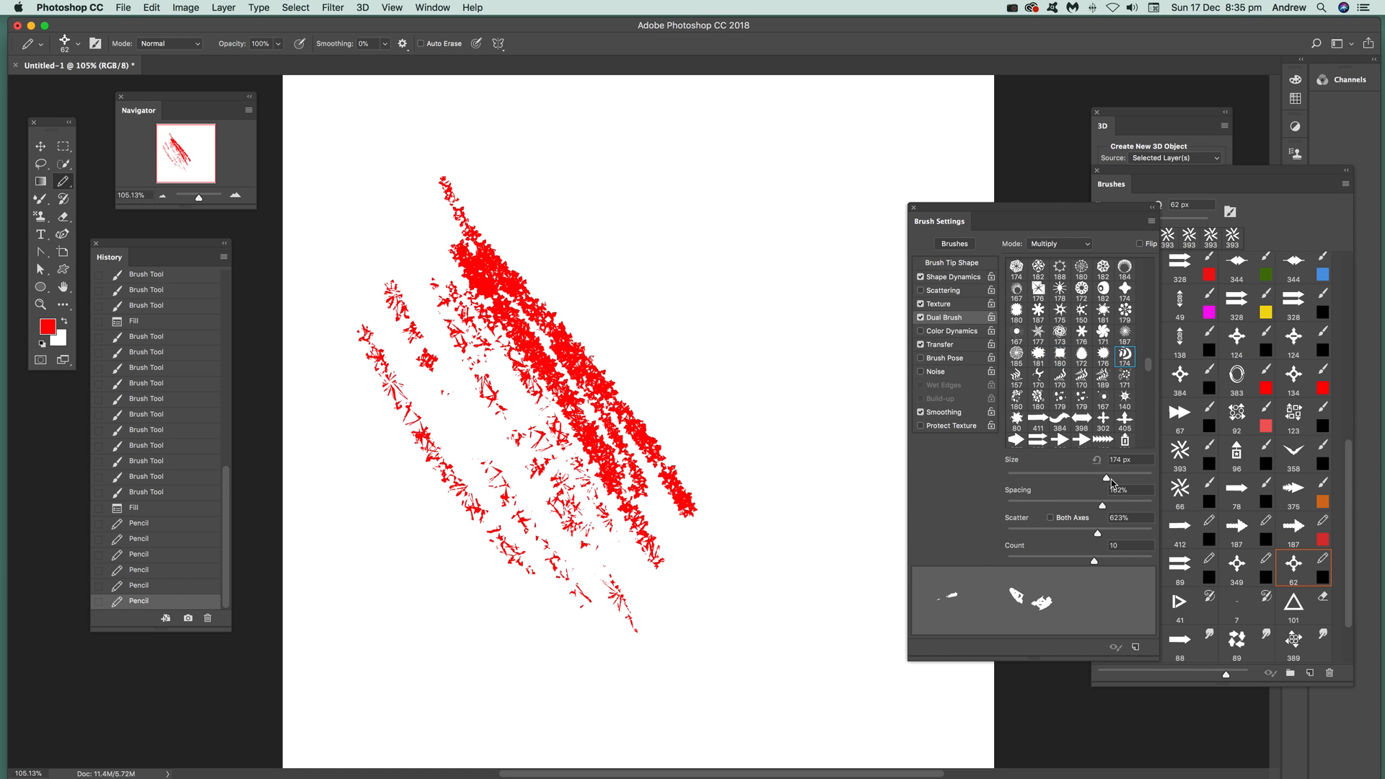
- Set the dual tip to 6 px with count 15 and add finer dotted red strokes on the right
left_click_drag(1107, 475, 1009, 475)
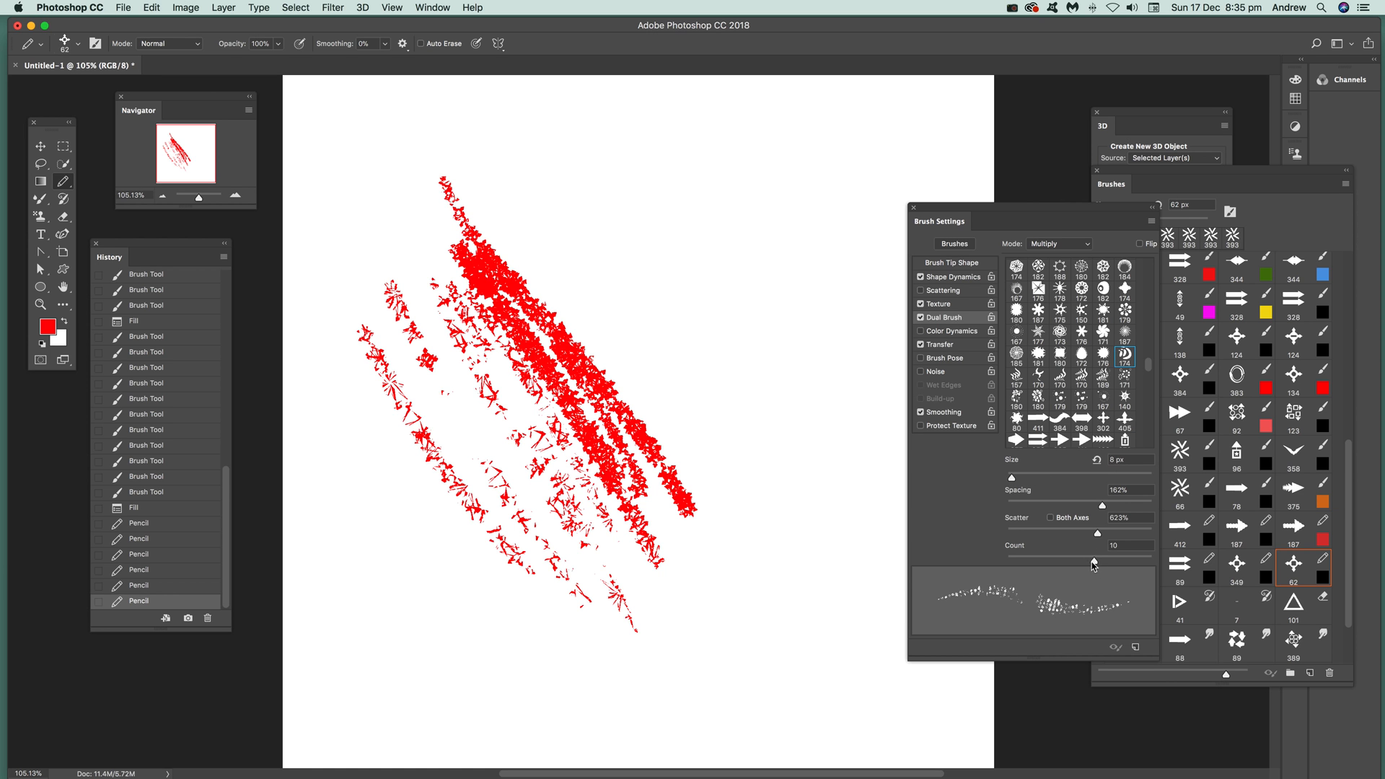
left_click_drag(1096, 558, 1143, 558)
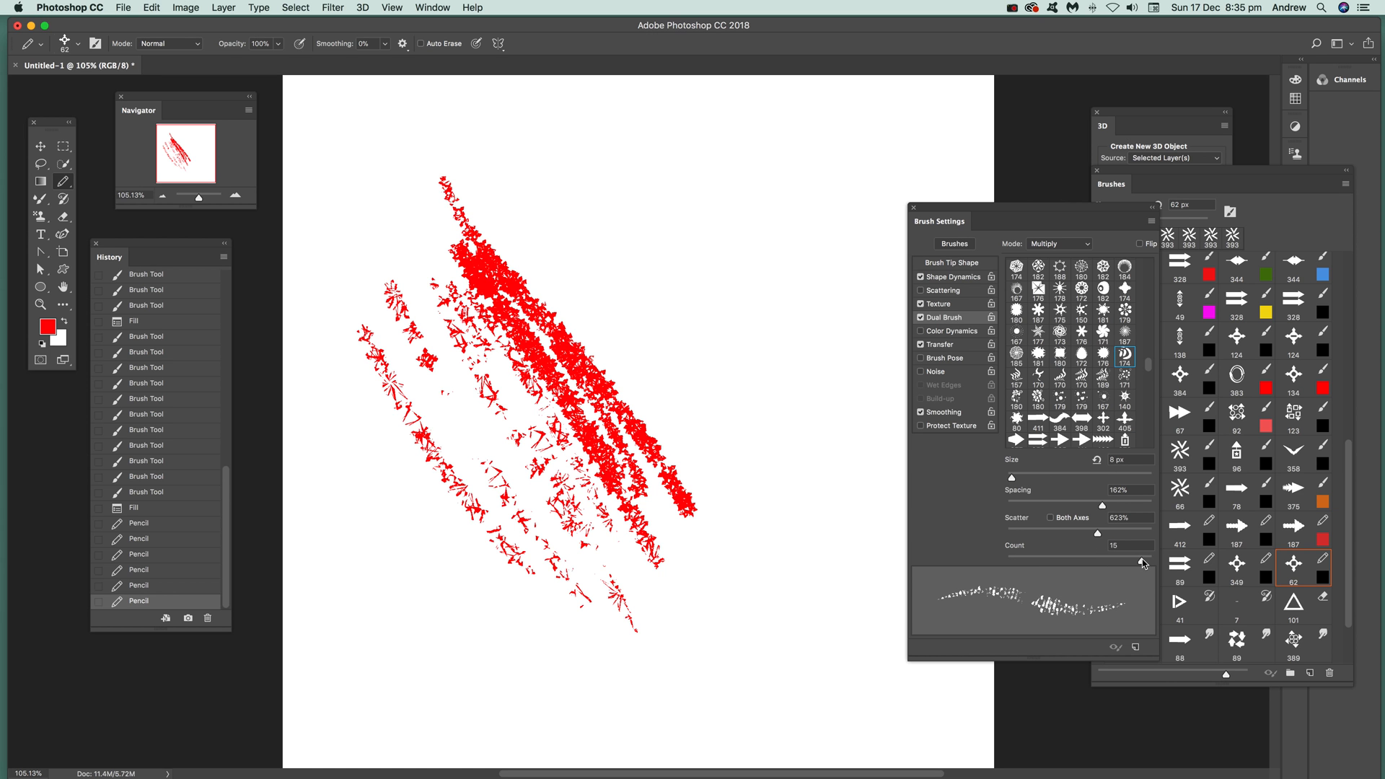
left_click_drag(628, 172, 800, 459)
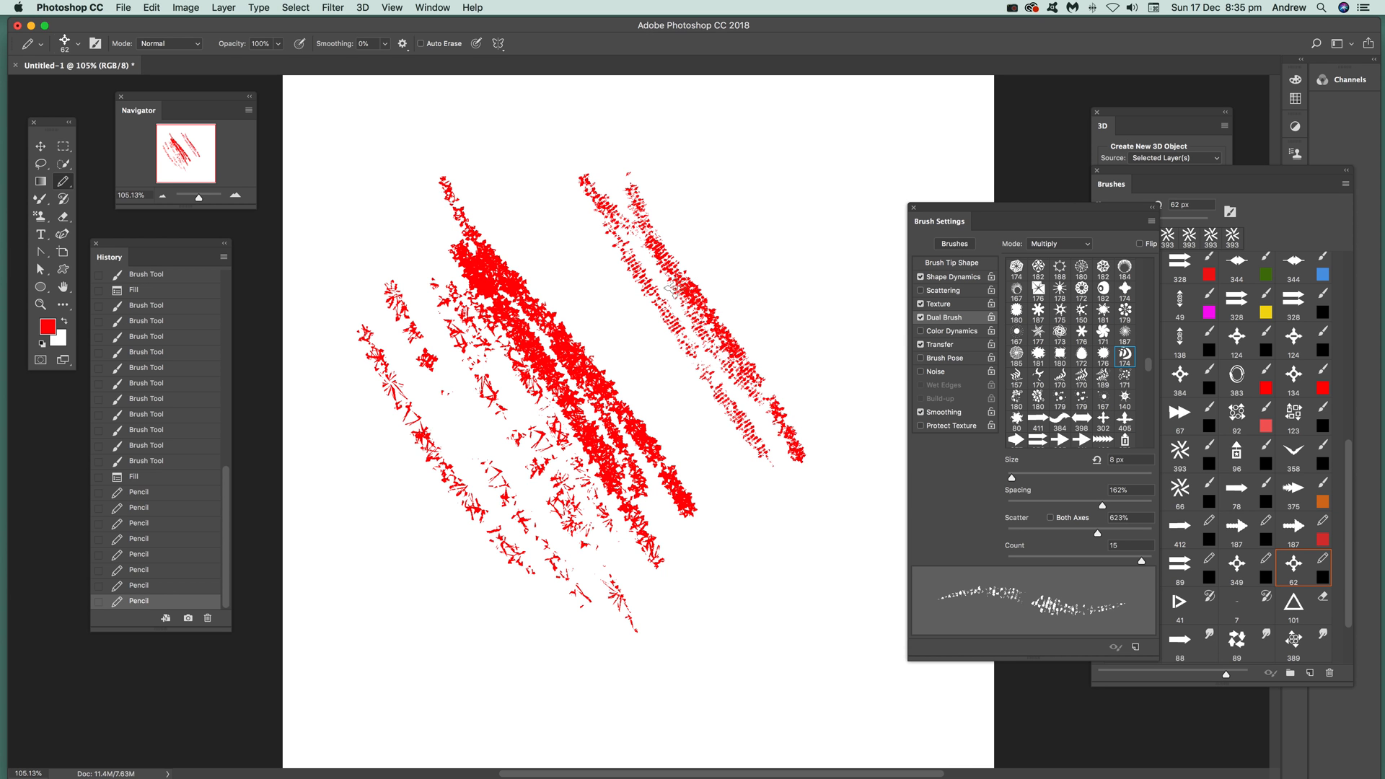
left_click_drag(675, 283, 746, 482)
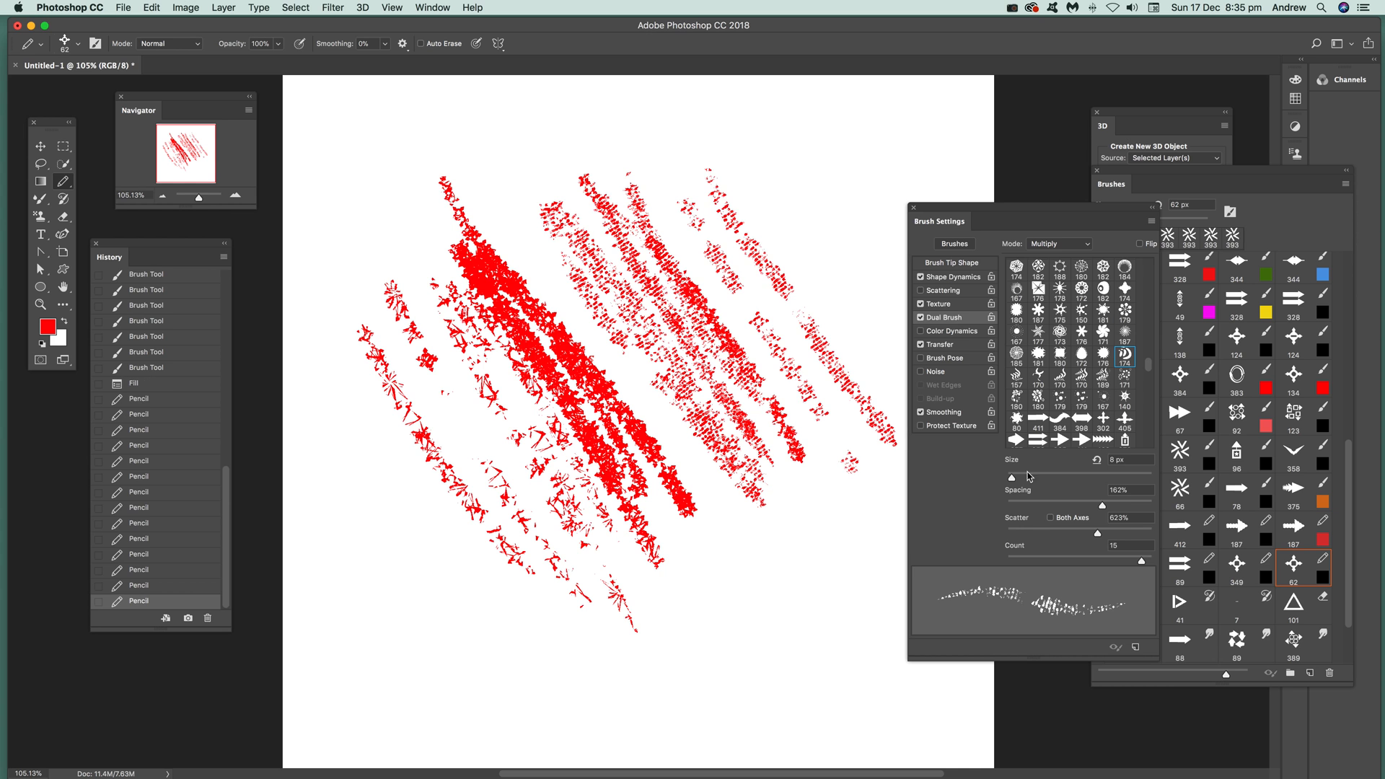
- Apply a pattern texture to the pencil and paint textured red strokes at the top right
left_click(938, 305)
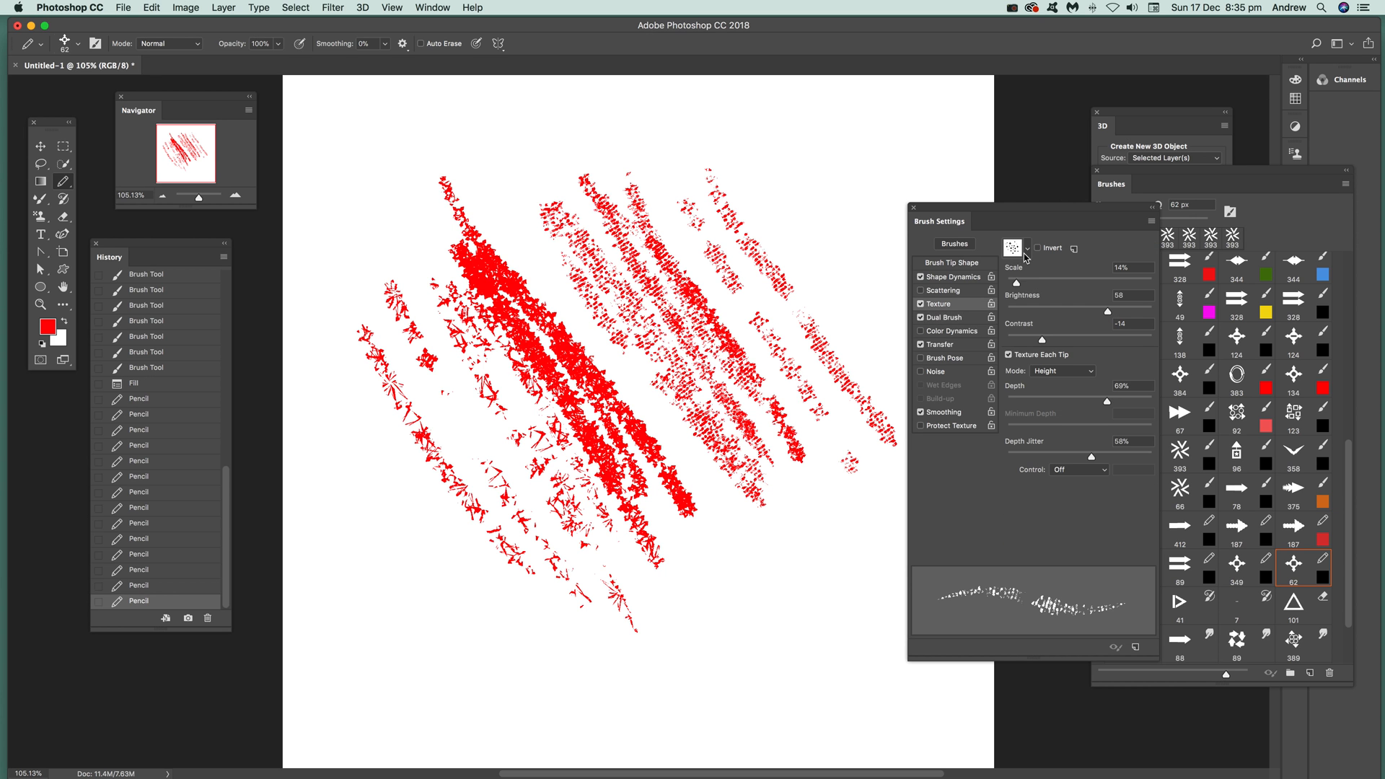
left_click(1023, 247)
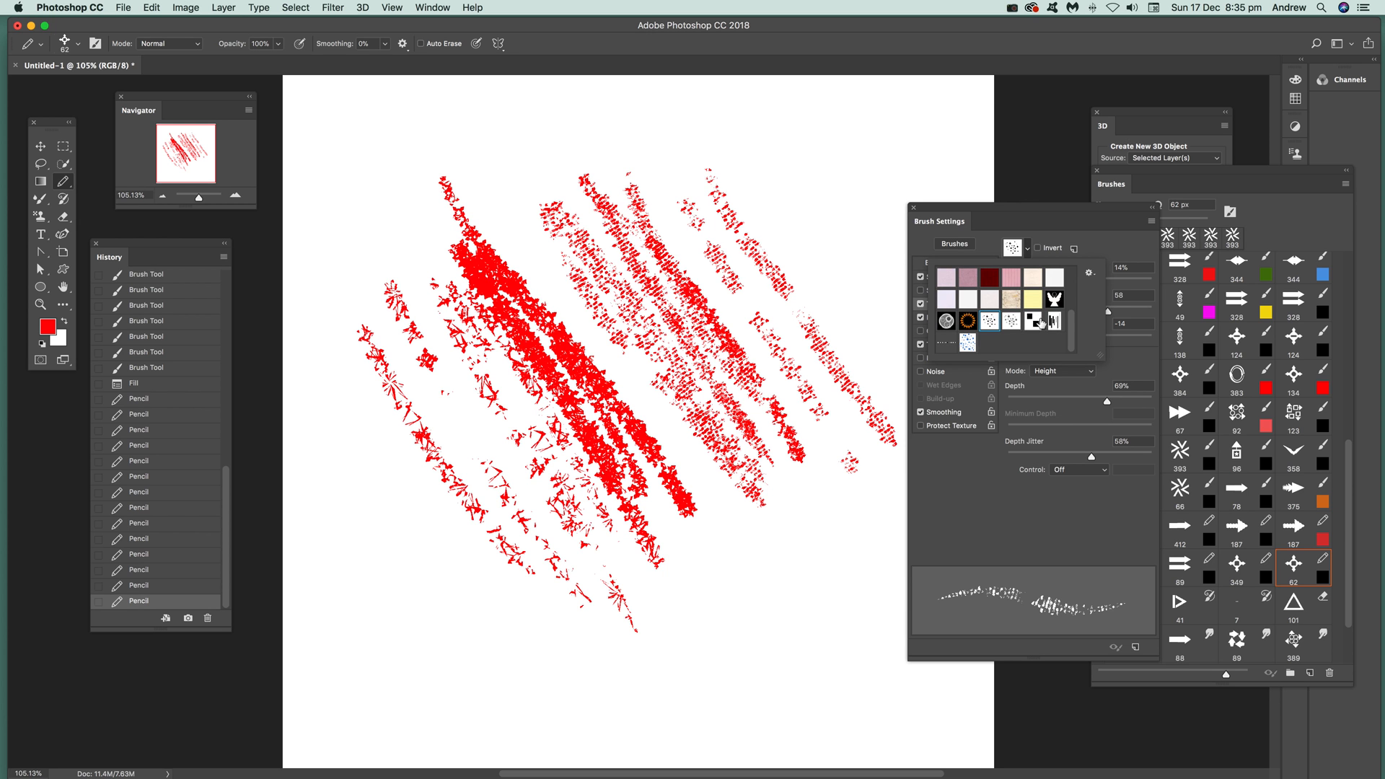
mouse_move(1040, 324)
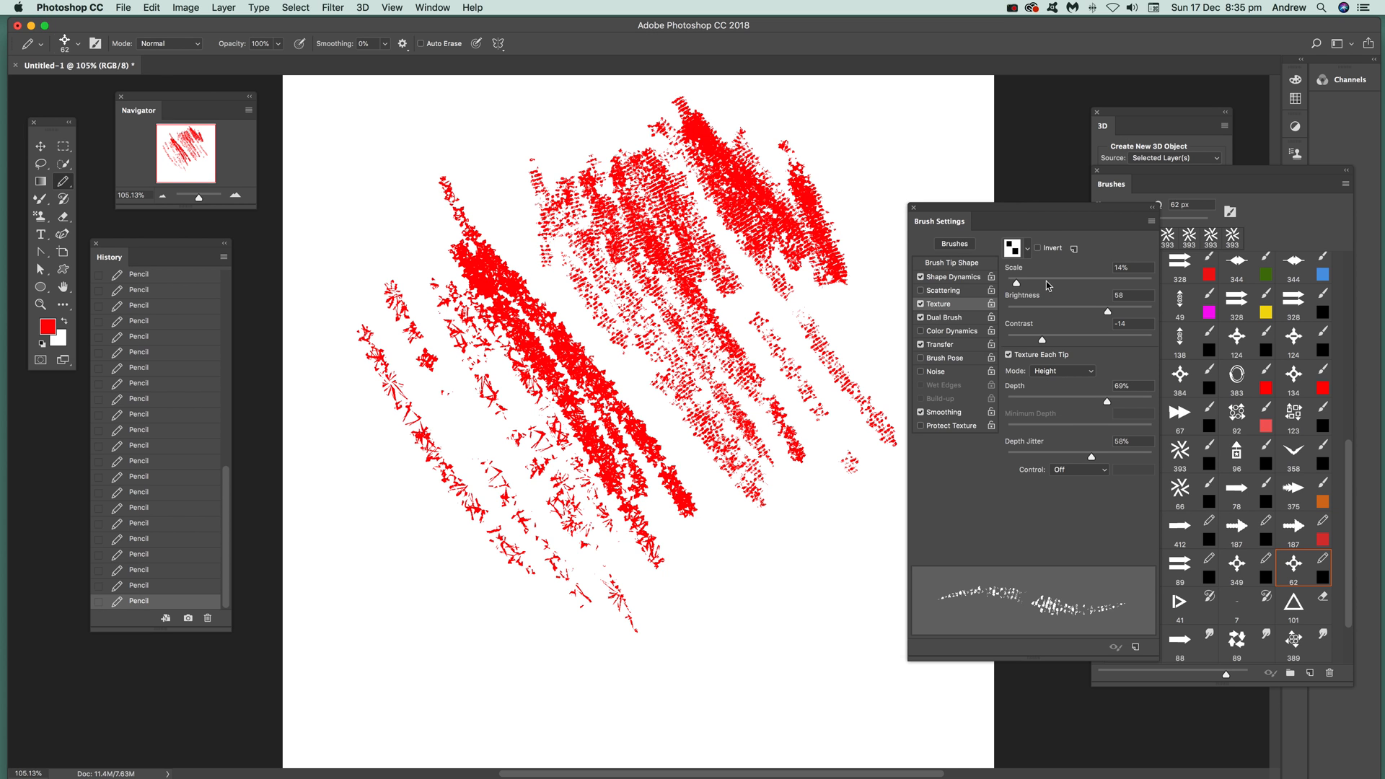
left_click_drag(1027, 282, 1040, 283)
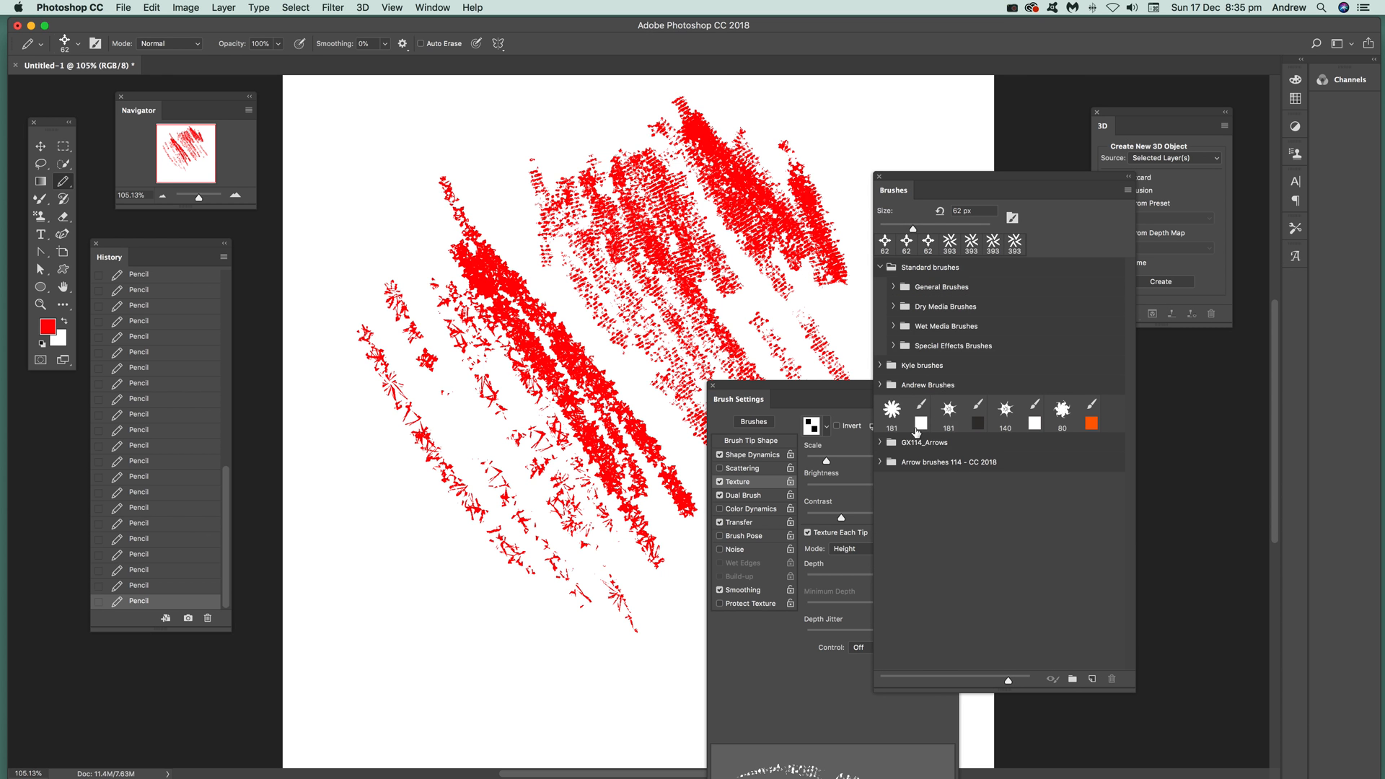
- Select a saved preset and expand the Arrow brushes 114 - CC 2018 group to browse it
left_click(882, 443)
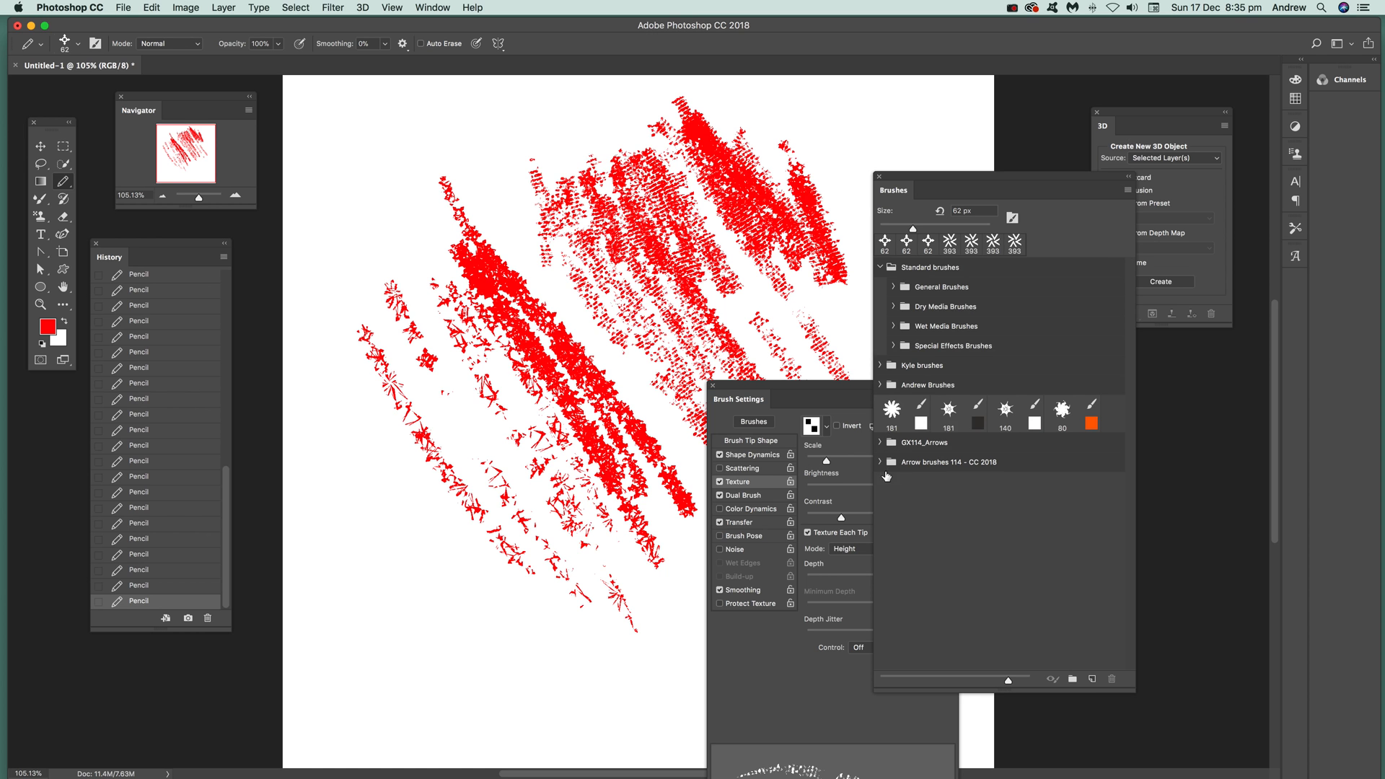
left_click(880, 461)
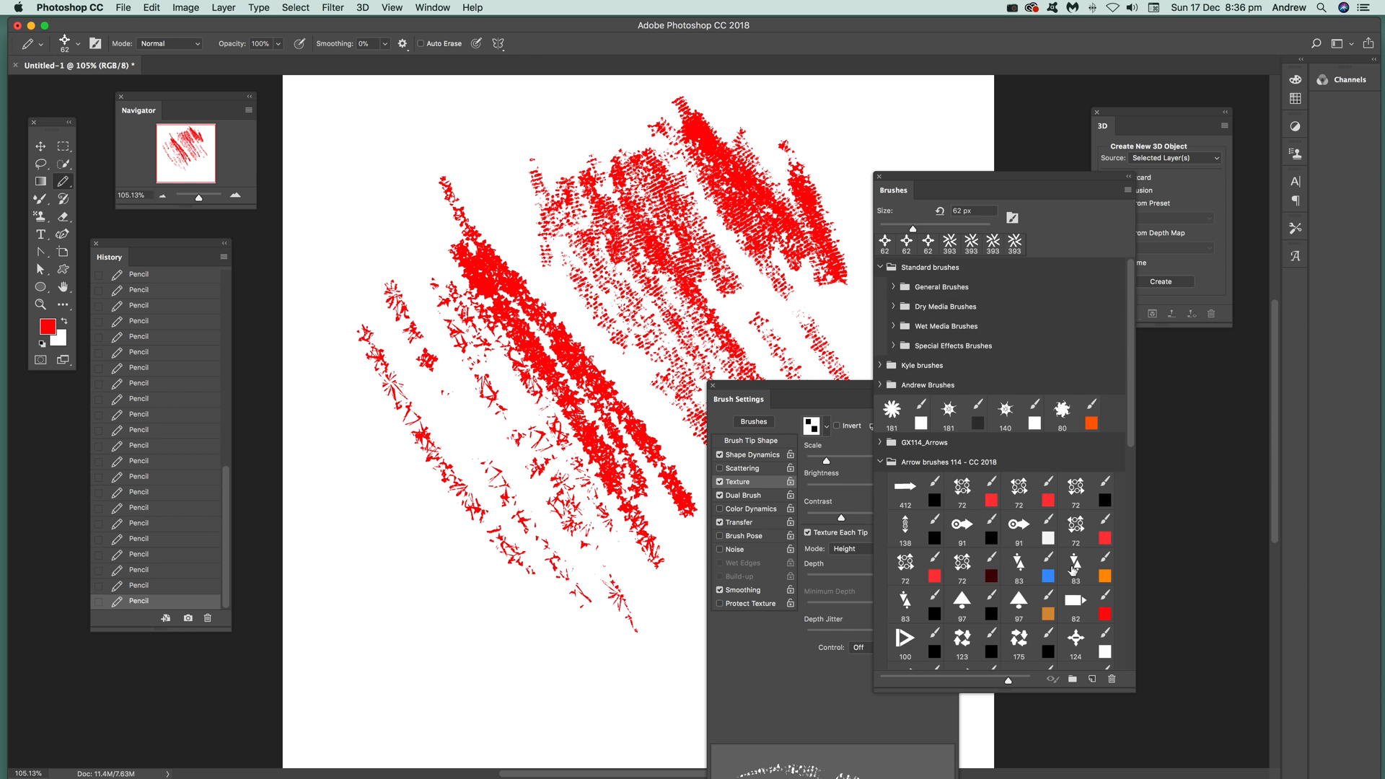
scroll("down", 3)
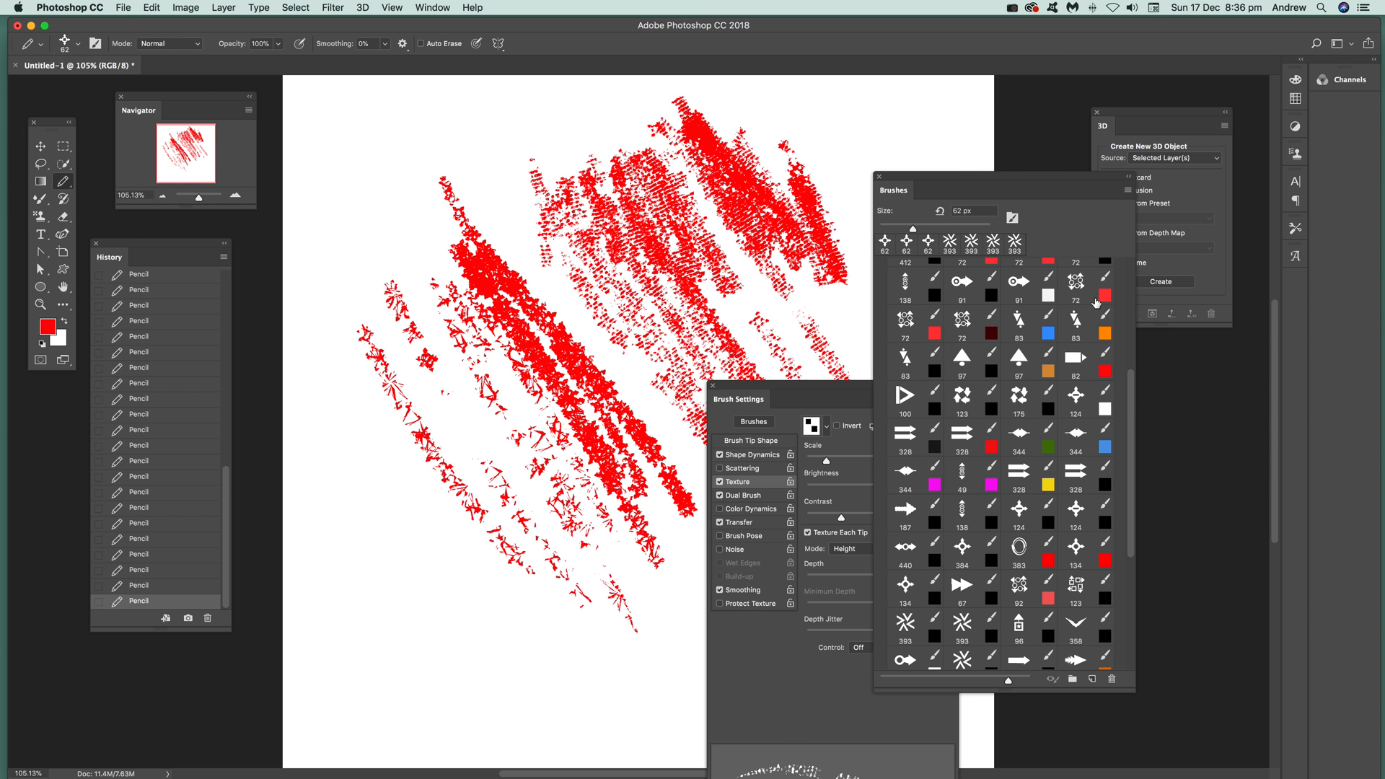